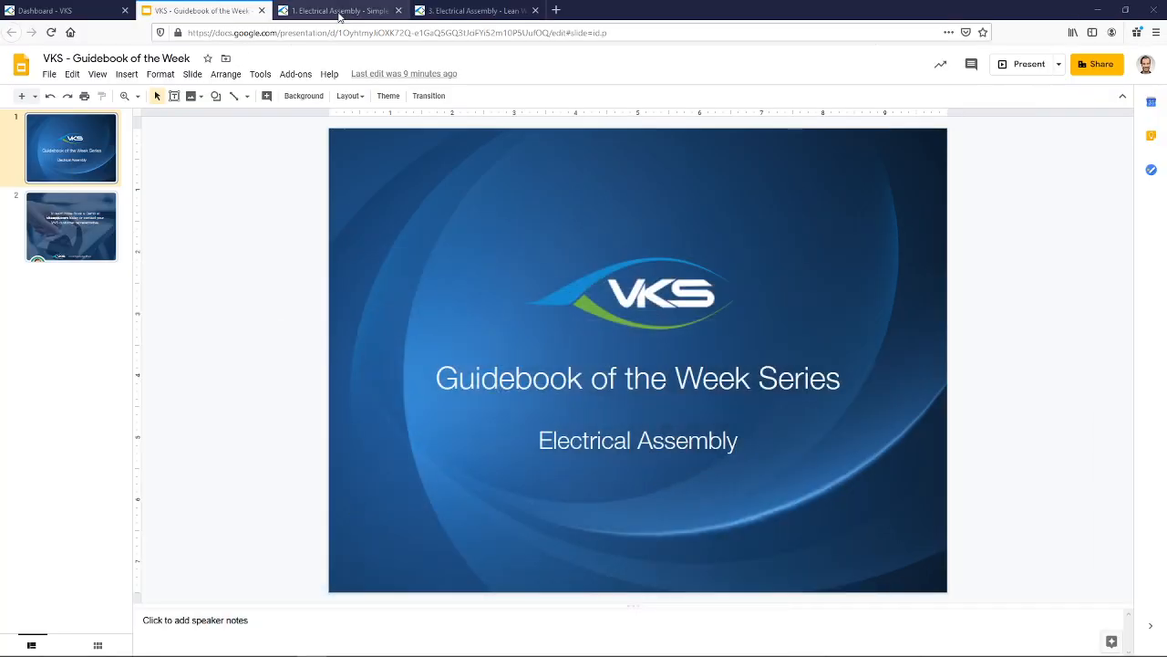
# - Switch to the Electrical Assembly – Simple WI v3 guidebook tab showing the production-work prompt
pyautogui.click(339, 10)
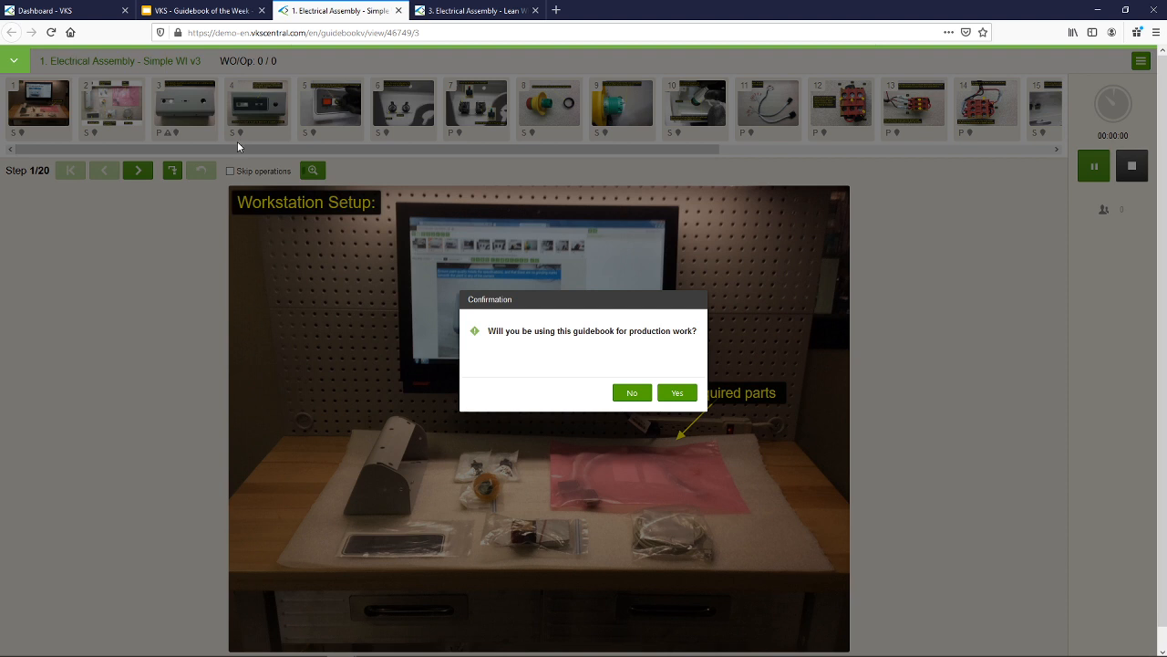
pyautogui.moveTo(312, 292)
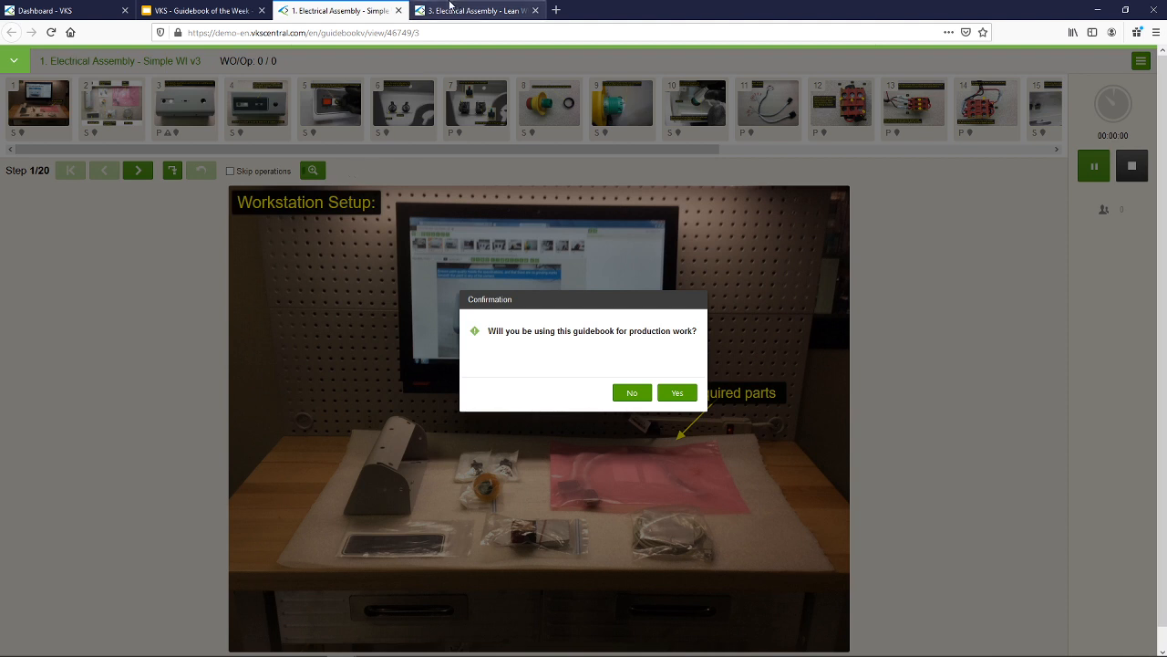
pyautogui.moveTo(243, 254)
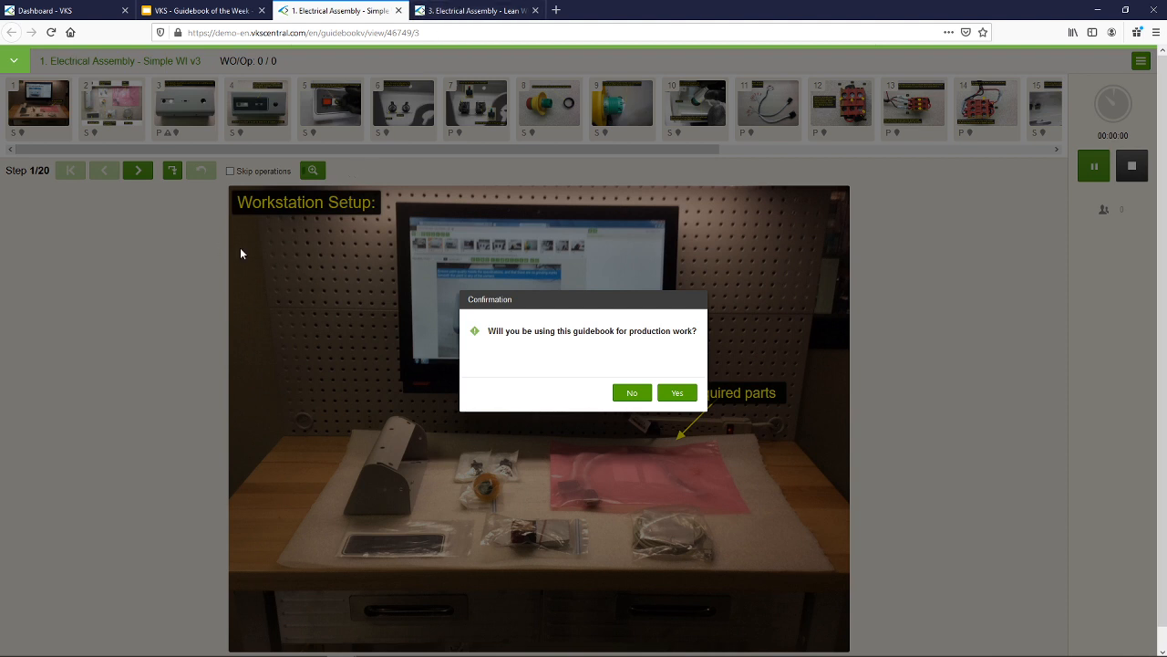
pyautogui.moveTo(239, 225)
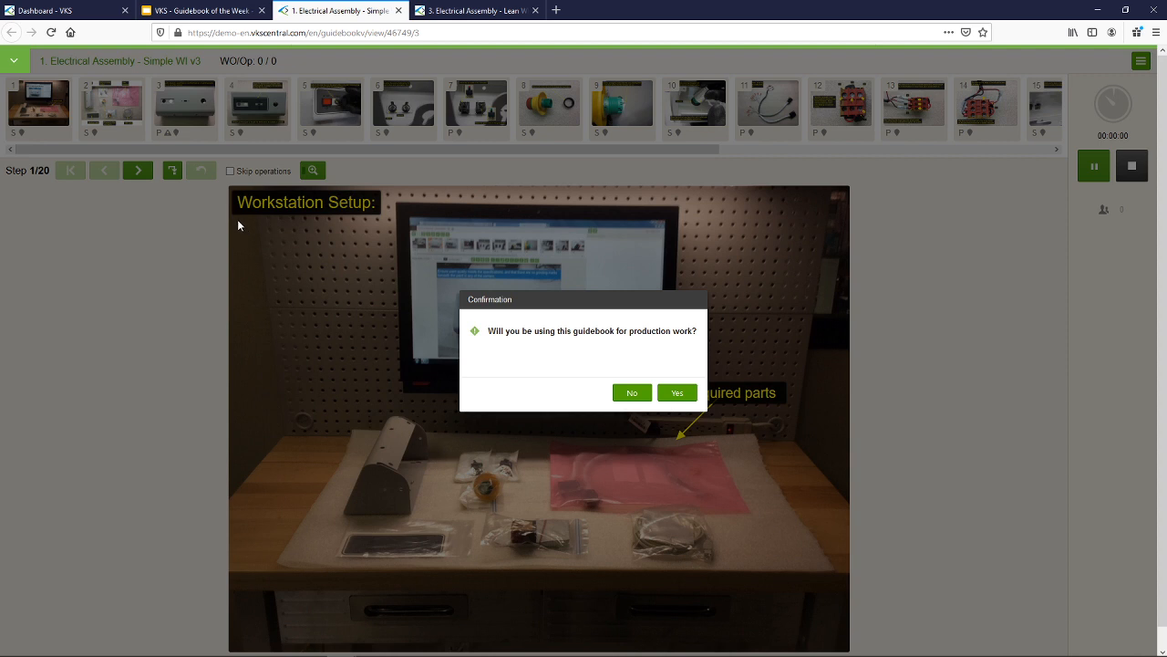
pyautogui.moveTo(104, 252)
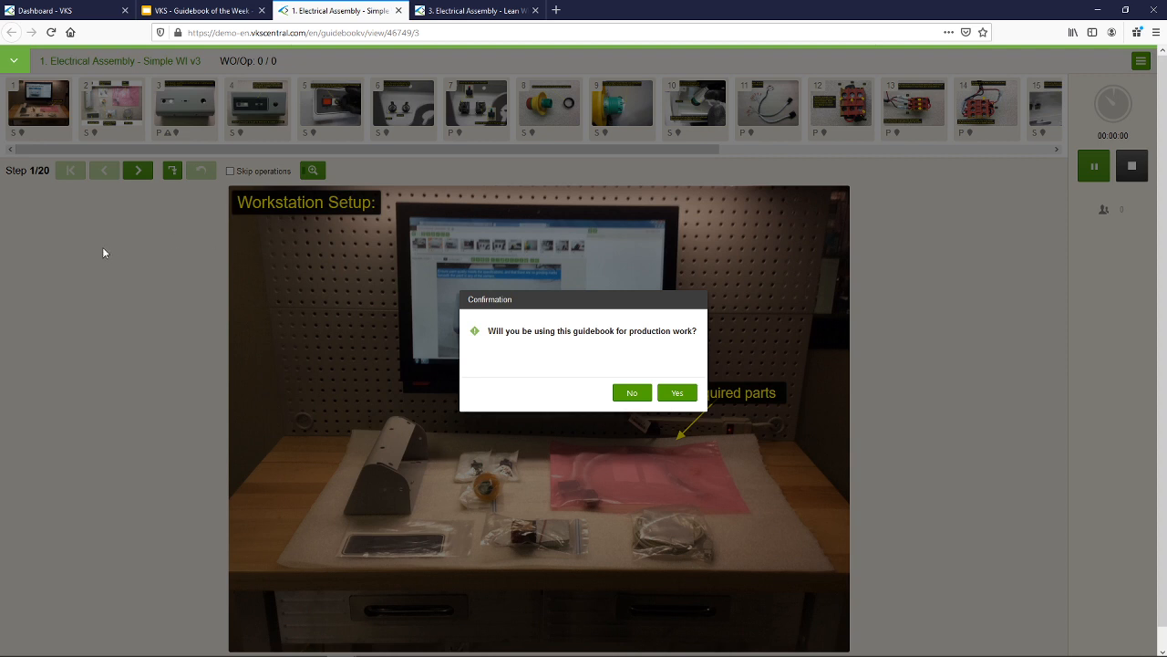
pyautogui.moveTo(498, 365)
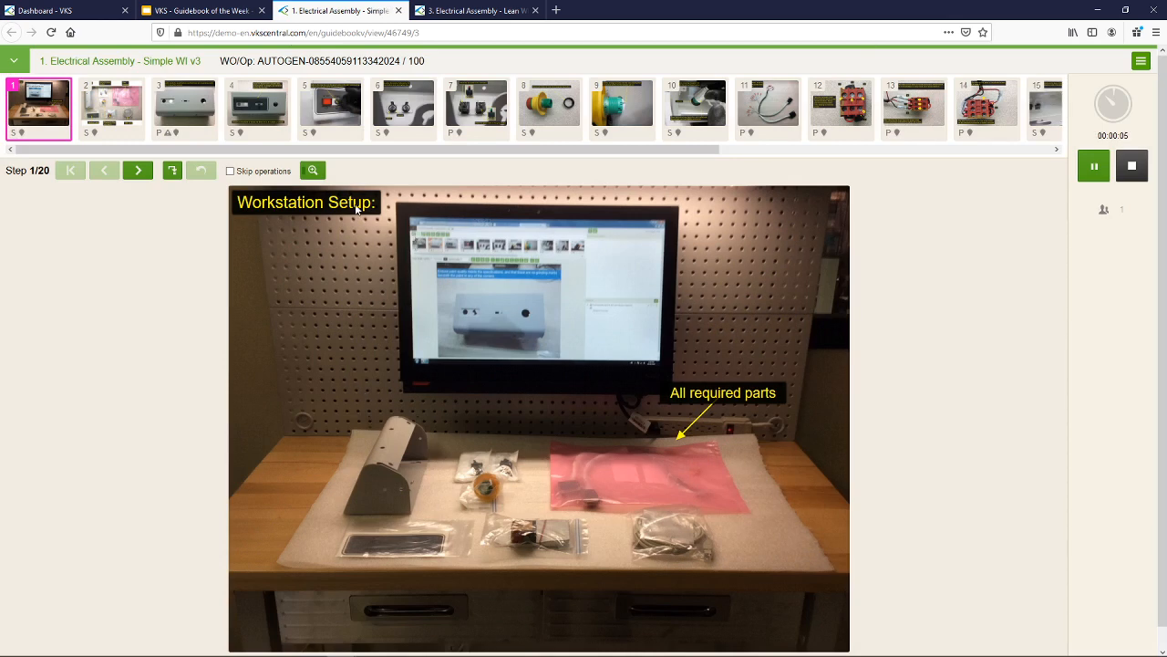
pyautogui.moveTo(736, 509)
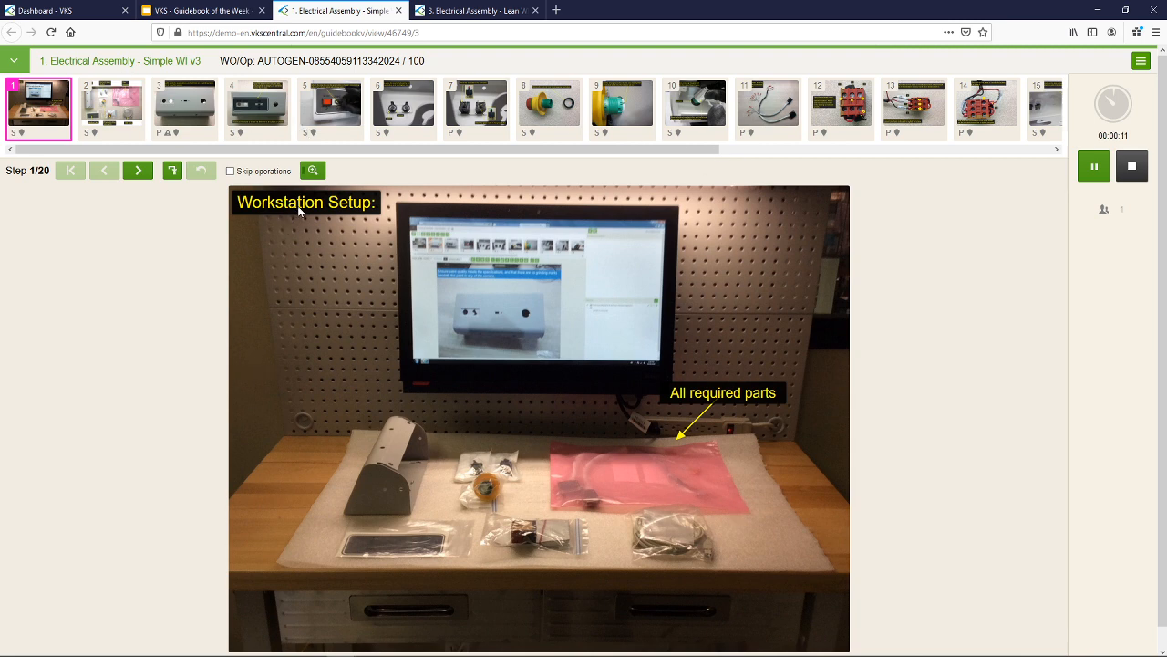
pyautogui.moveTo(435, 384)
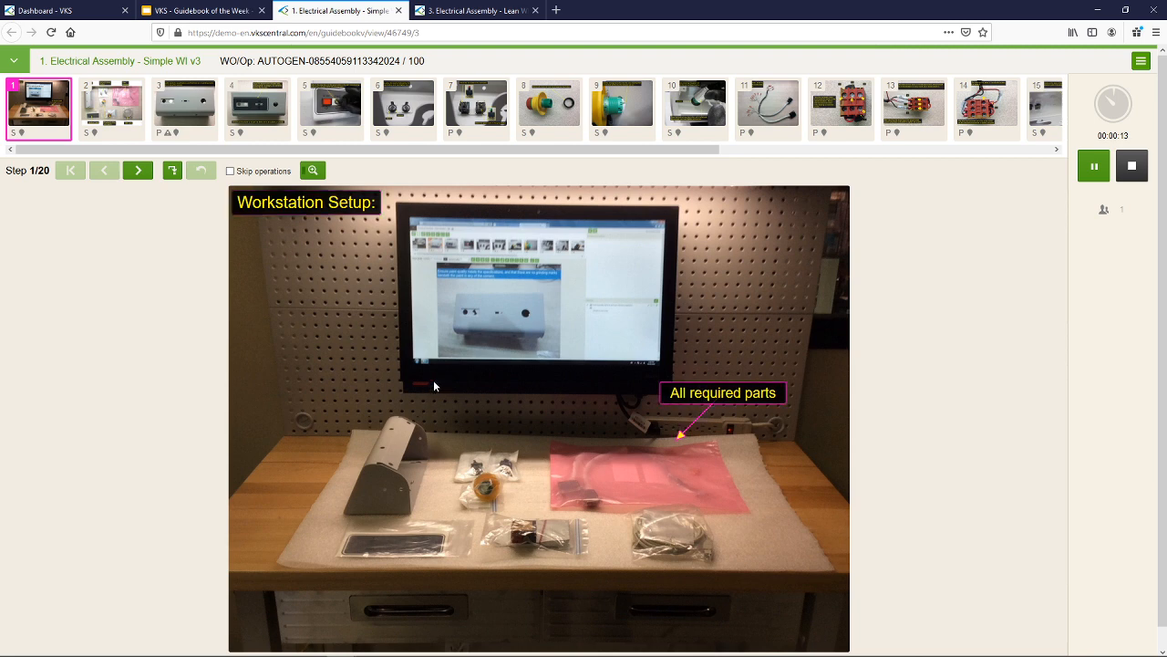
pyautogui.moveTo(809, 338)
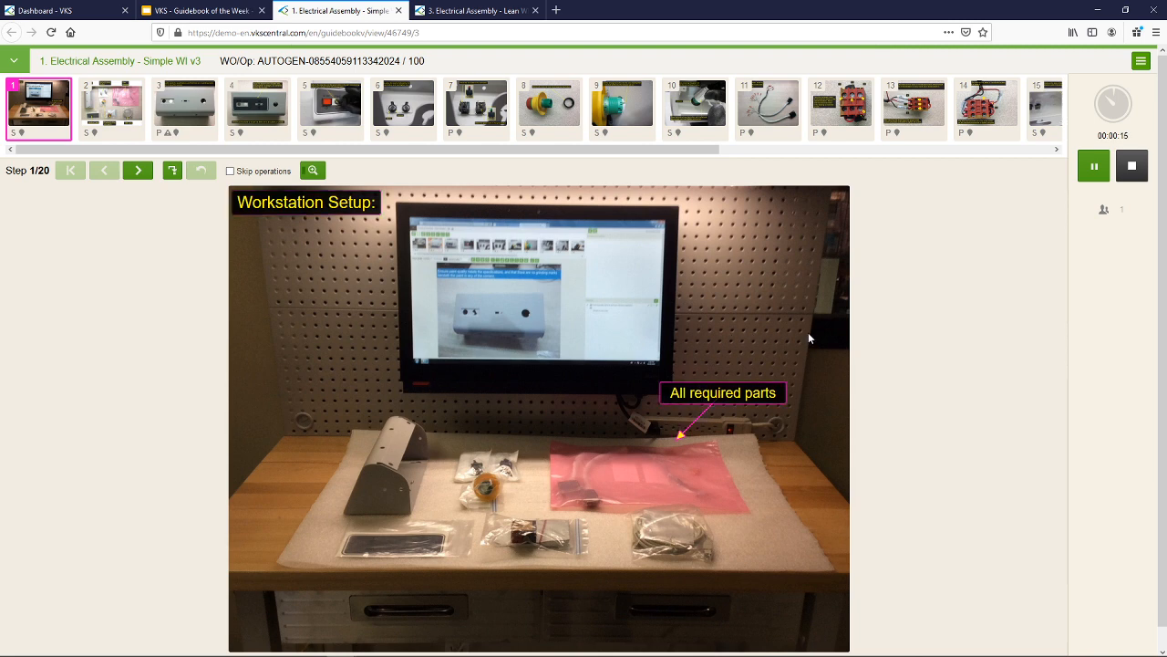
# - Advance the work-order-run Electrical Assembly guidebook to step 2 of 20
pyautogui.click(137, 171)
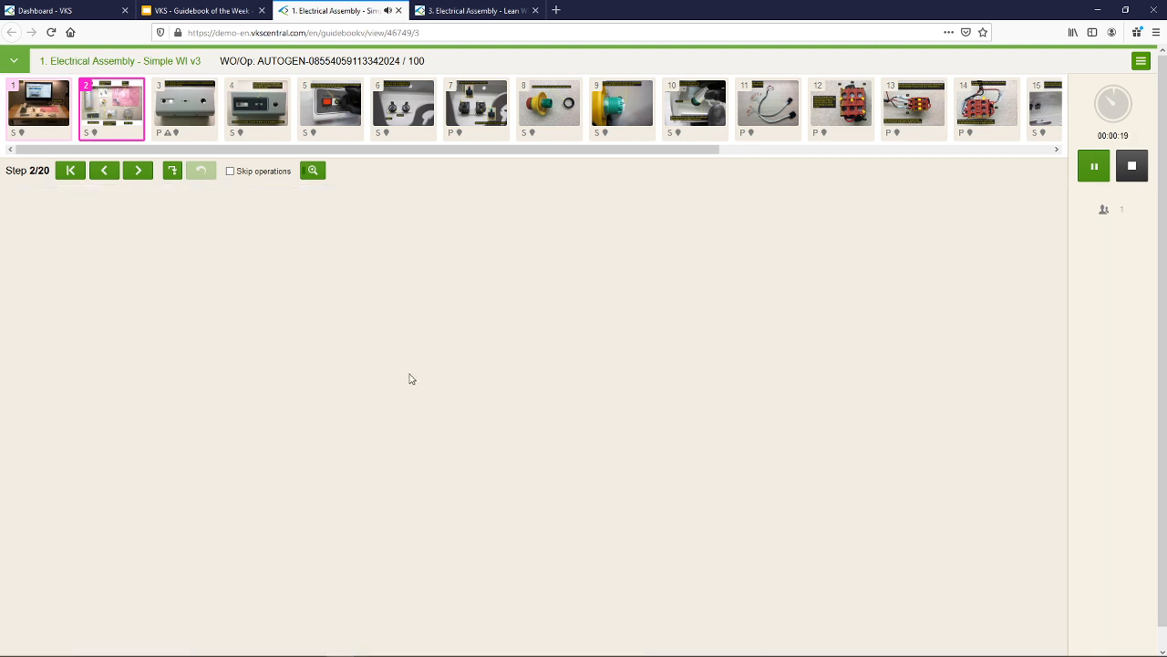
# - Go to step 3's paint-quality check and close the 'Watch out for scratches!' alert
pyautogui.click(138, 171)
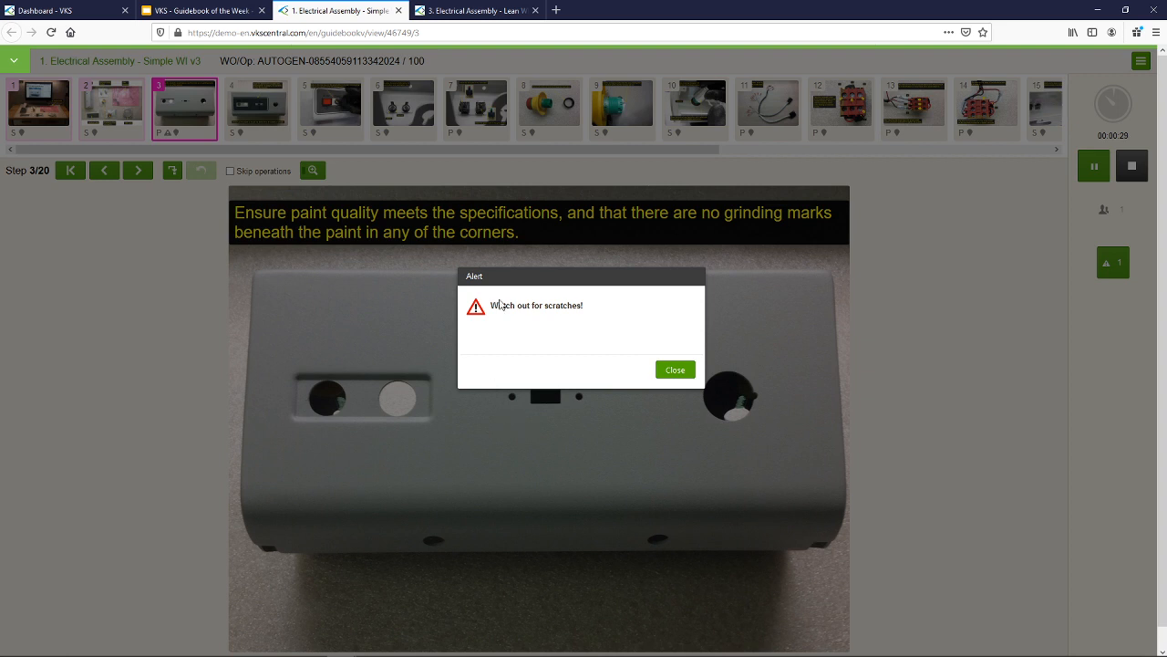
pyautogui.moveTo(52, 331)
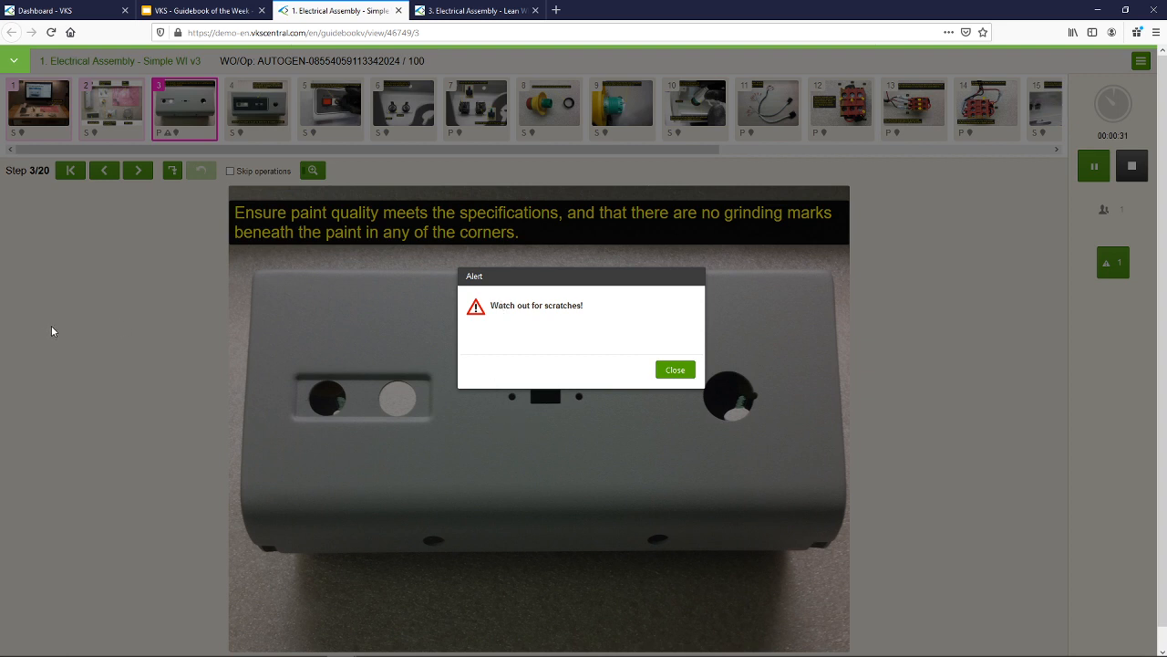
pyautogui.moveTo(499, 303)
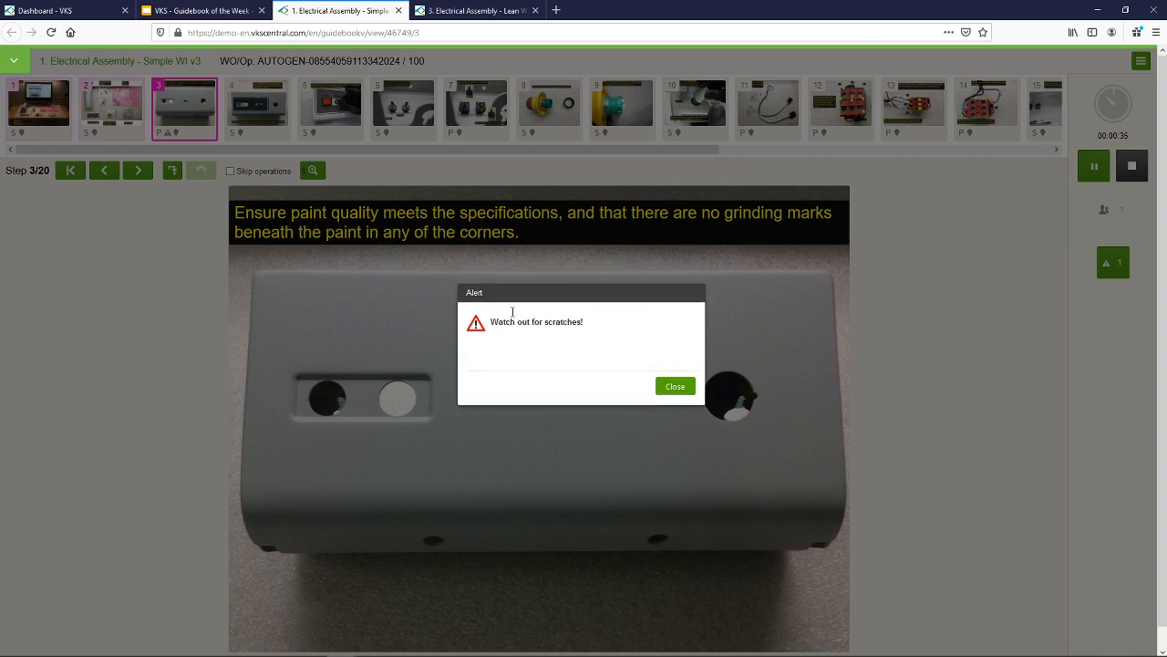
pyautogui.click(675, 385)
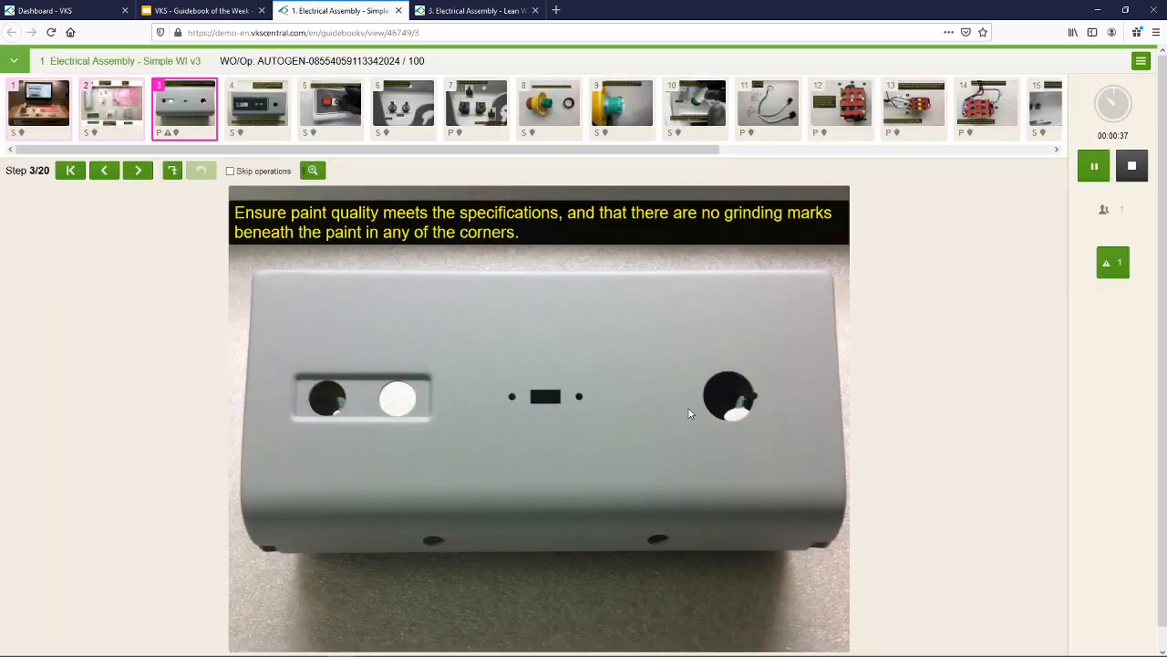
# - Step through the guidebook from step 4 to step 12's switch-block screw-loosening instructions
pyautogui.click(138, 170)
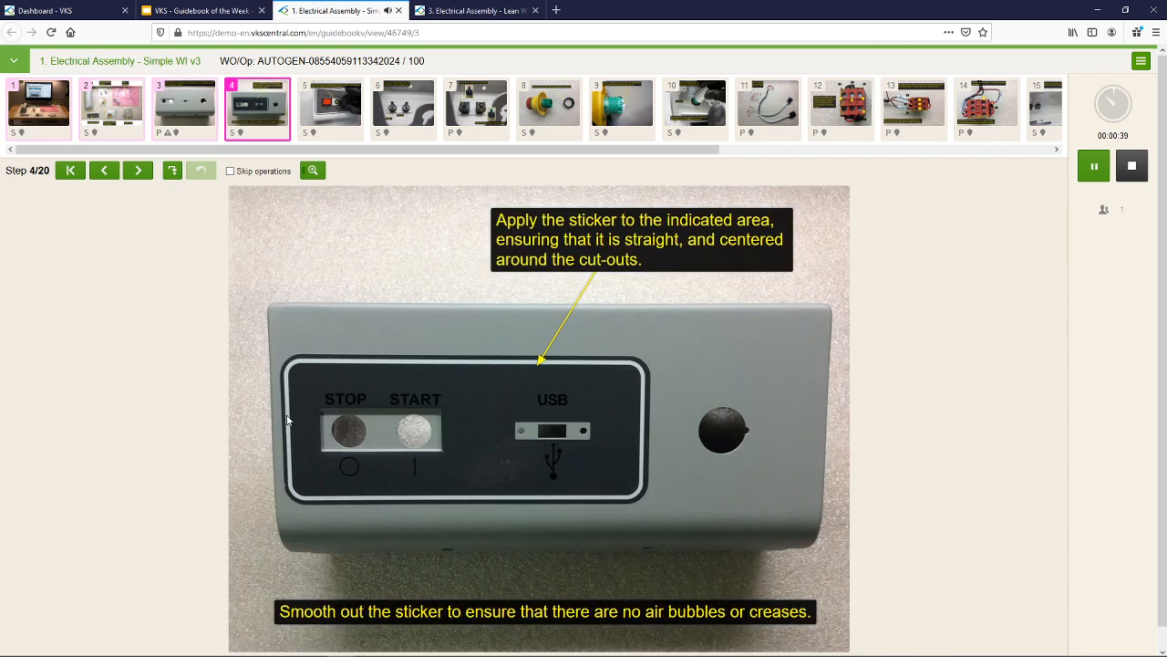
pyautogui.click(137, 170)
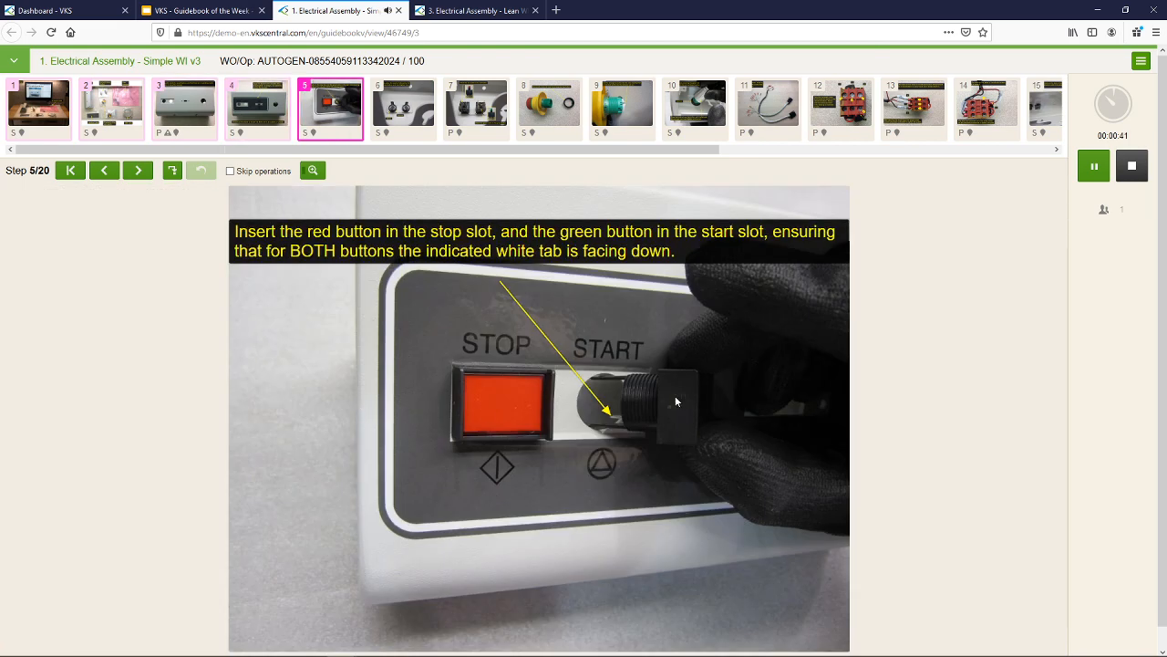
pyautogui.click(138, 170)
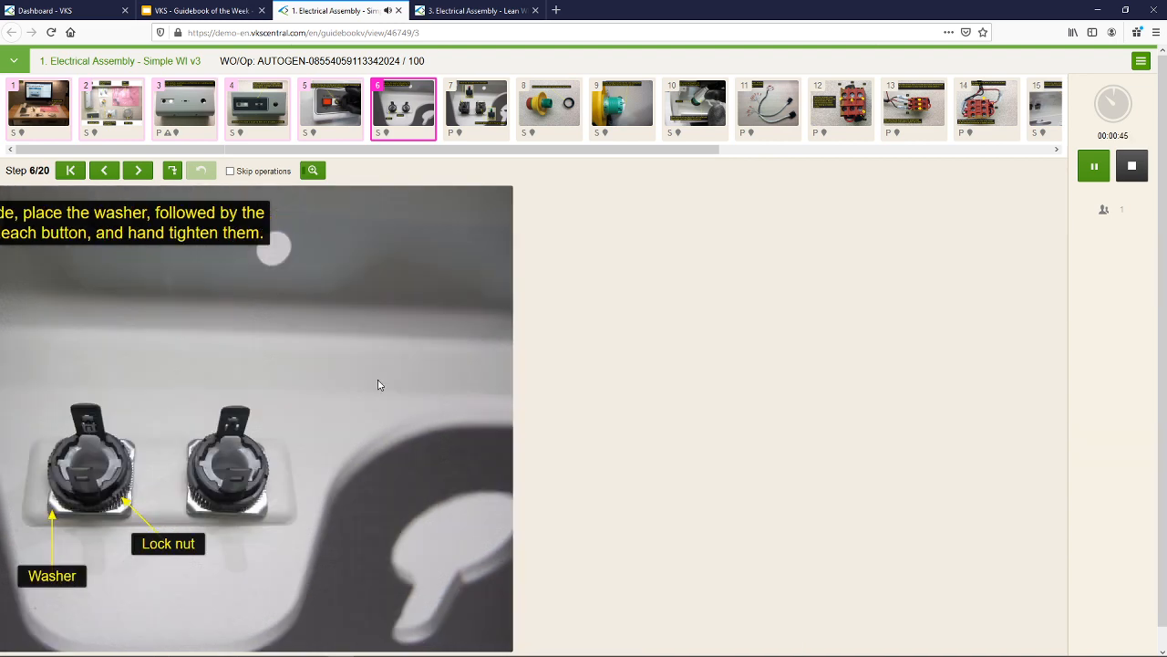
pyautogui.click(138, 171)
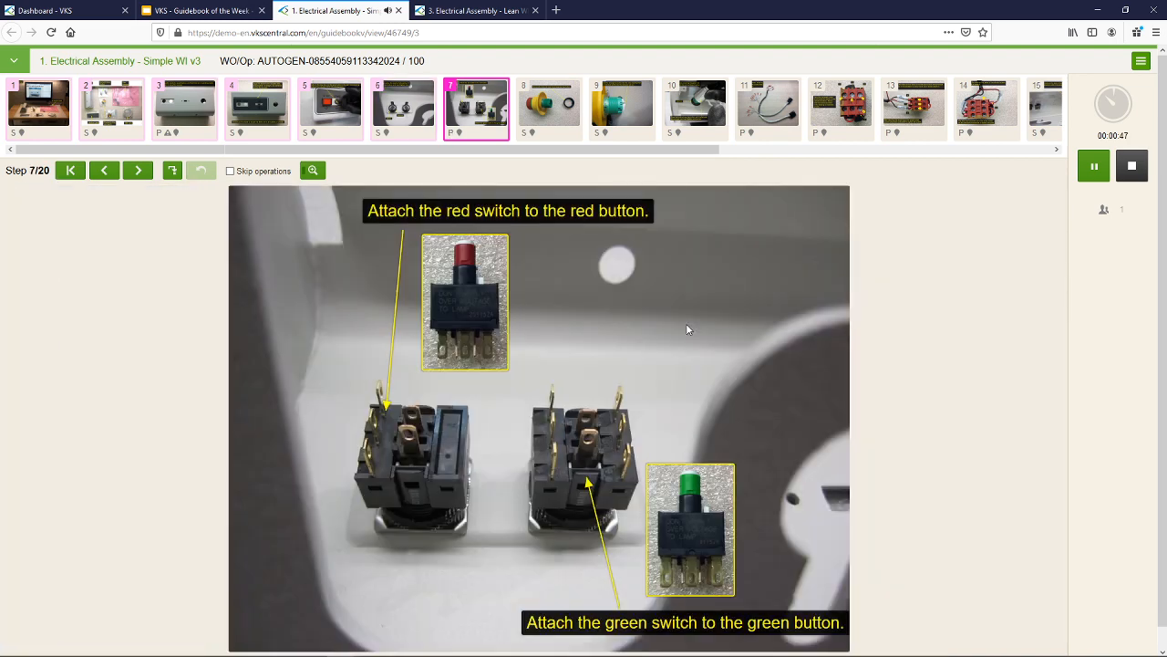
pyautogui.click(138, 171)
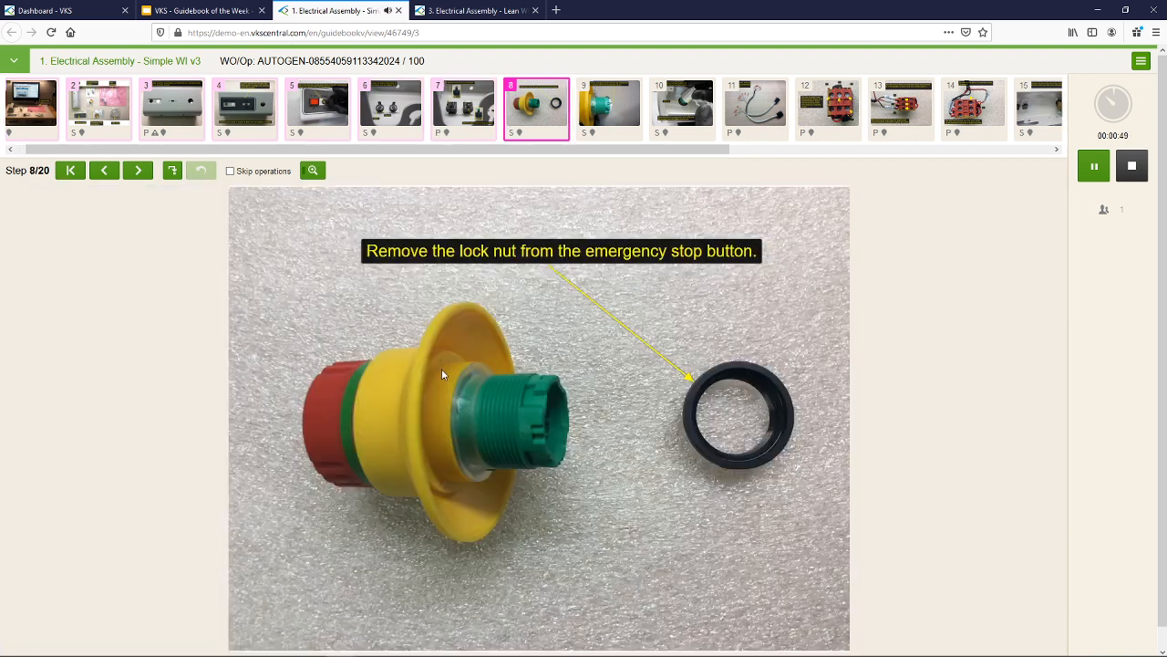
pyautogui.moveTo(748, 421)
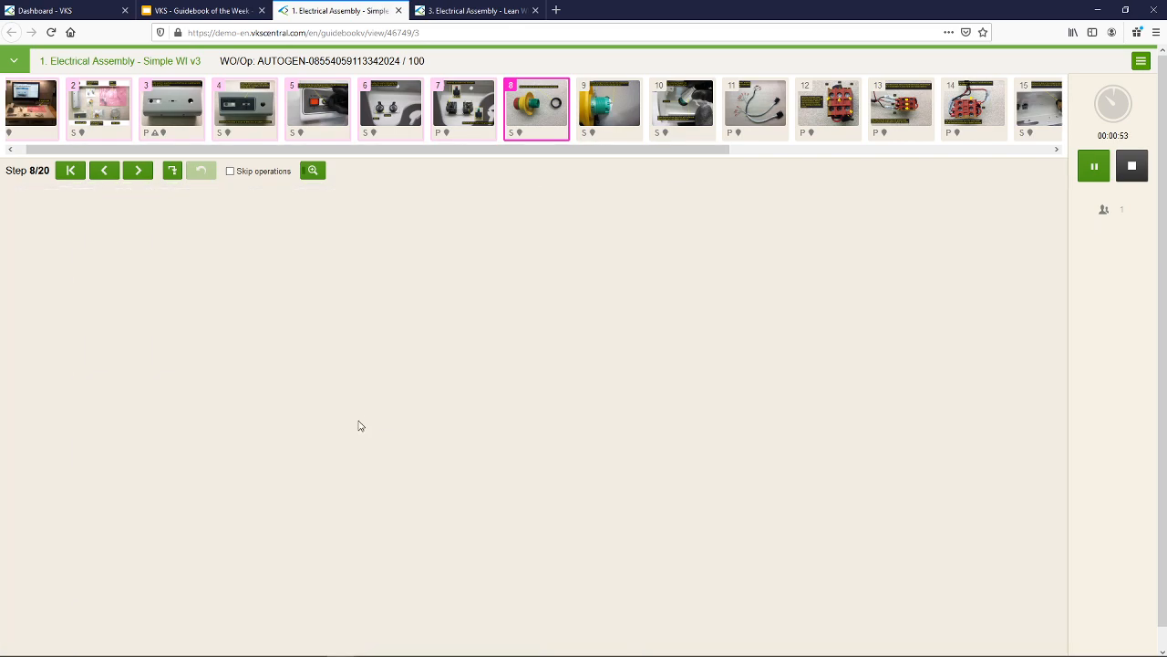
pyautogui.click(138, 170)
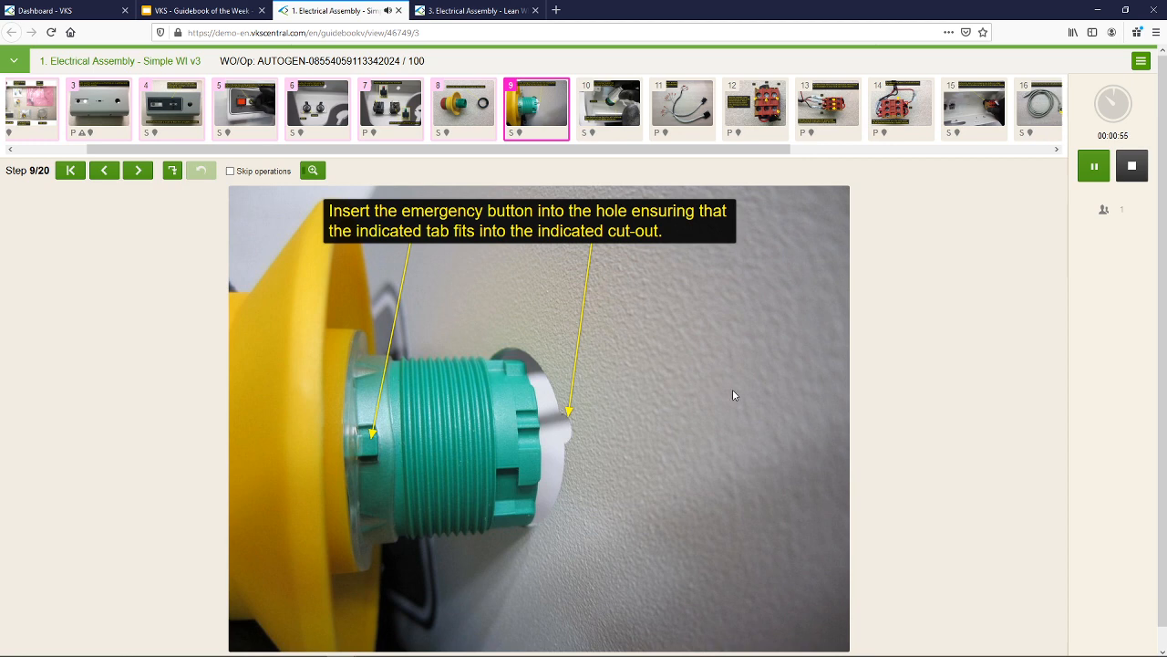
pyautogui.click(138, 170)
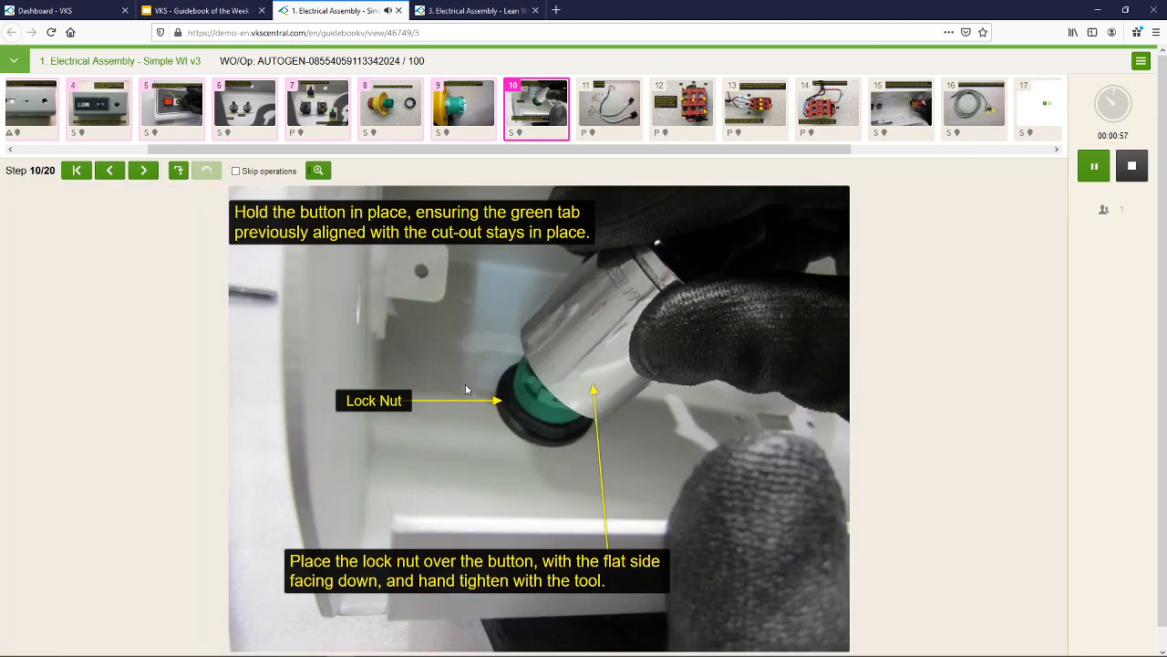
pyautogui.click(143, 170)
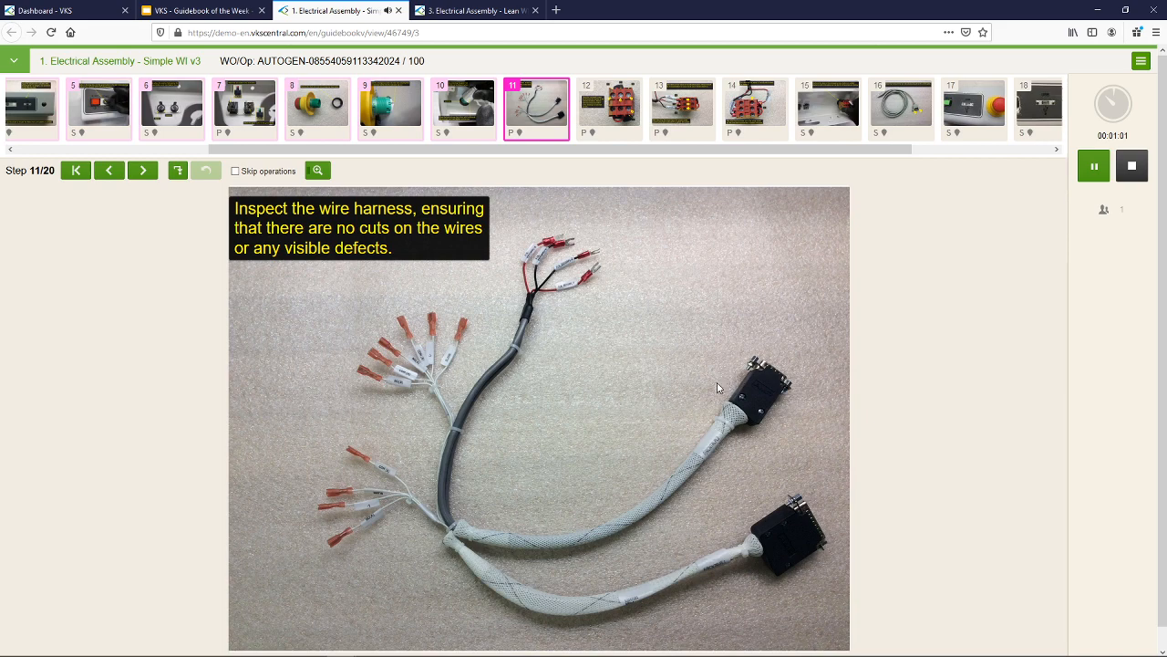
pyautogui.click(143, 170)
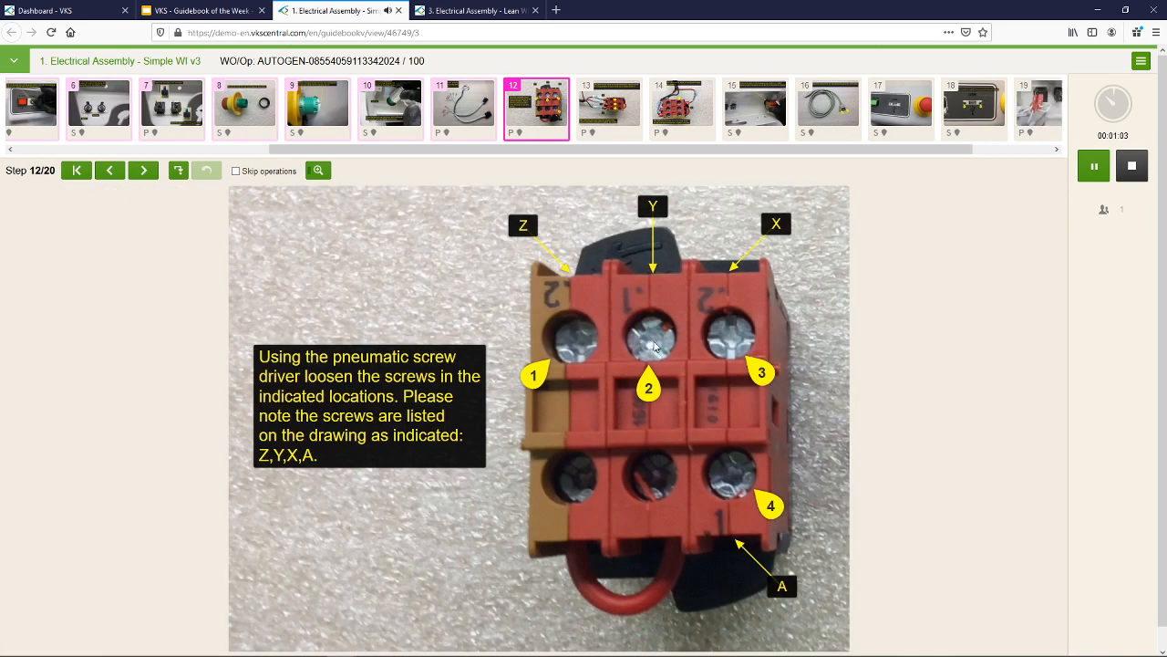
pyautogui.moveTo(730, 447)
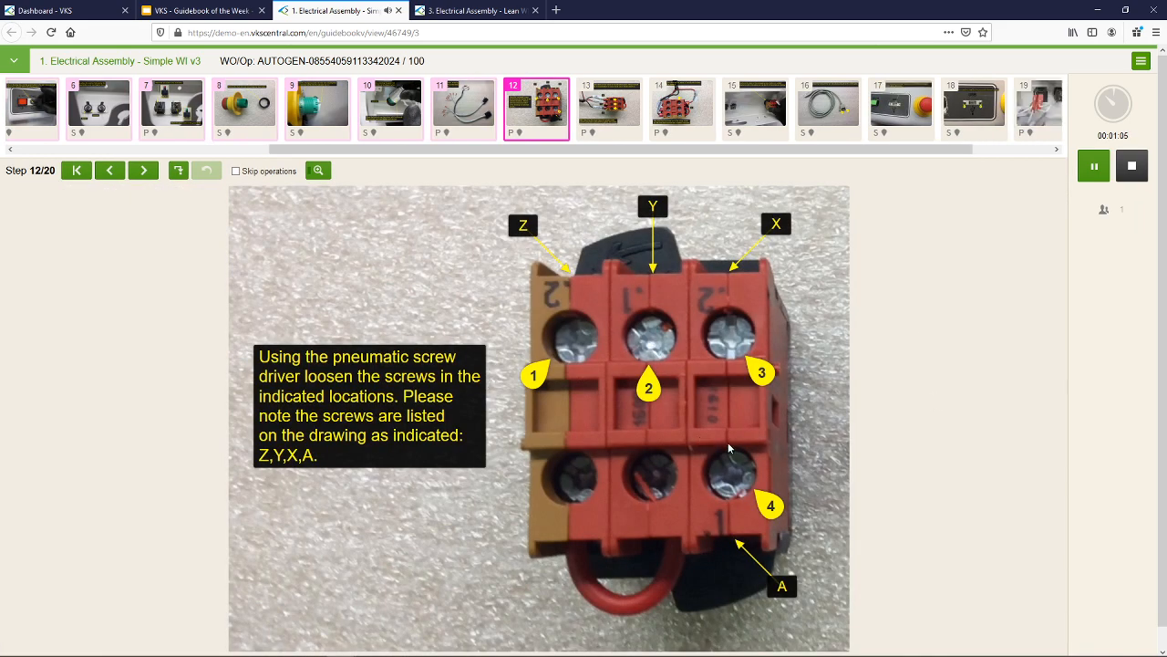
pyautogui.moveTo(671, 461)
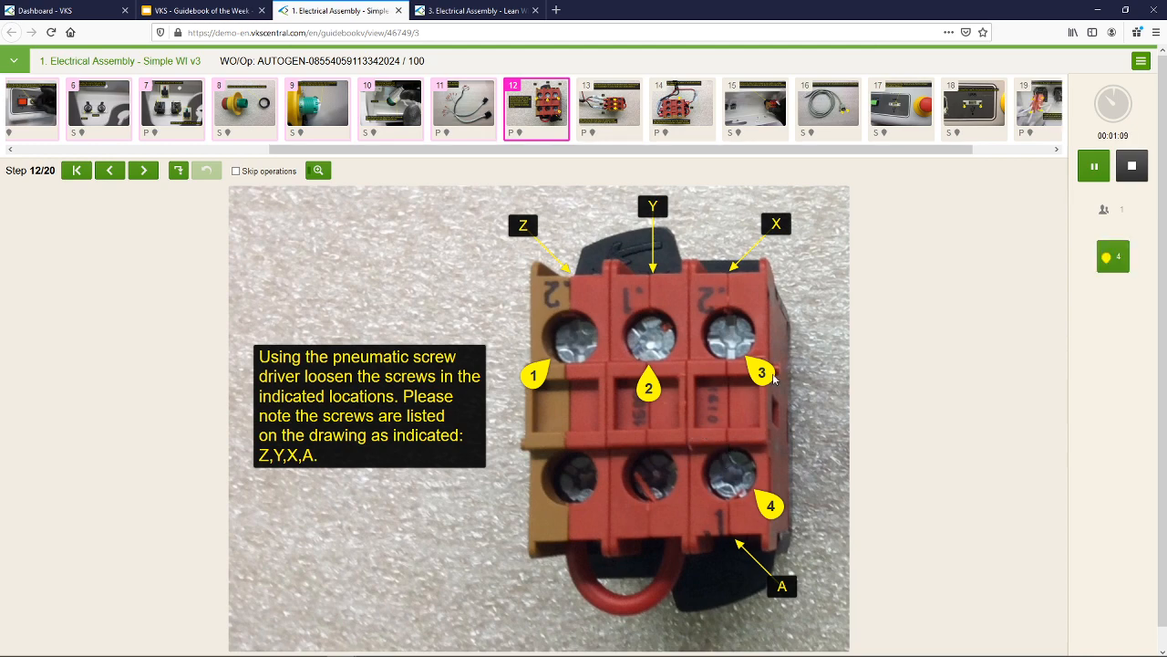
# - Advance from step 13 past step 15, where the wired terminal goes on the emergency stop
pyautogui.click(143, 171)
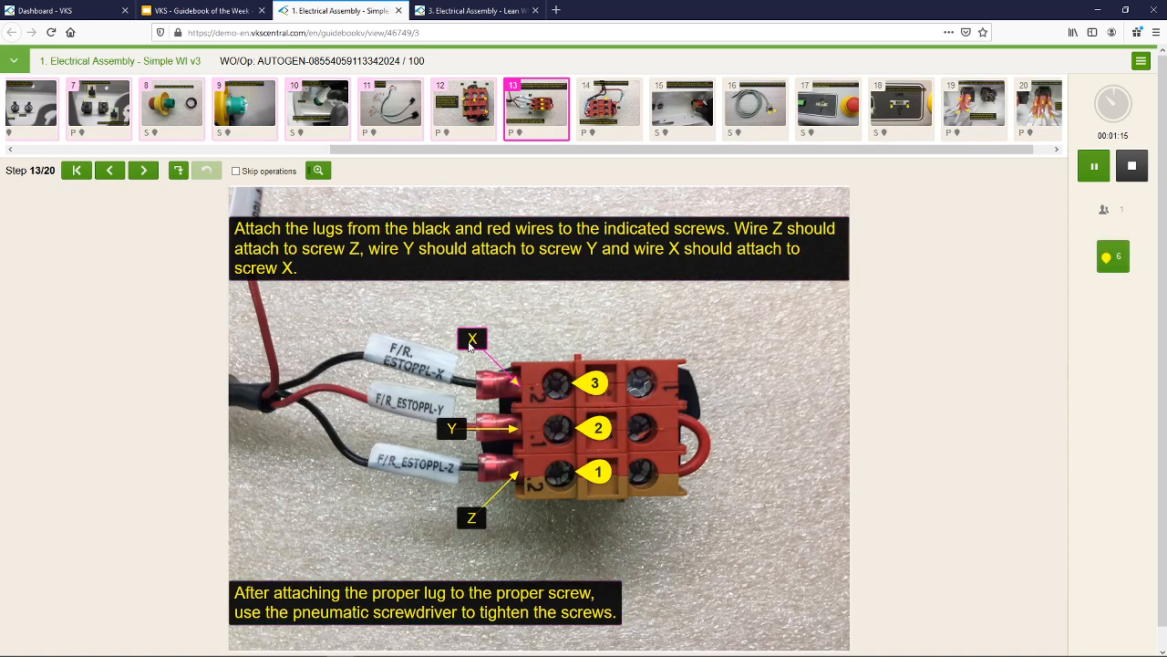
pyautogui.moveTo(472, 427)
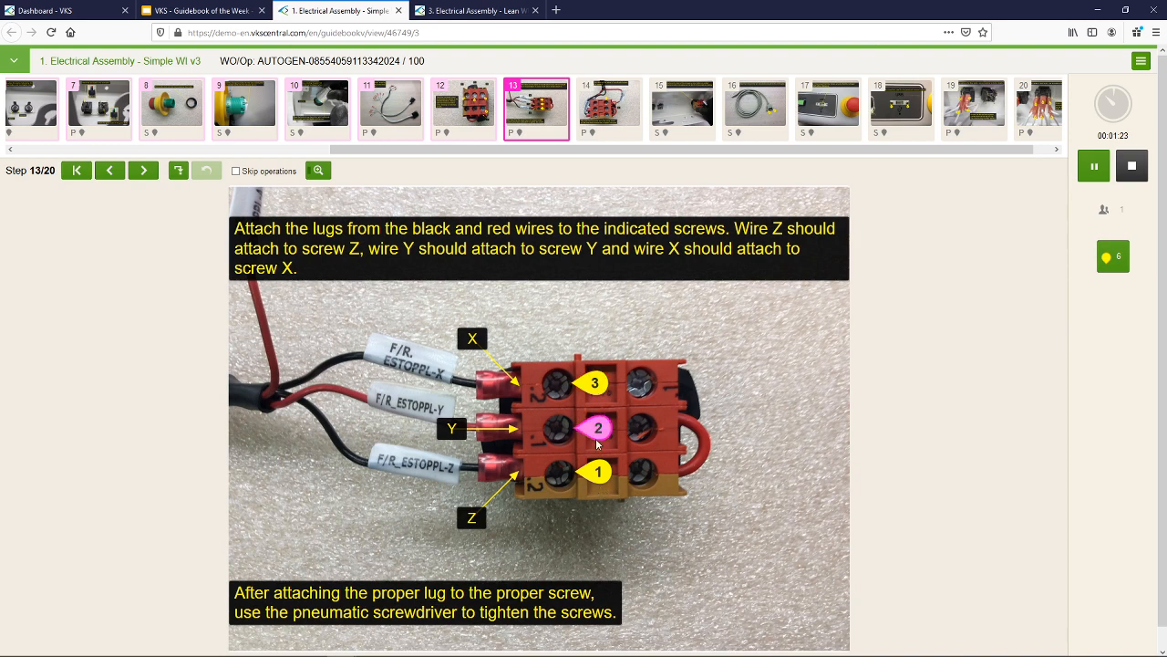
pyautogui.click(143, 171)
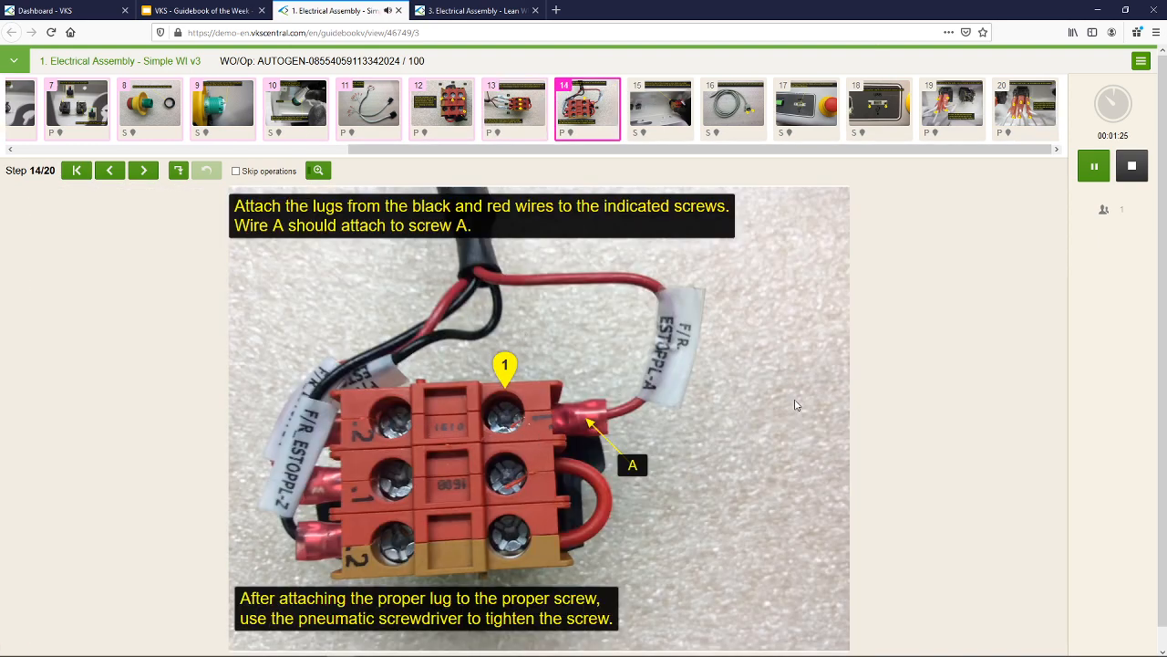
pyautogui.click(143, 171)
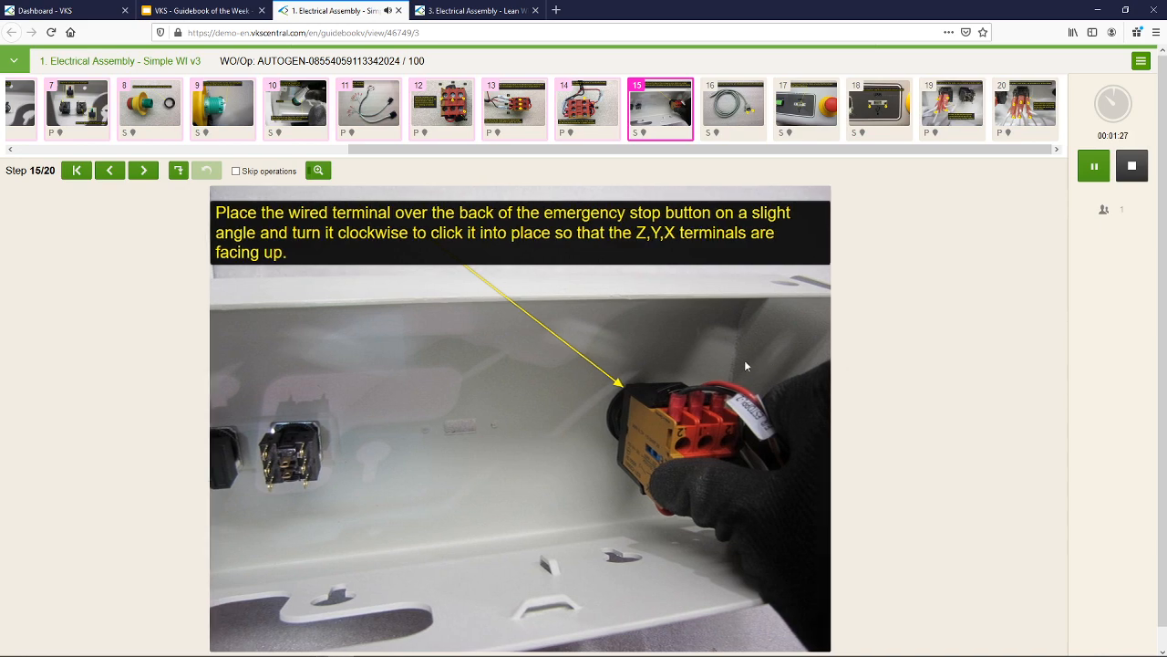
pyautogui.click(143, 171)
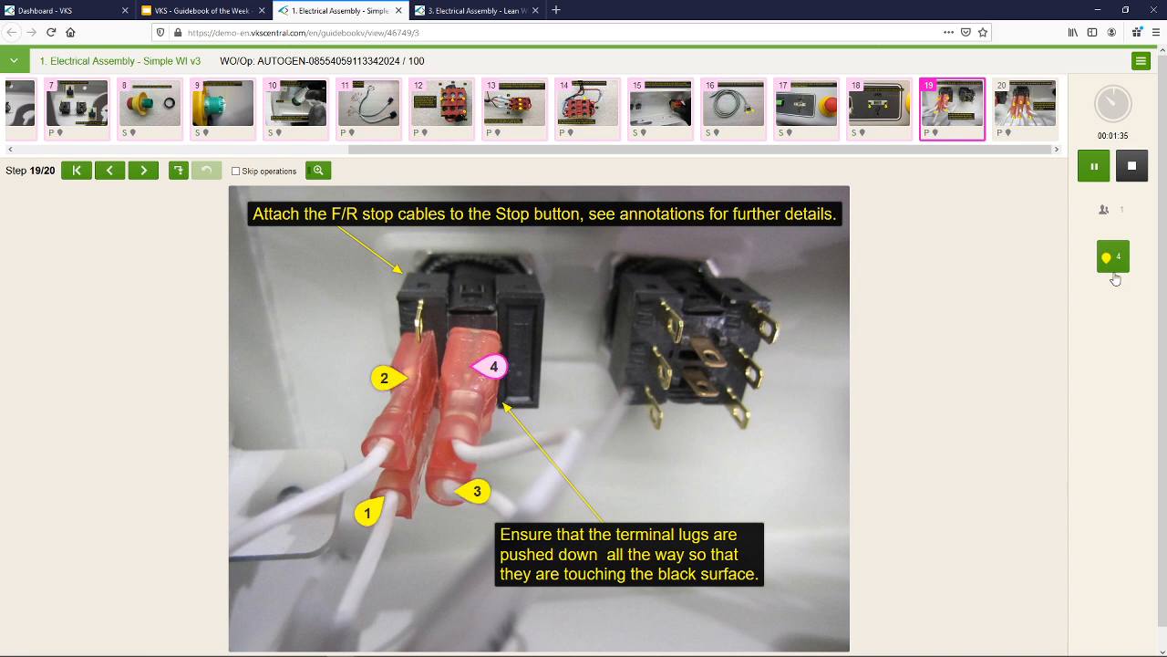
# - Open step 19's numbered annotations listing the cables for terminals C, NO, BLANK and L
pyautogui.click(1113, 256)
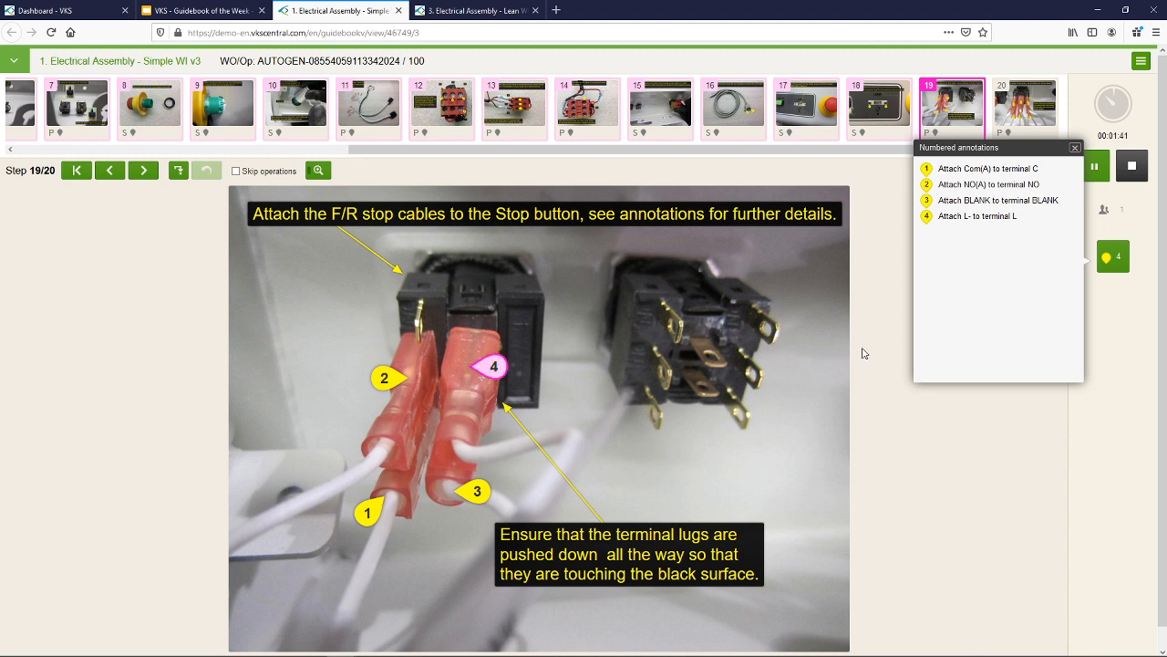
pyautogui.moveTo(1038, 194)
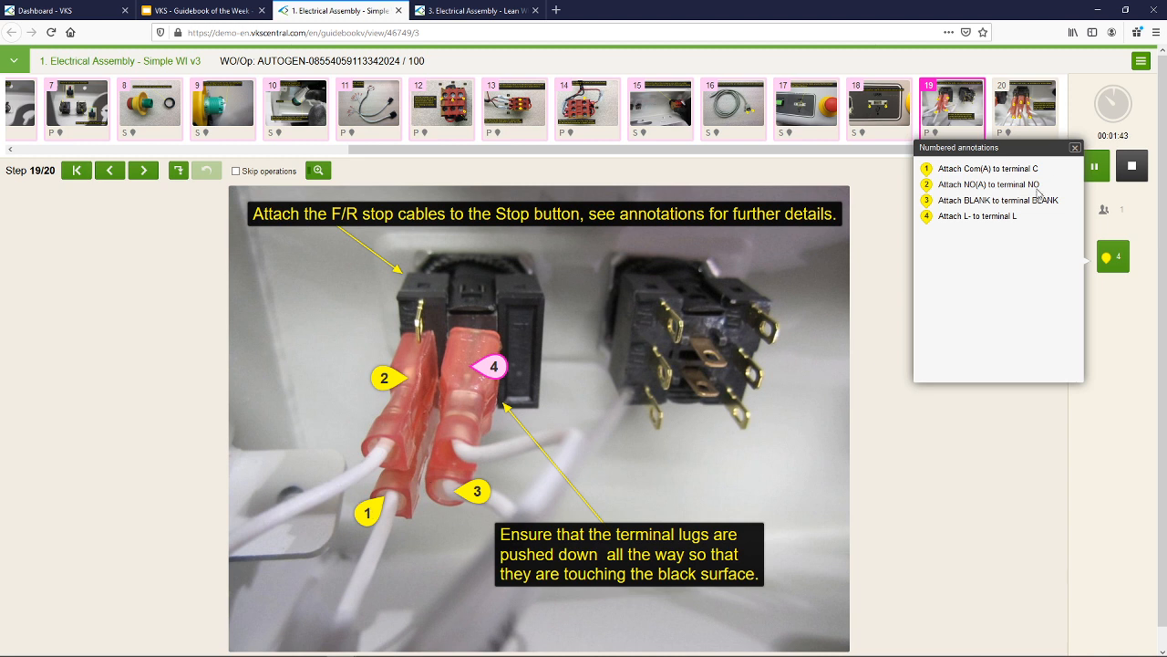
pyautogui.moveTo(960, 216)
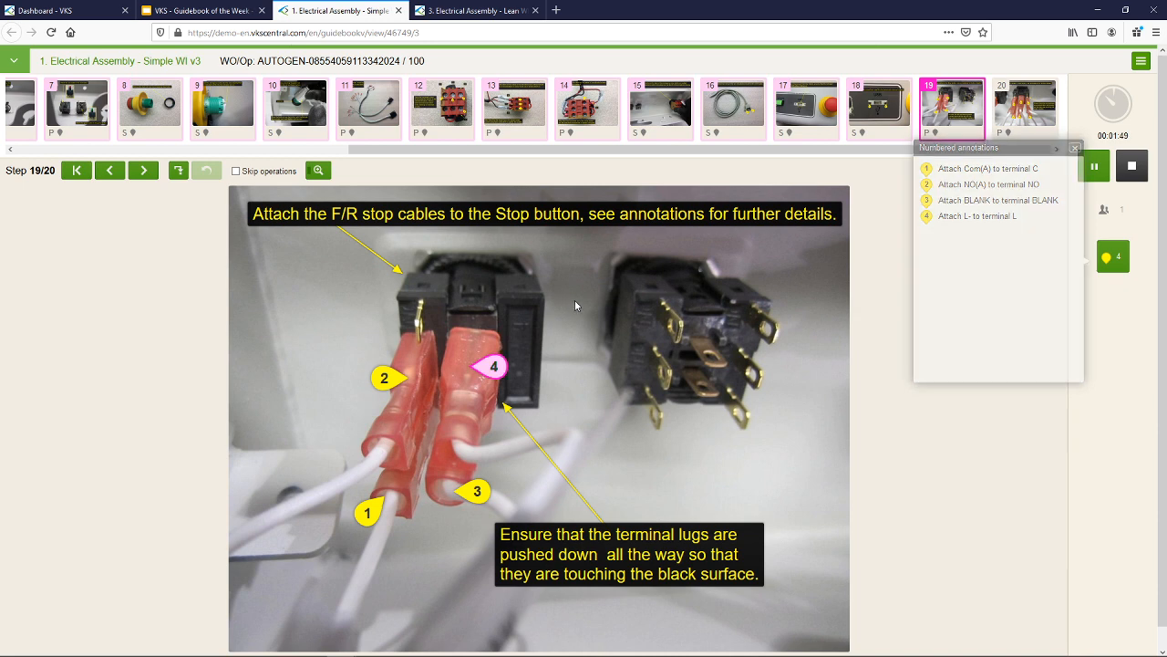
# - Reach final step 20, then return to step 3 and close its scratch alert
pyautogui.click(143, 171)
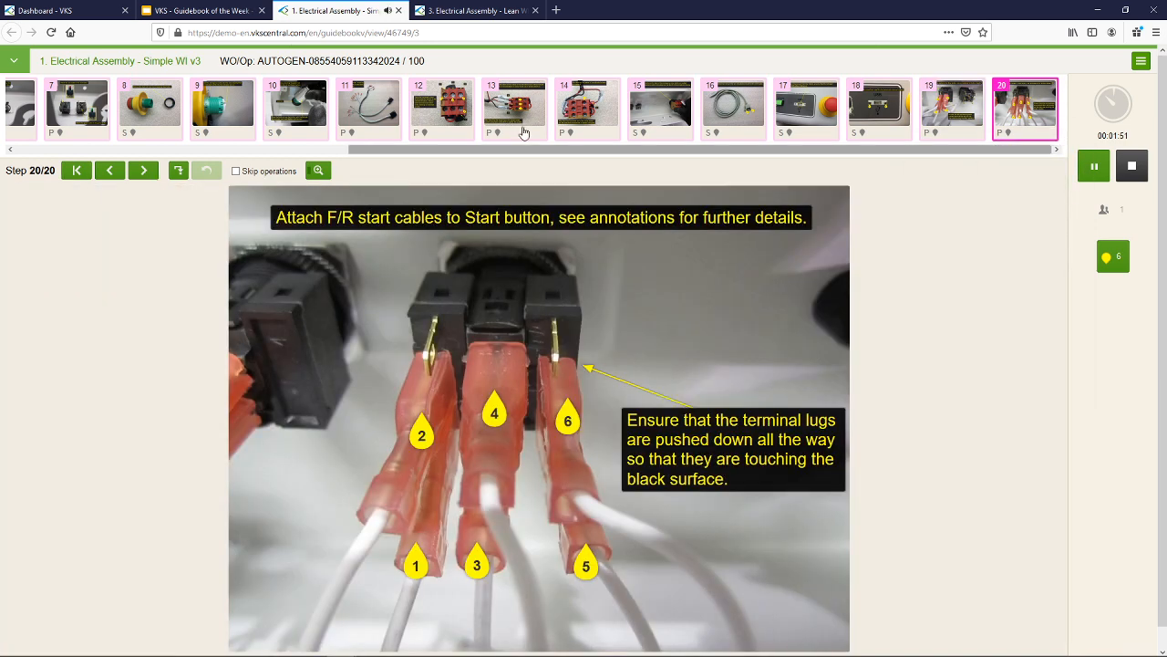
pyautogui.moveTo(839, 292)
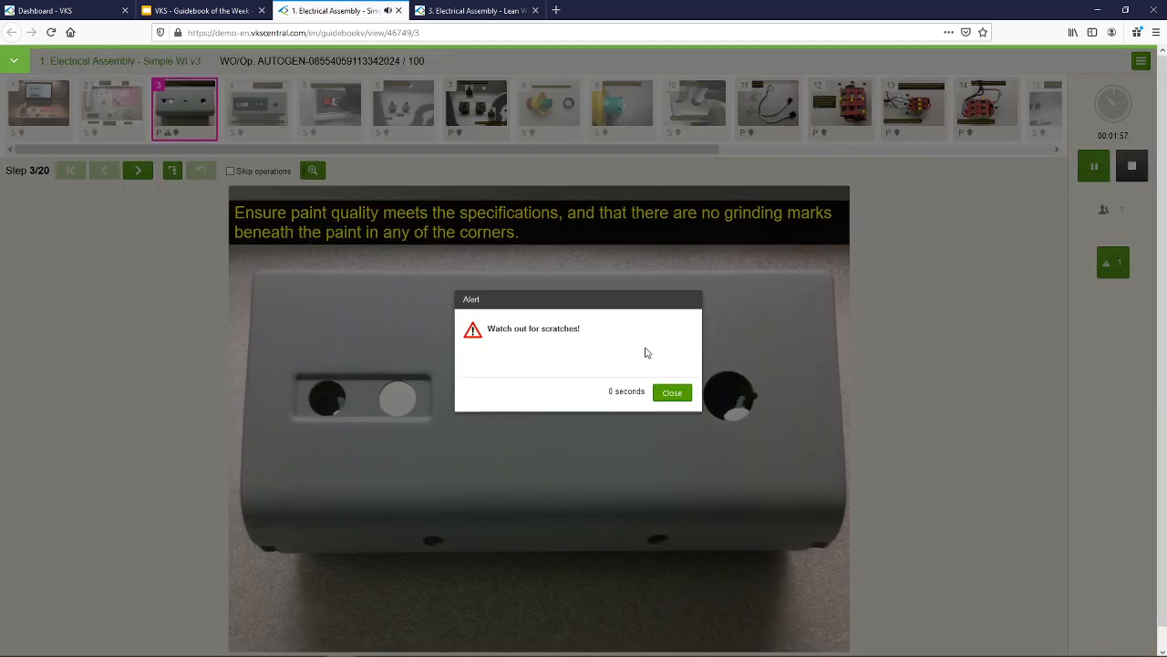
pyautogui.click(672, 392)
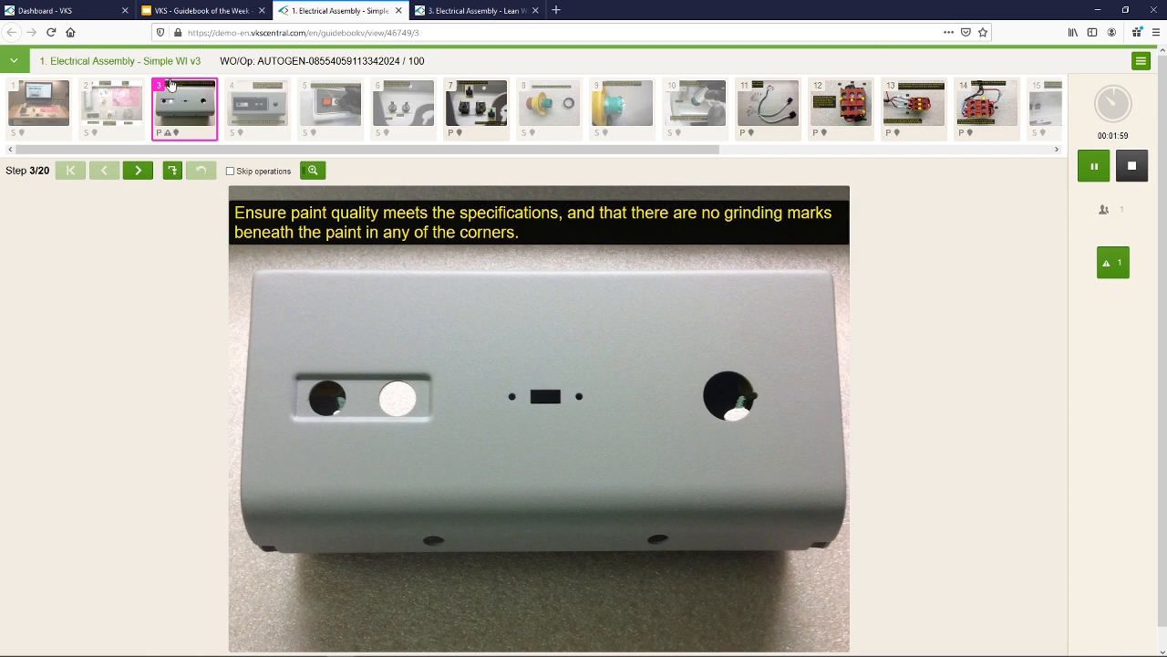
pyautogui.moveTo(826, 241)
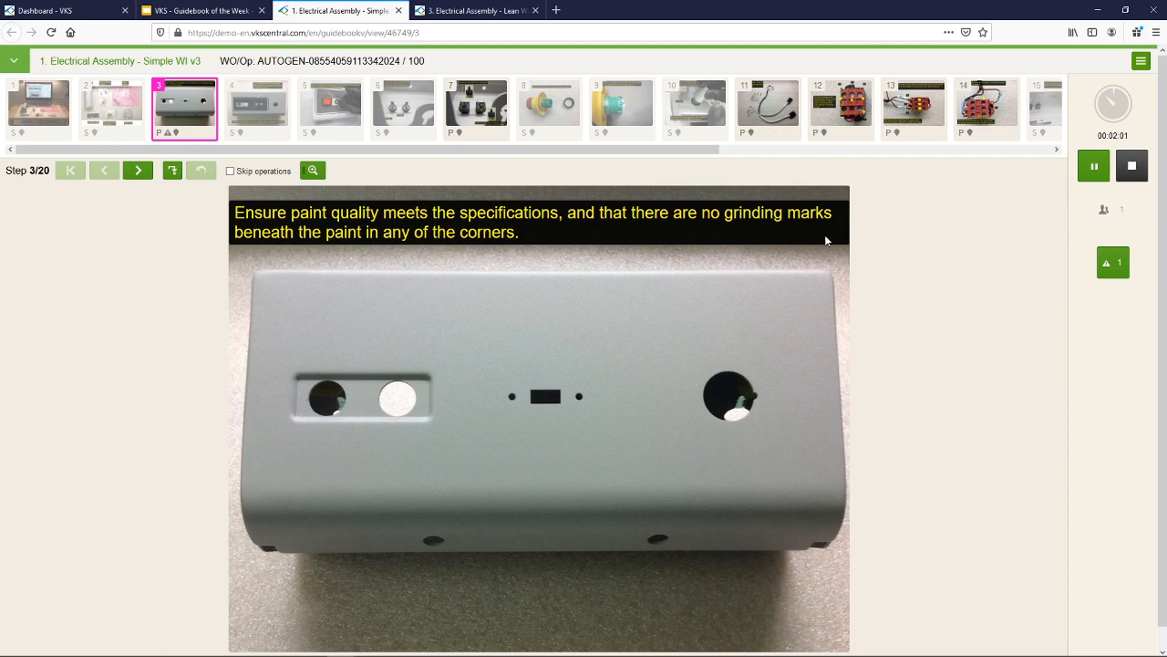
pyautogui.moveTo(558, 276)
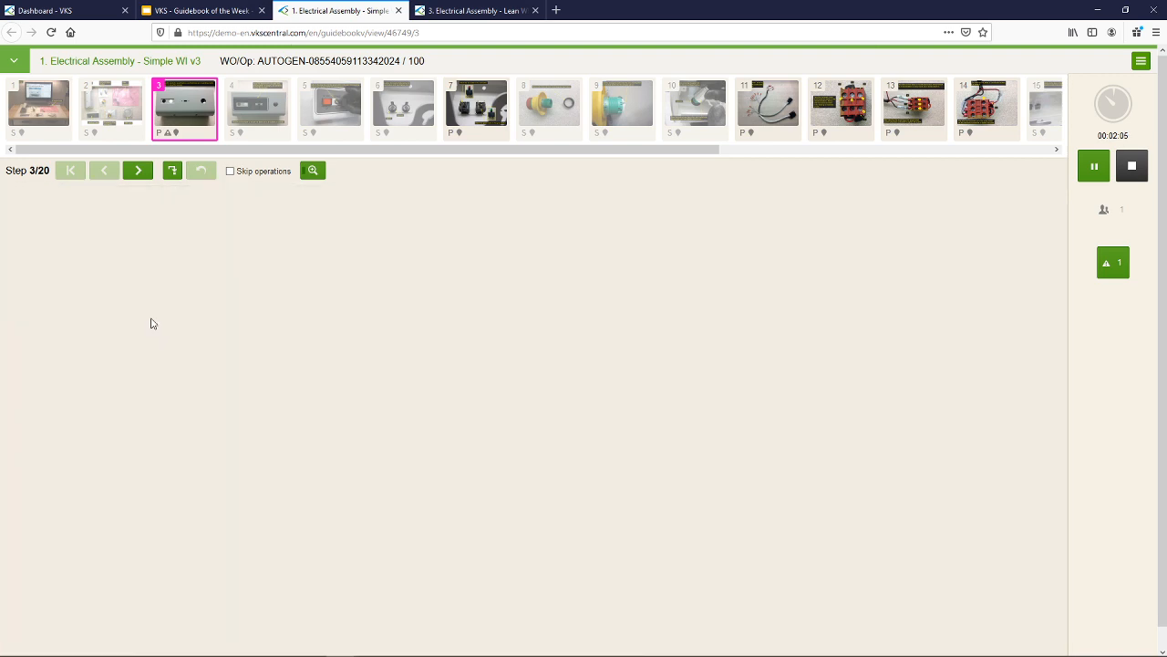
# - Hop to step 7, back to step 3 clearing the scratch alert, then switch guidebook tabs
pyautogui.click(475, 110)
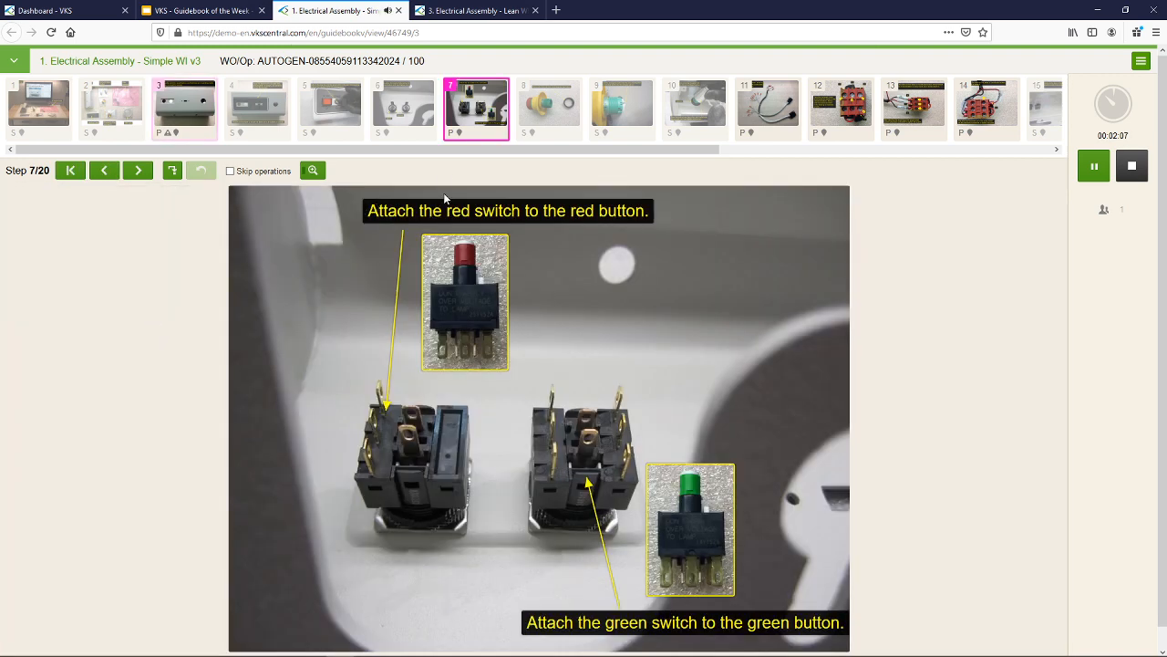
pyautogui.moveTo(130, 337)
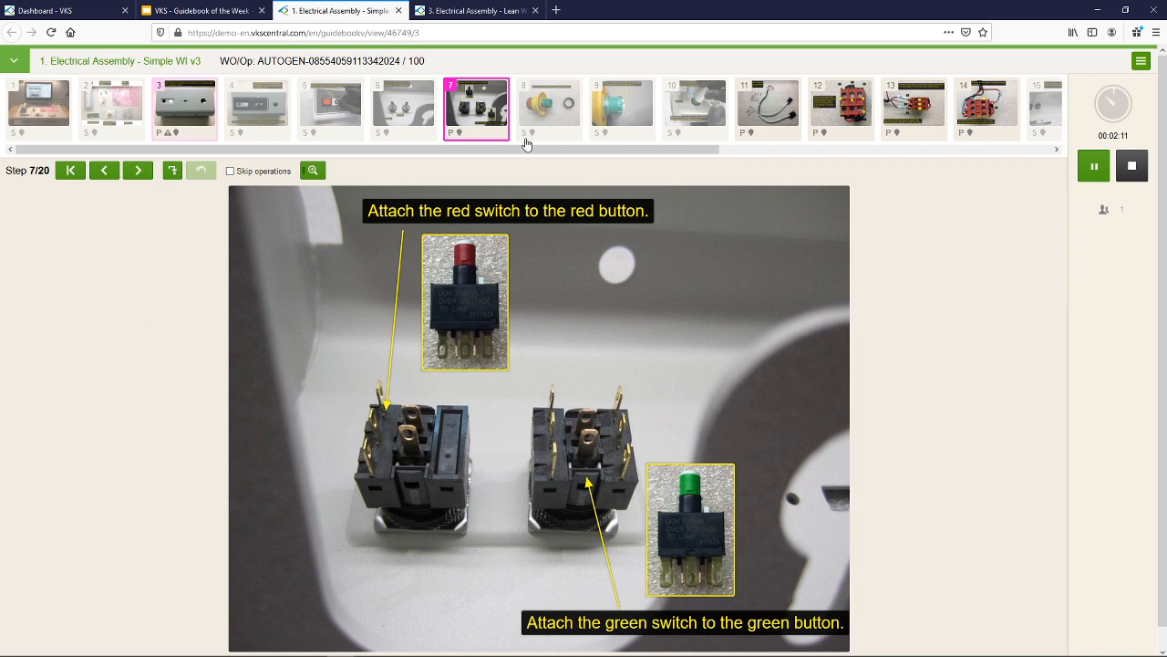
pyautogui.moveTo(734, 320)
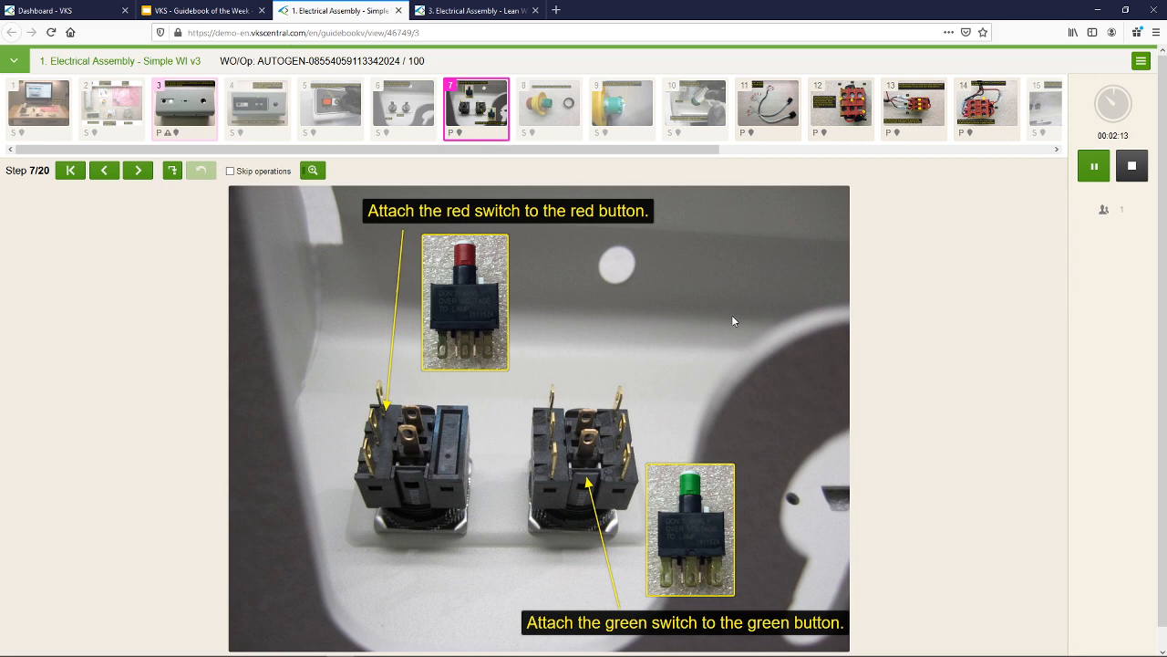
pyautogui.click(183, 109)
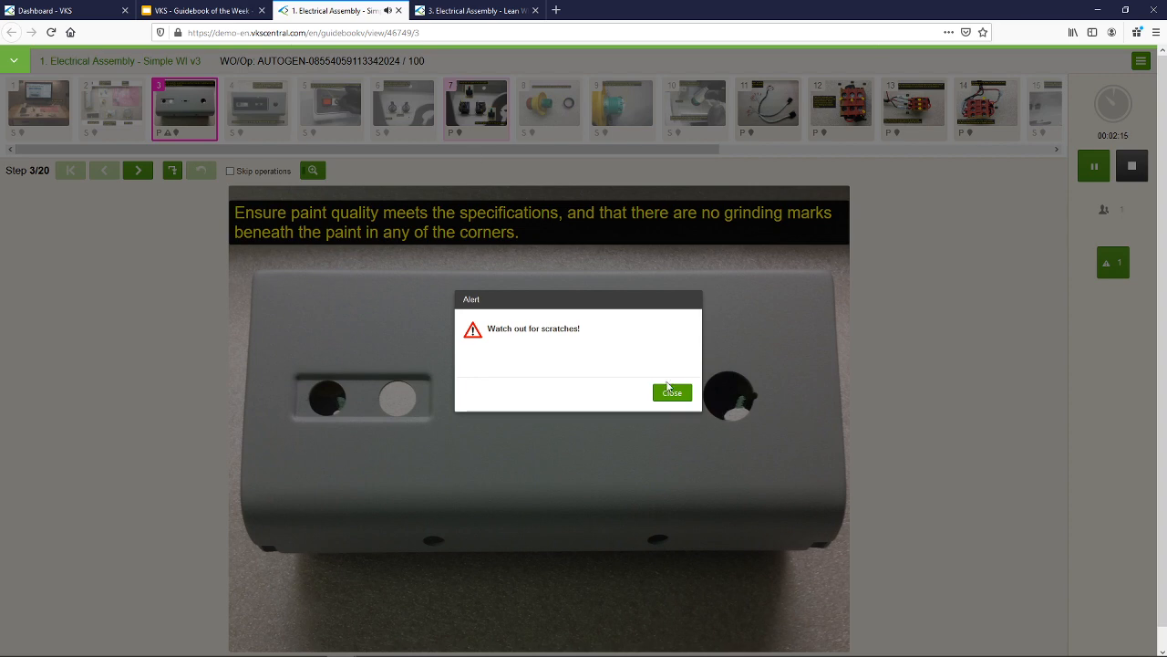
pyautogui.click(673, 392)
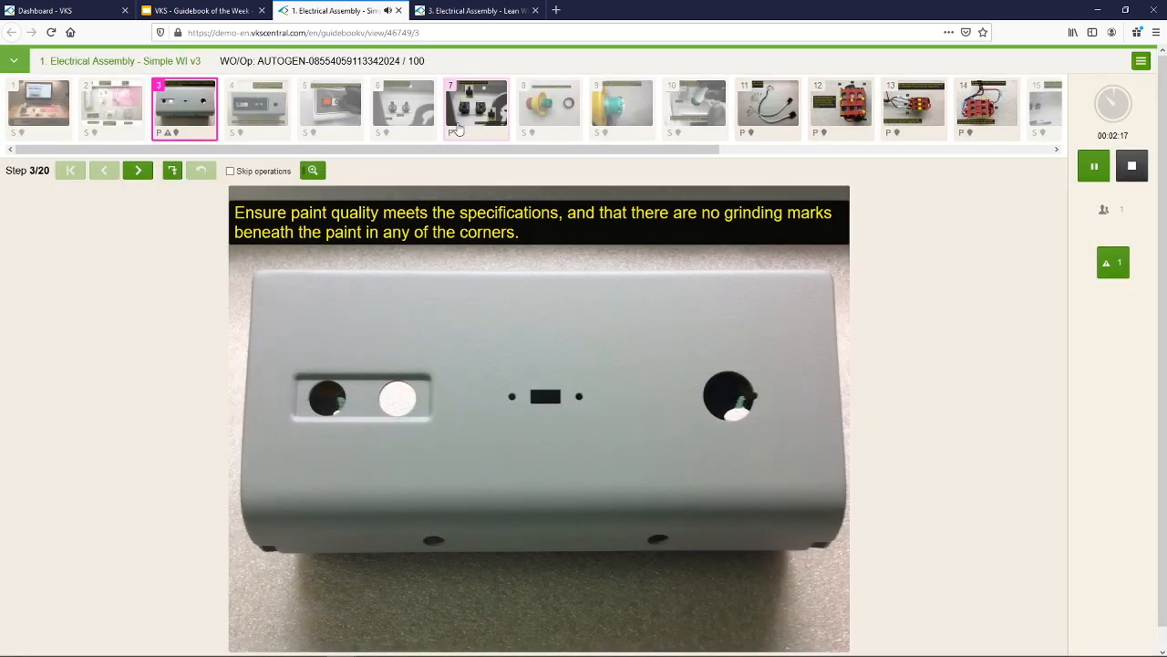
pyautogui.click(475, 110)
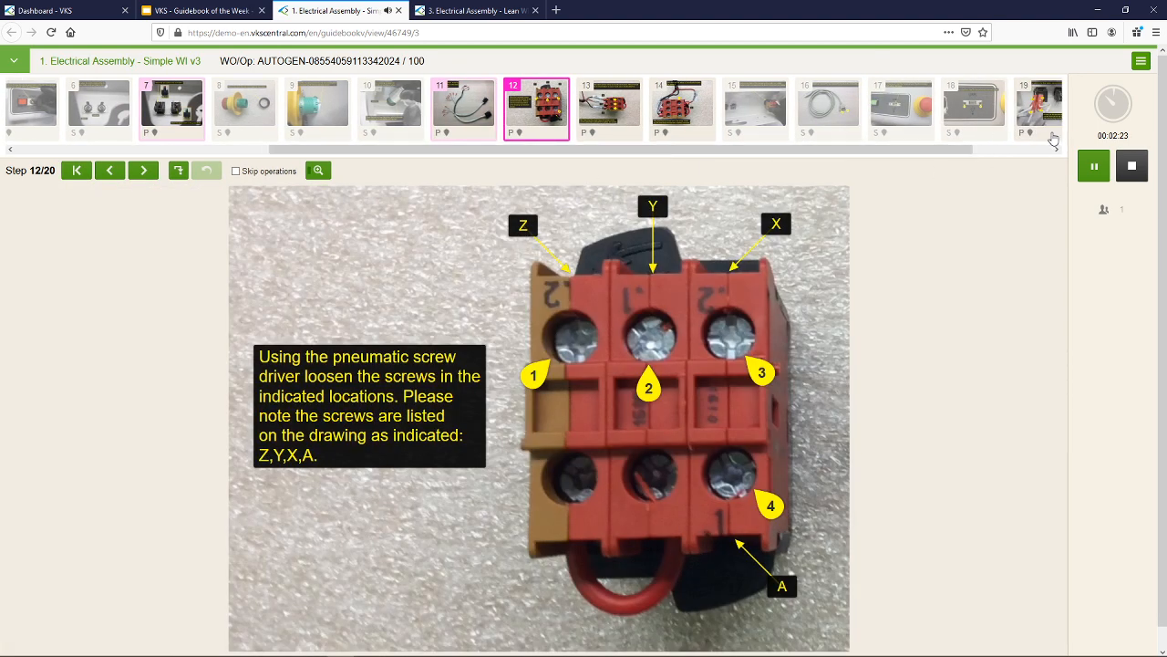
pyautogui.click(338, 10)
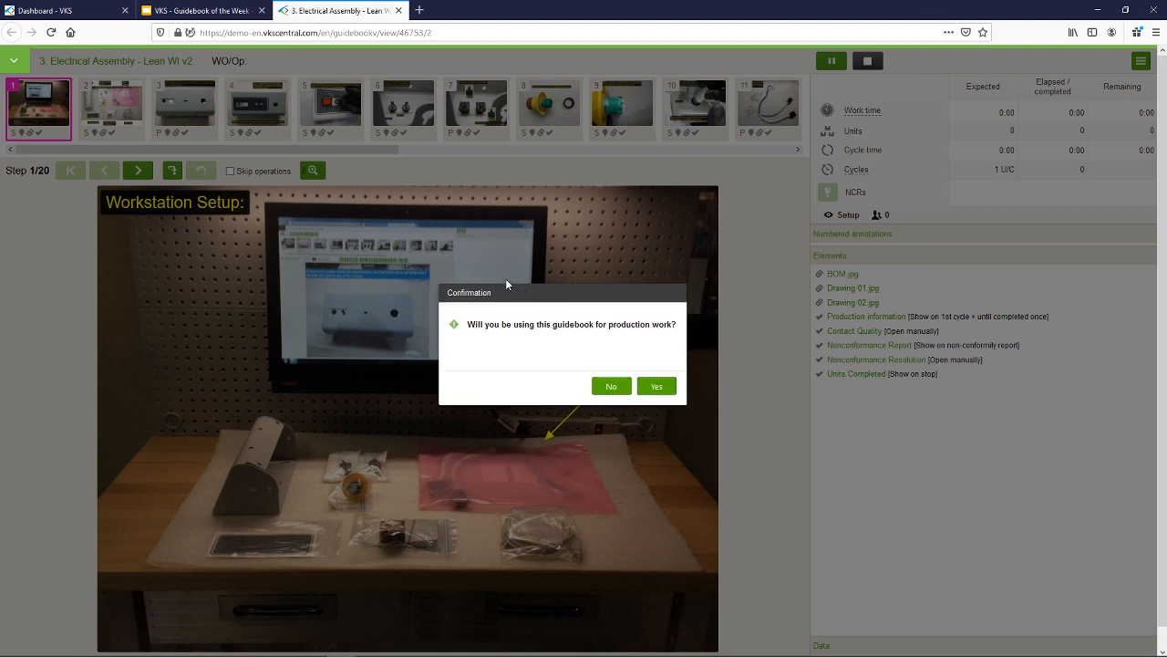
pyautogui.moveTo(228, 191)
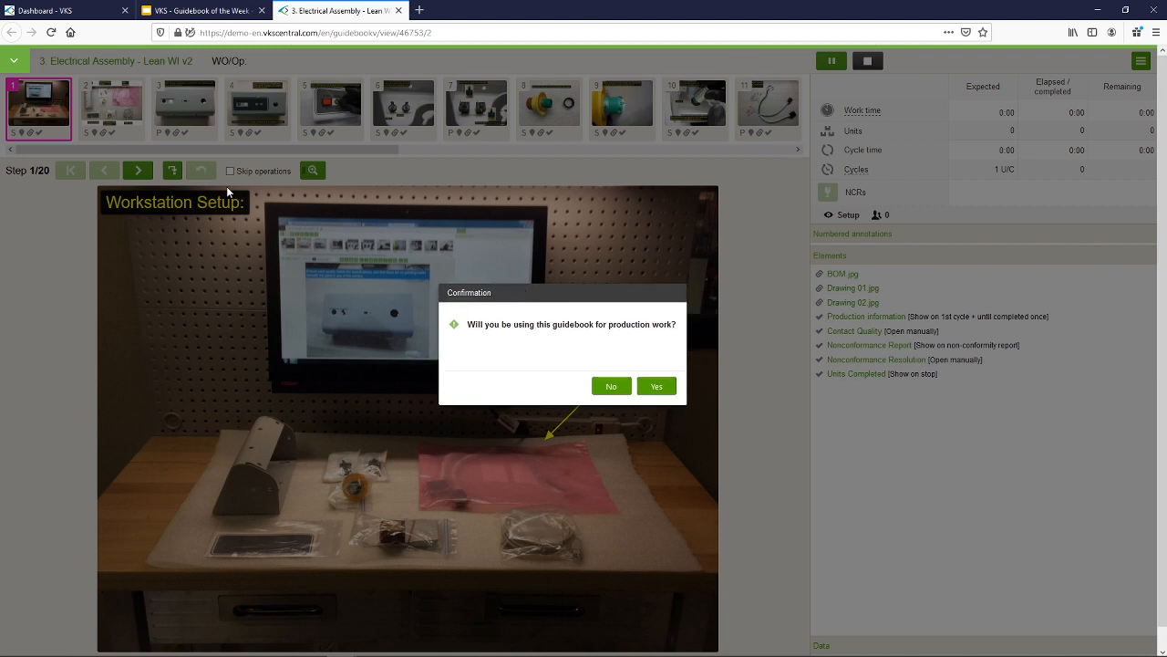
pyautogui.moveTo(687, 195)
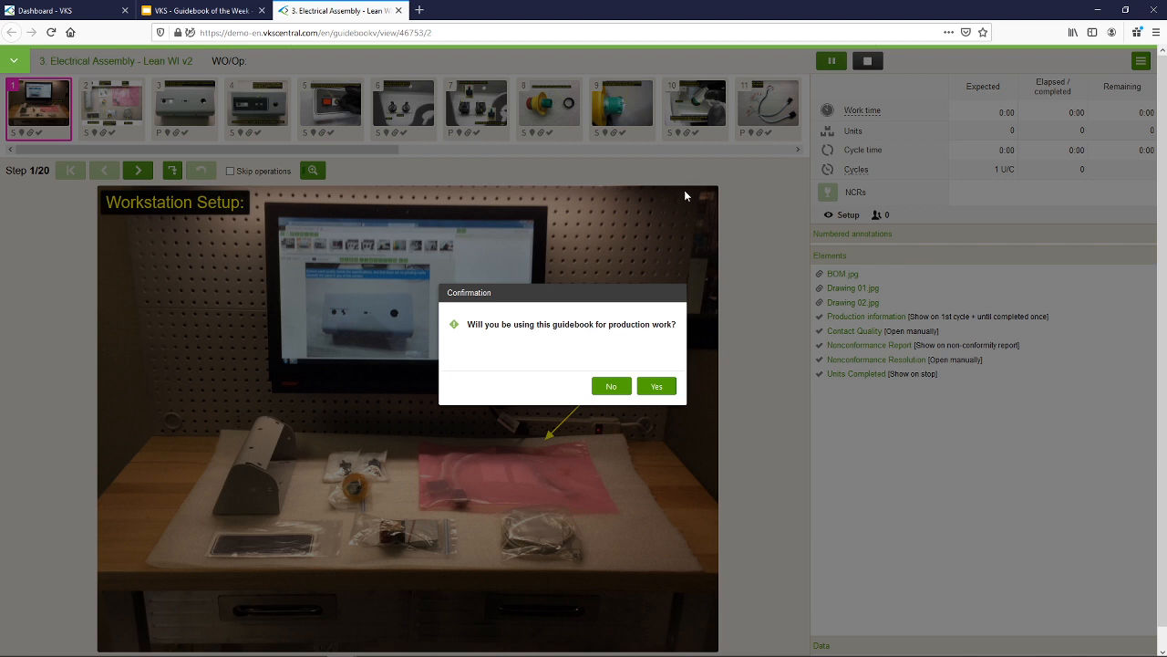
pyautogui.moveTo(647, 209)
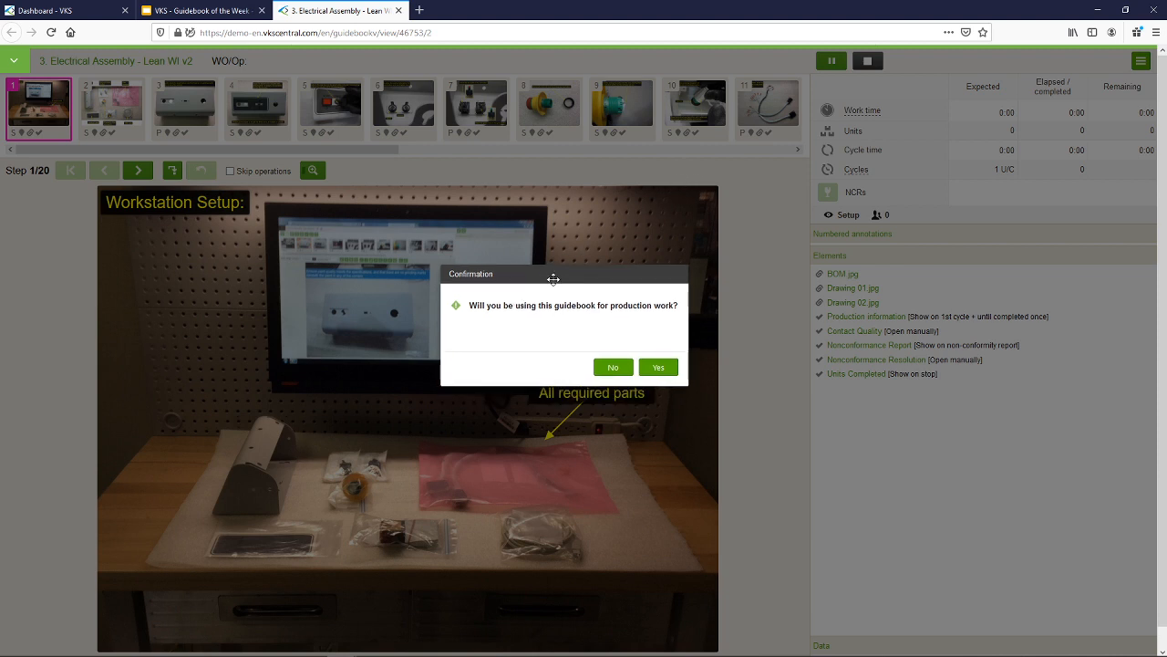
# - Confirm production use of the Lean WI v2 guidebook to bring up the unfinished-jobs selector
pyautogui.doubleClick(572, 305)
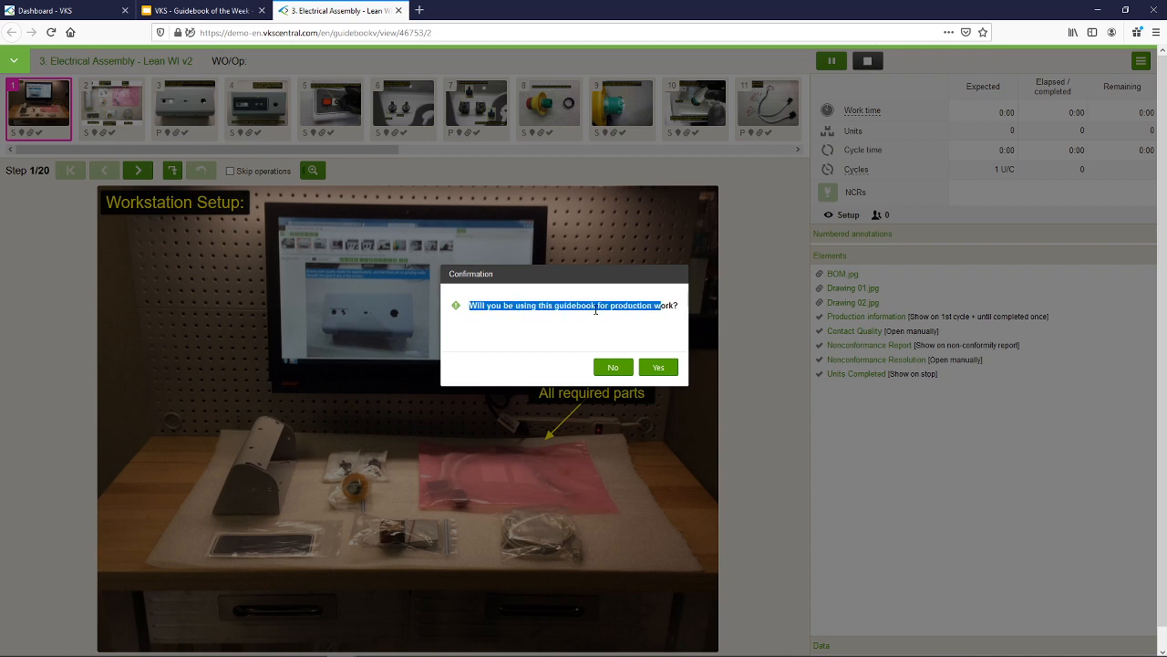
pyautogui.click(658, 367)
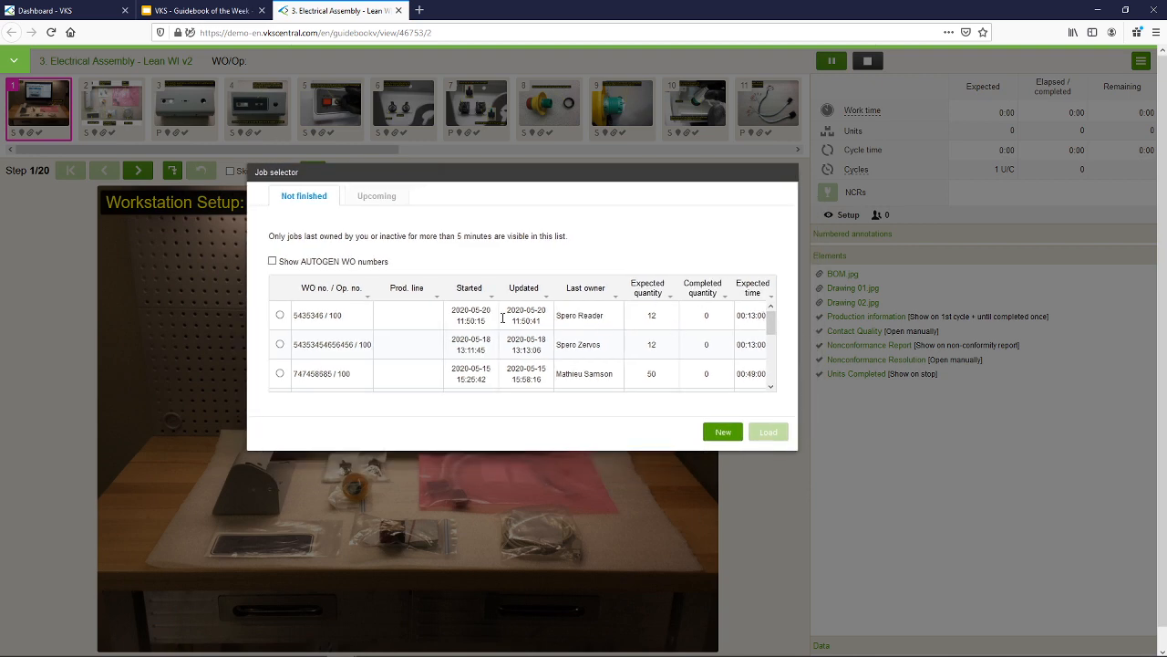
# - Browse unfinished jobs such as 747458985 / 100, then create a new job instead
pyautogui.click(280, 343)
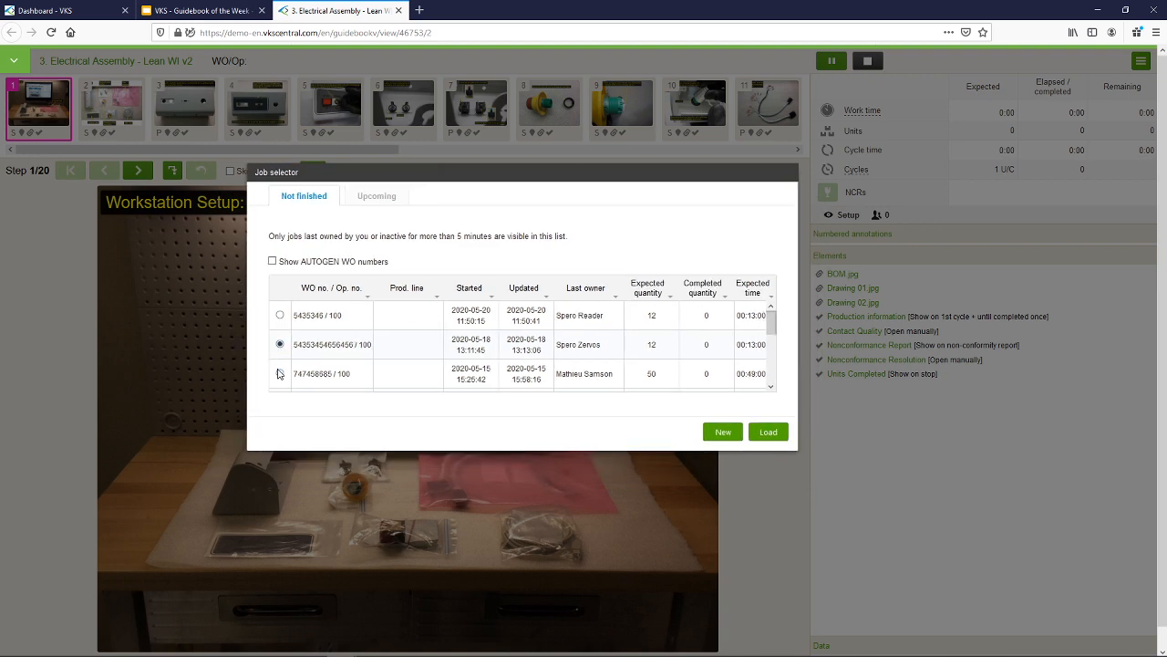
pyautogui.click(280, 373)
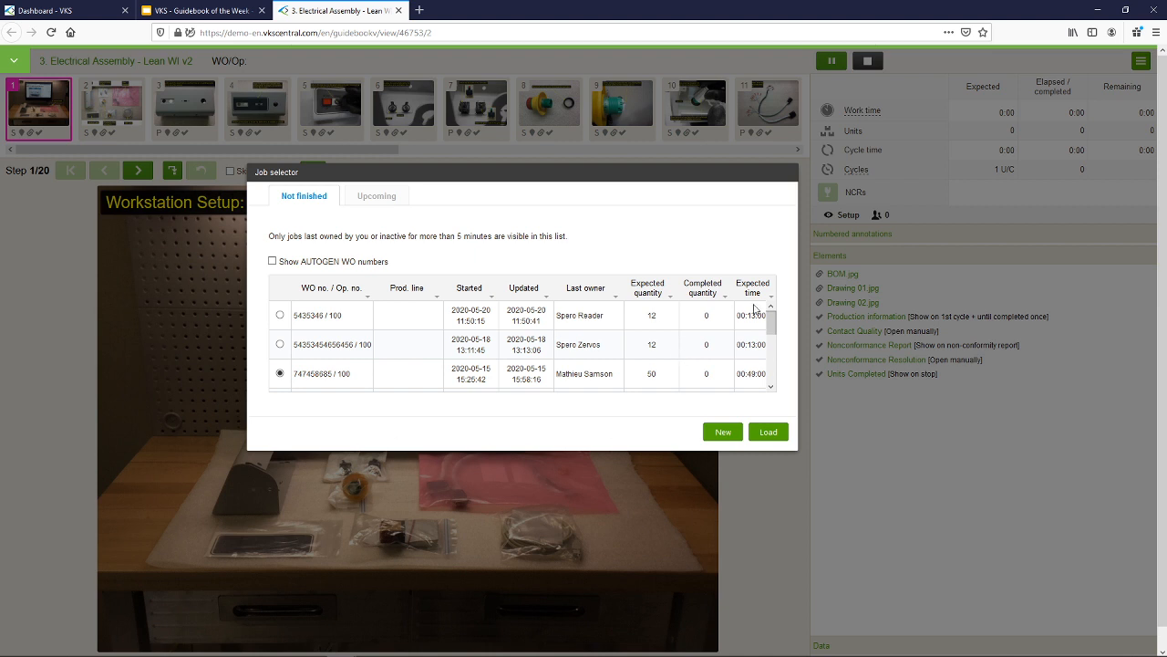
pyautogui.moveTo(786, 418)
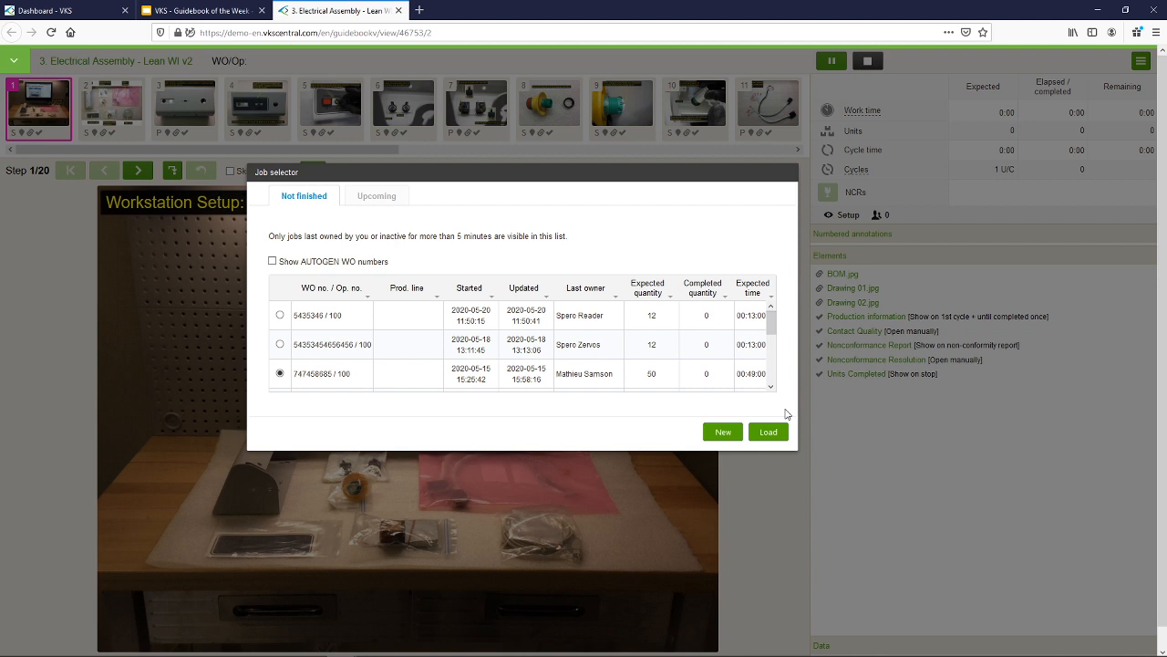
pyautogui.moveTo(560, 204)
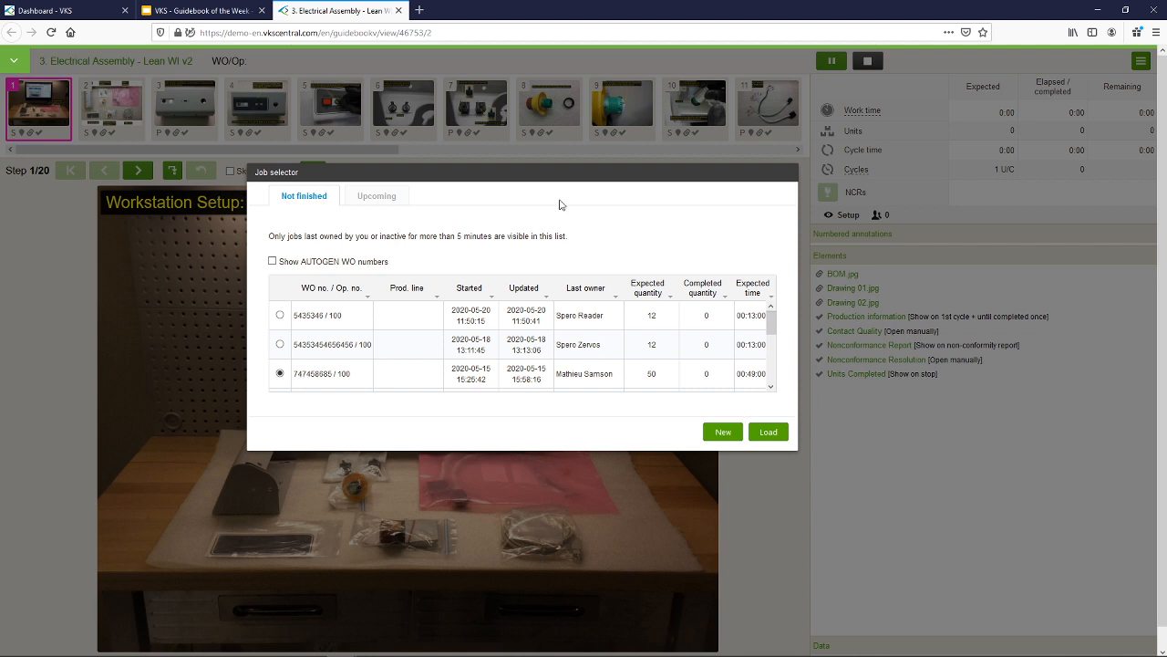
pyautogui.moveTo(553, 176)
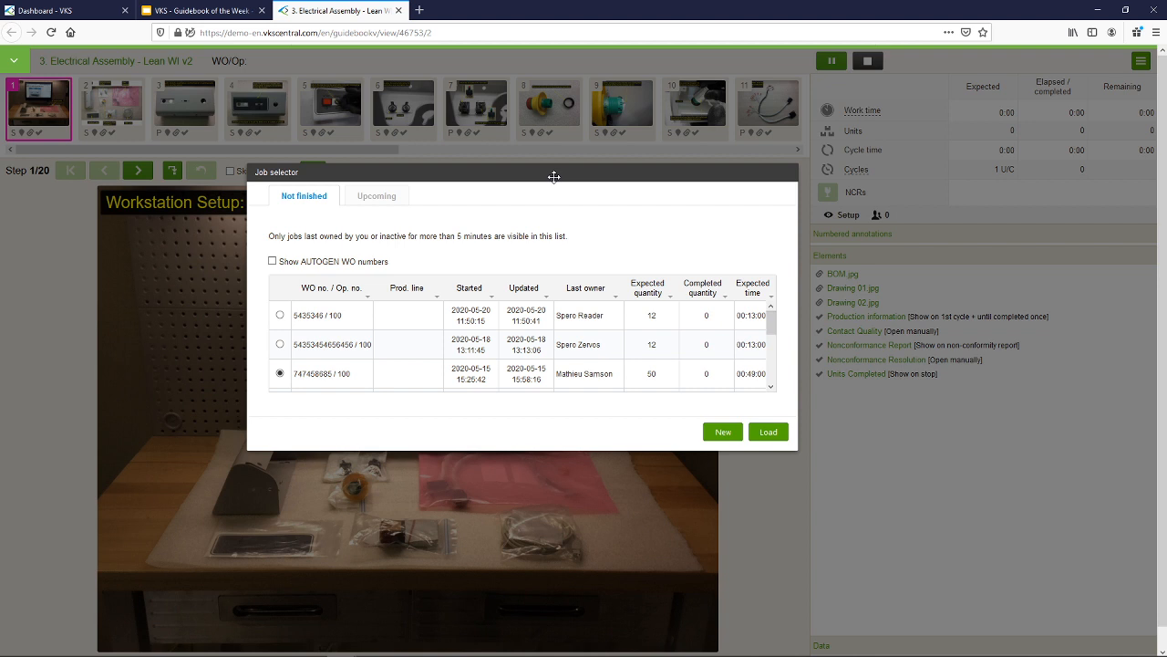
pyautogui.moveTo(518, 237)
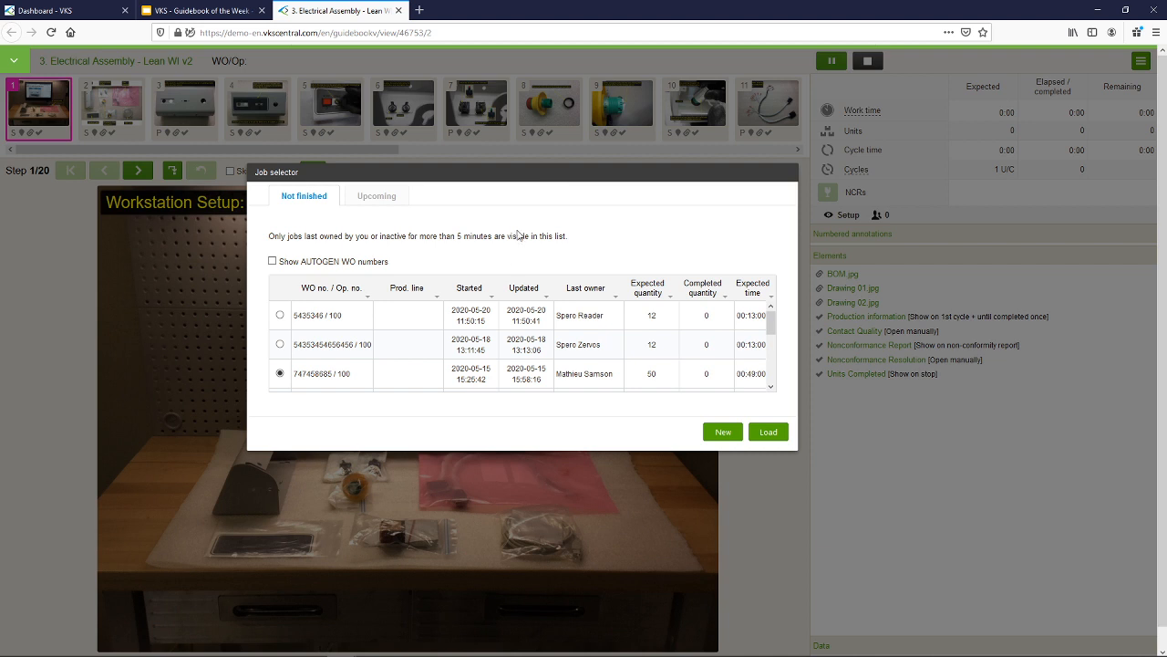
pyautogui.moveTo(523, 331)
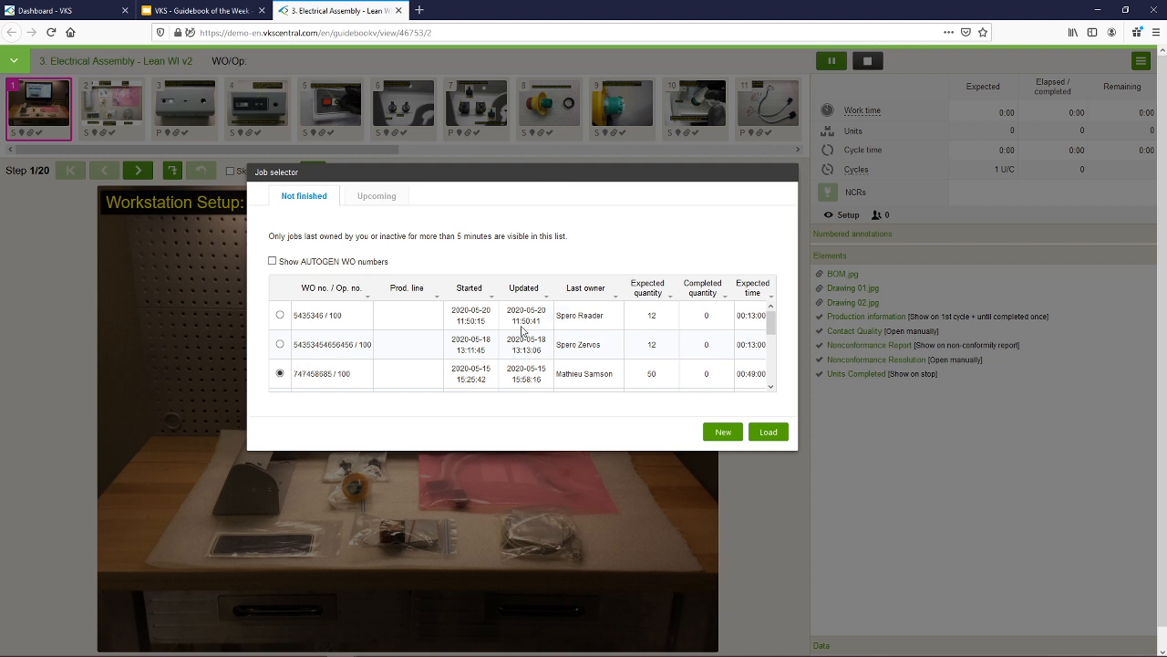
pyautogui.moveTo(415, 353)
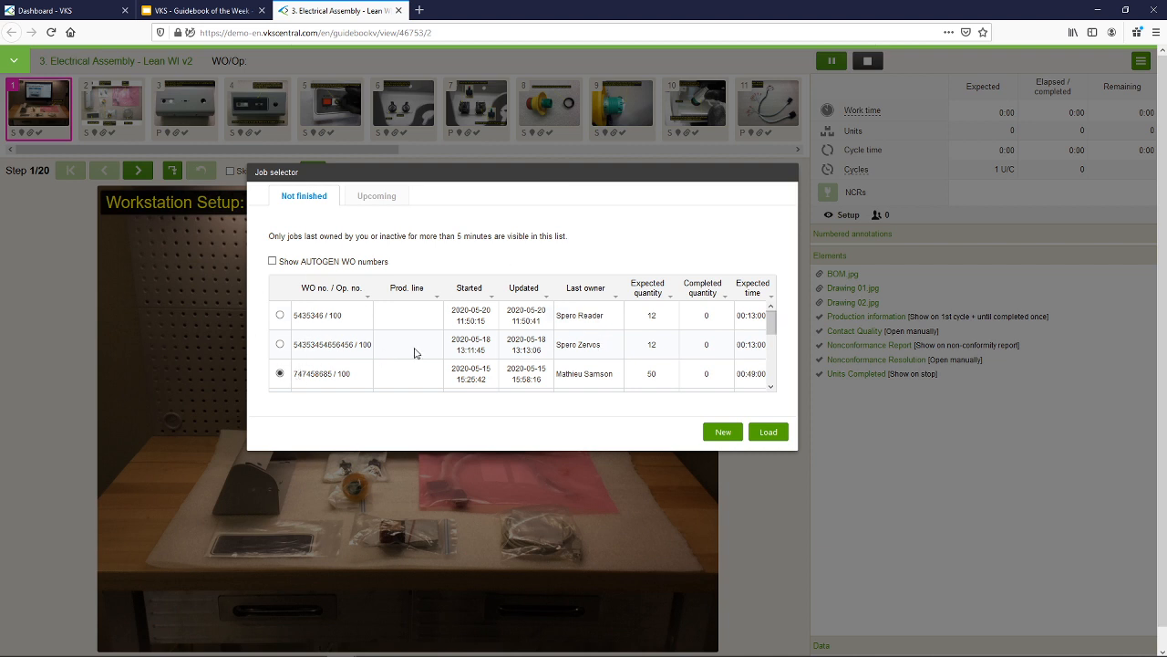
pyautogui.scroll(-3)
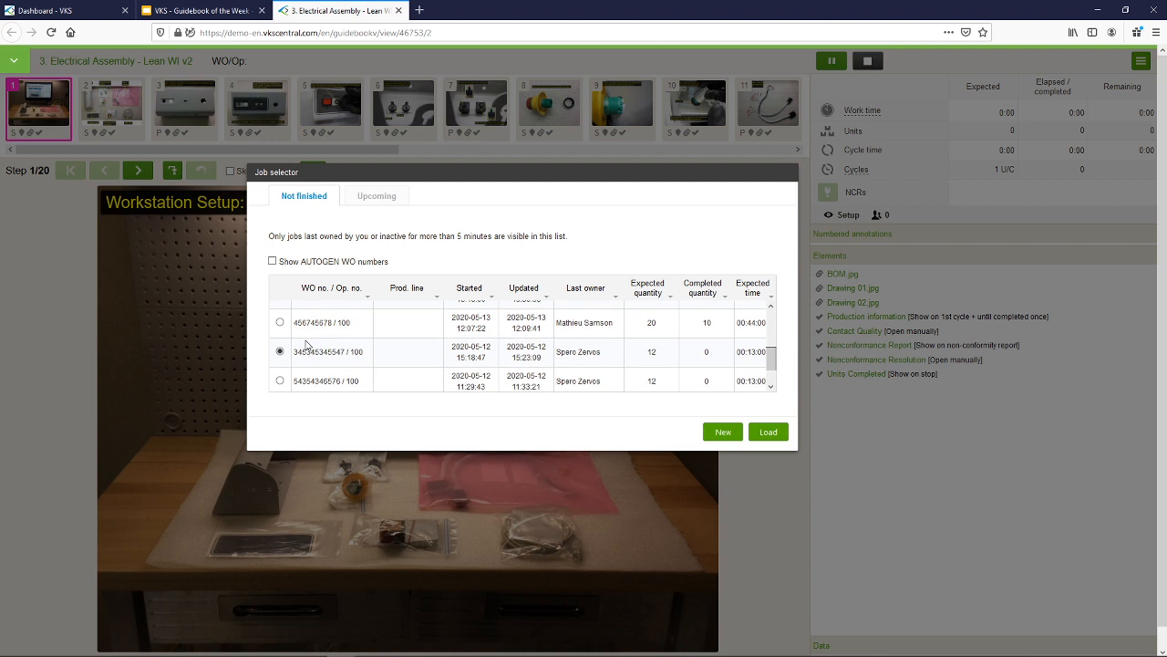
pyautogui.moveTo(584, 226)
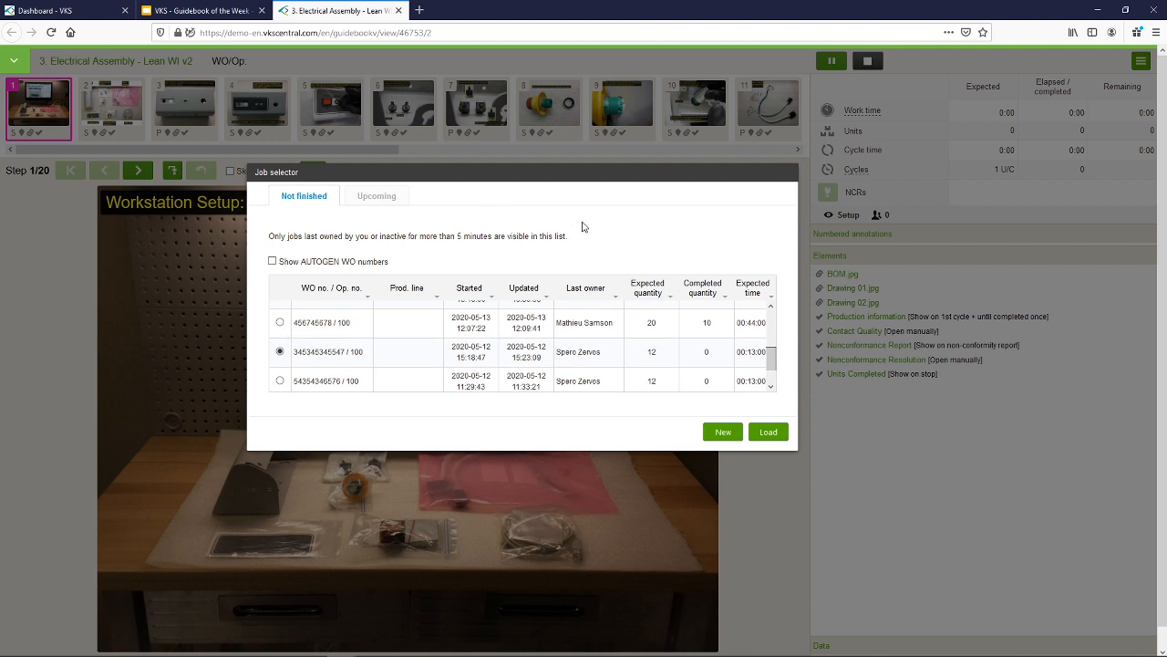
pyautogui.moveTo(771, 453)
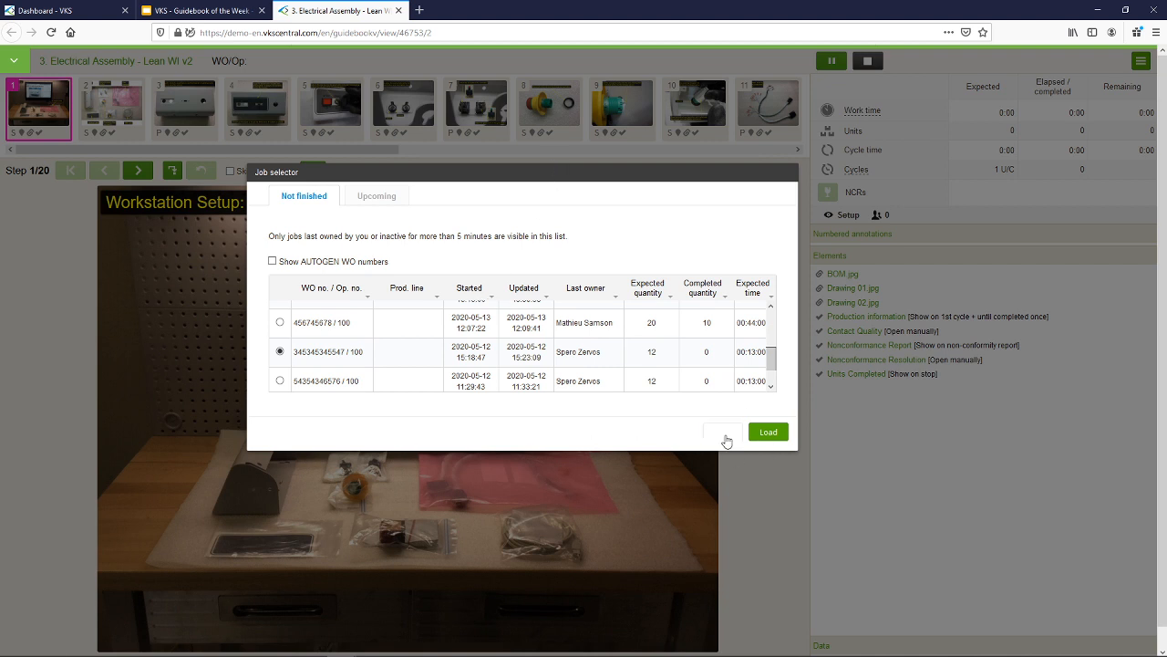
pyautogui.click(767, 431)
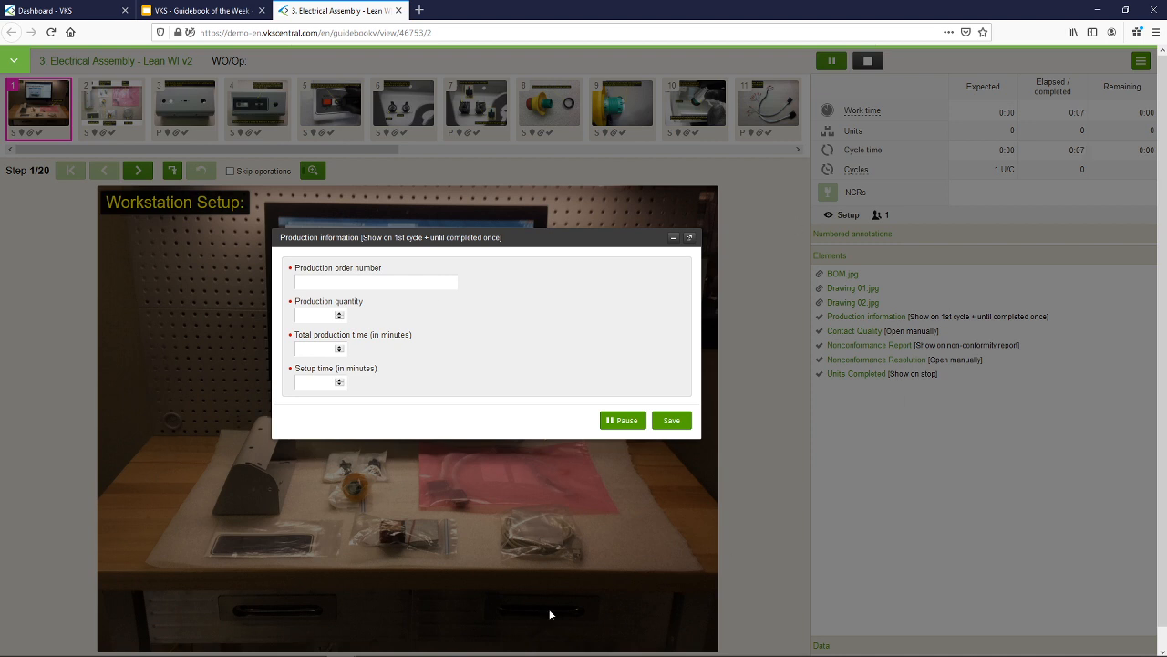
pyautogui.moveTo(472, 213)
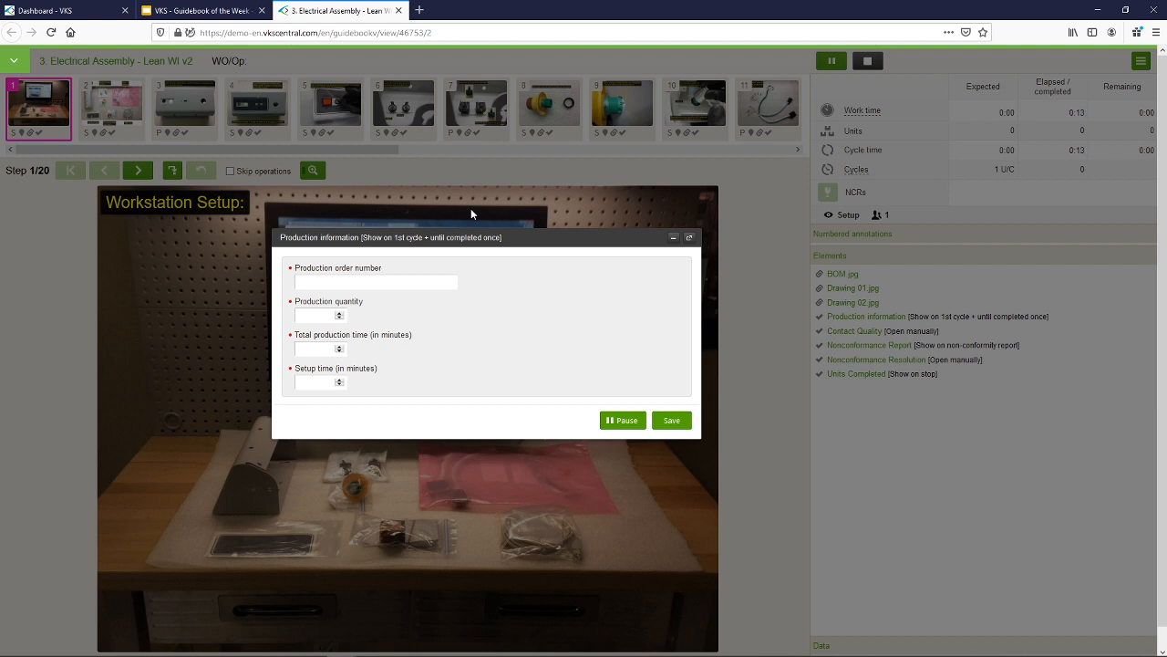
pyautogui.moveTo(509, 243)
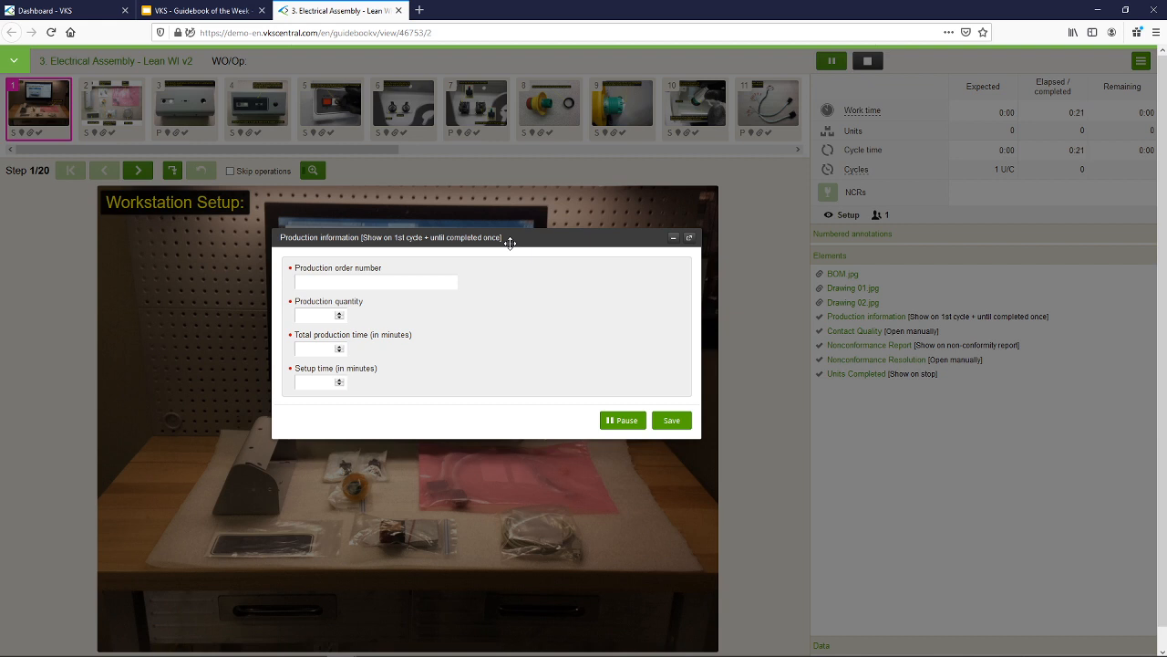
# - Reposition the blank Production information form for the new job
pyautogui.doubleClick(338, 267)
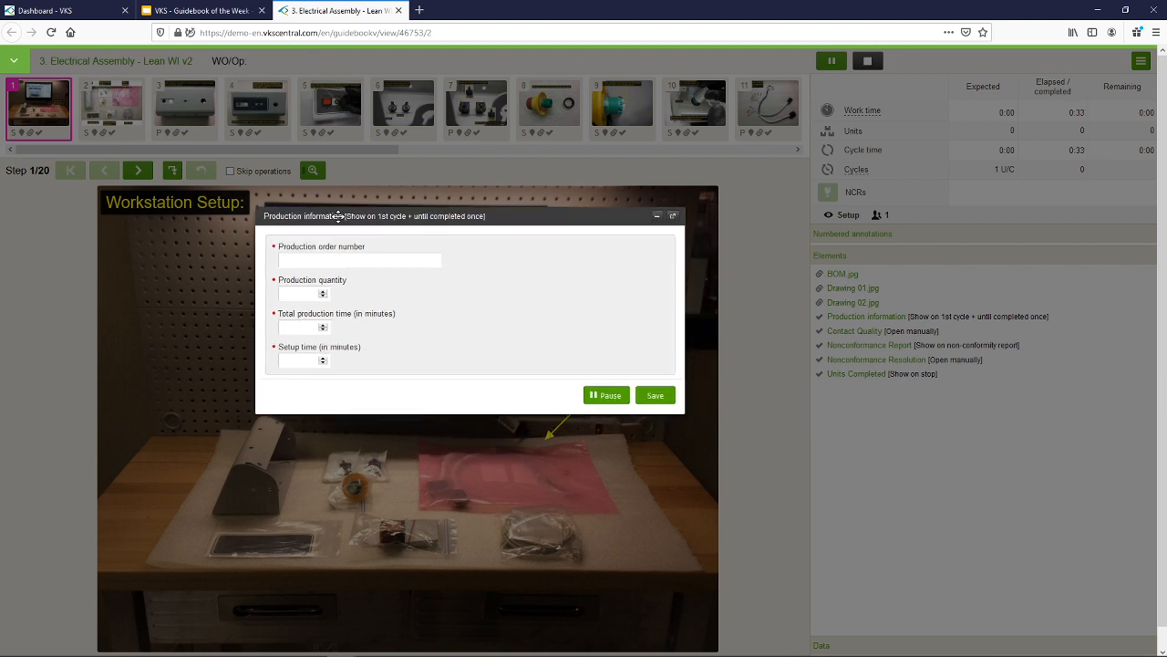
pyautogui.moveTo(358, 260)
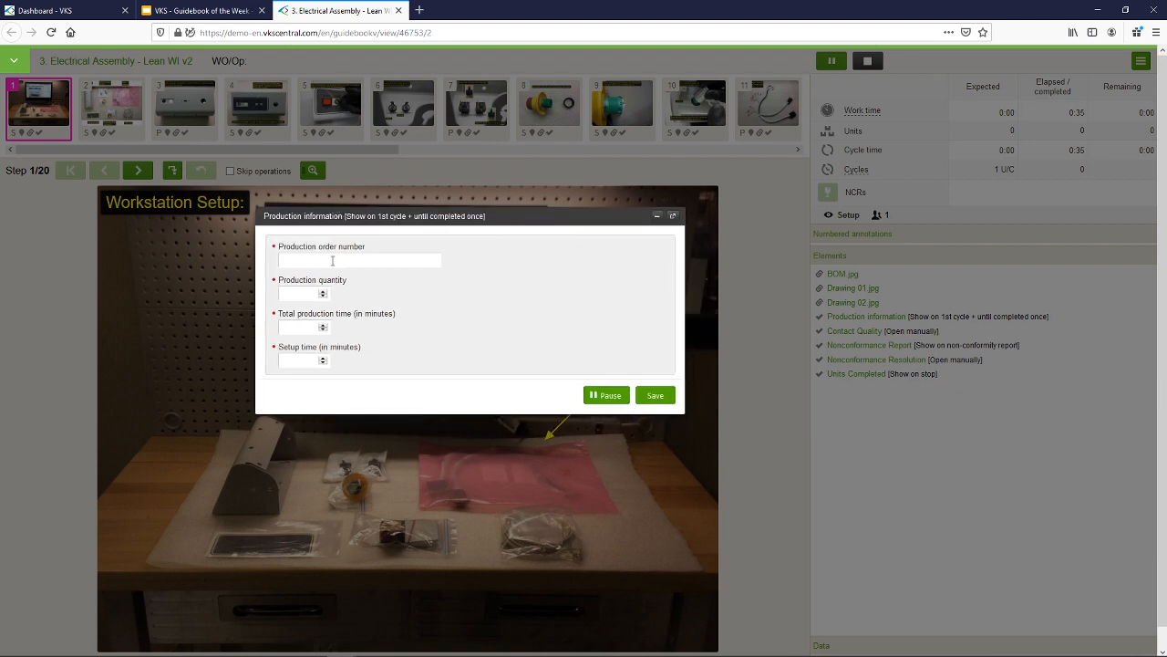
pyautogui.write('345634563456')
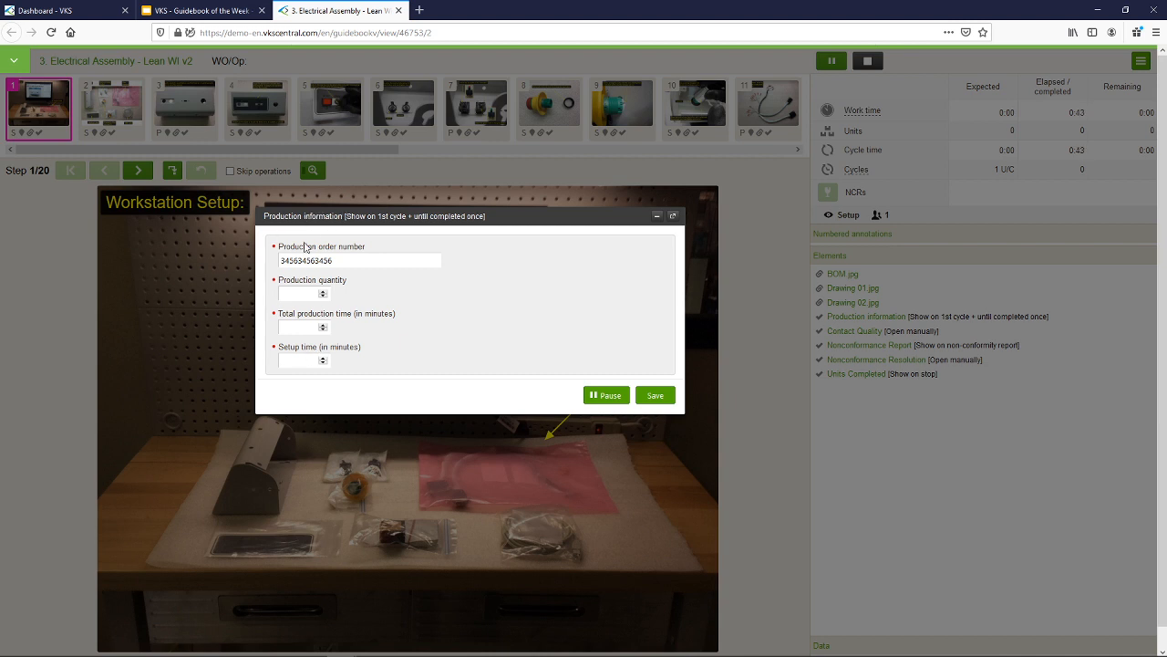
pyautogui.write('10')
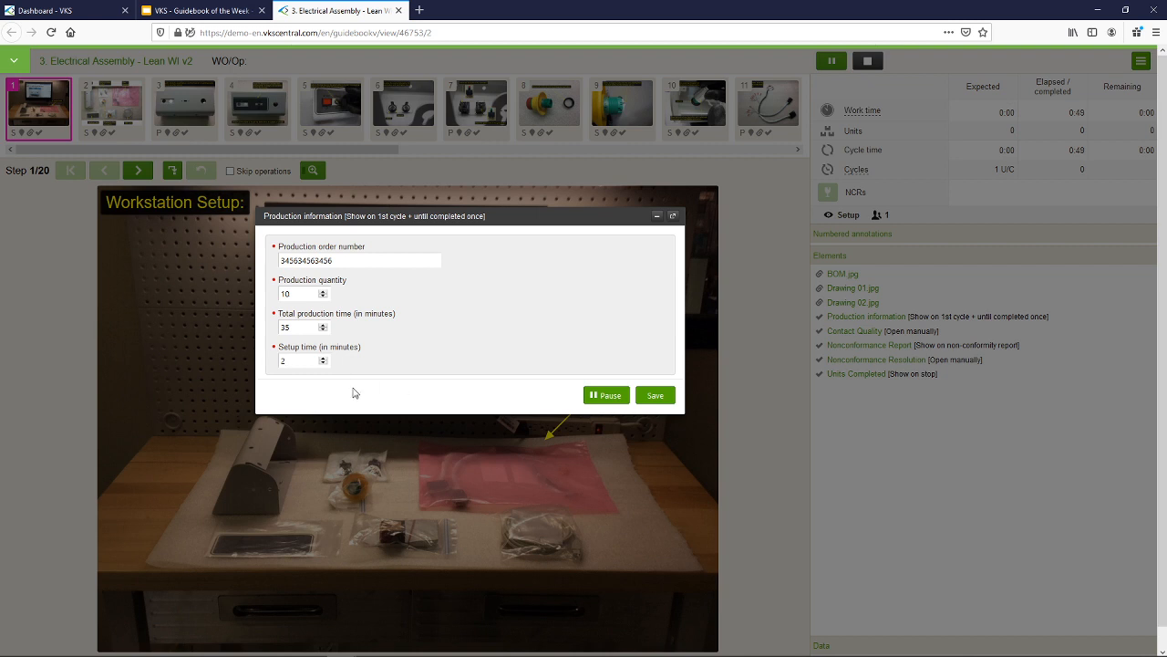
pyautogui.moveTo(321, 406)
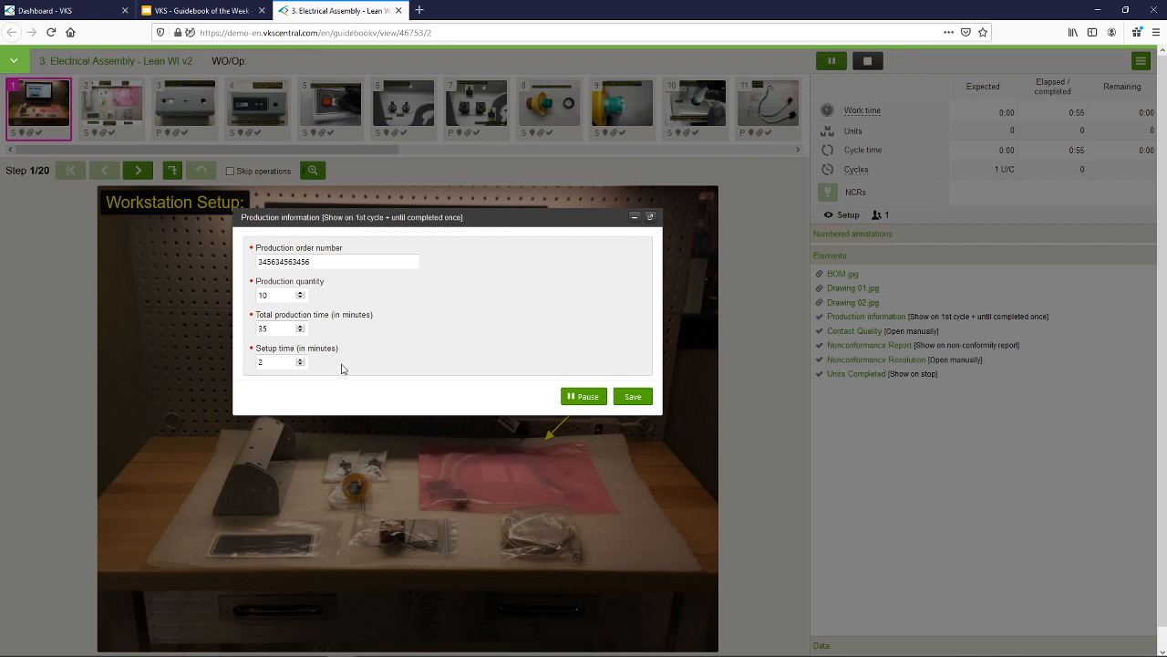
pyautogui.moveTo(275, 431)
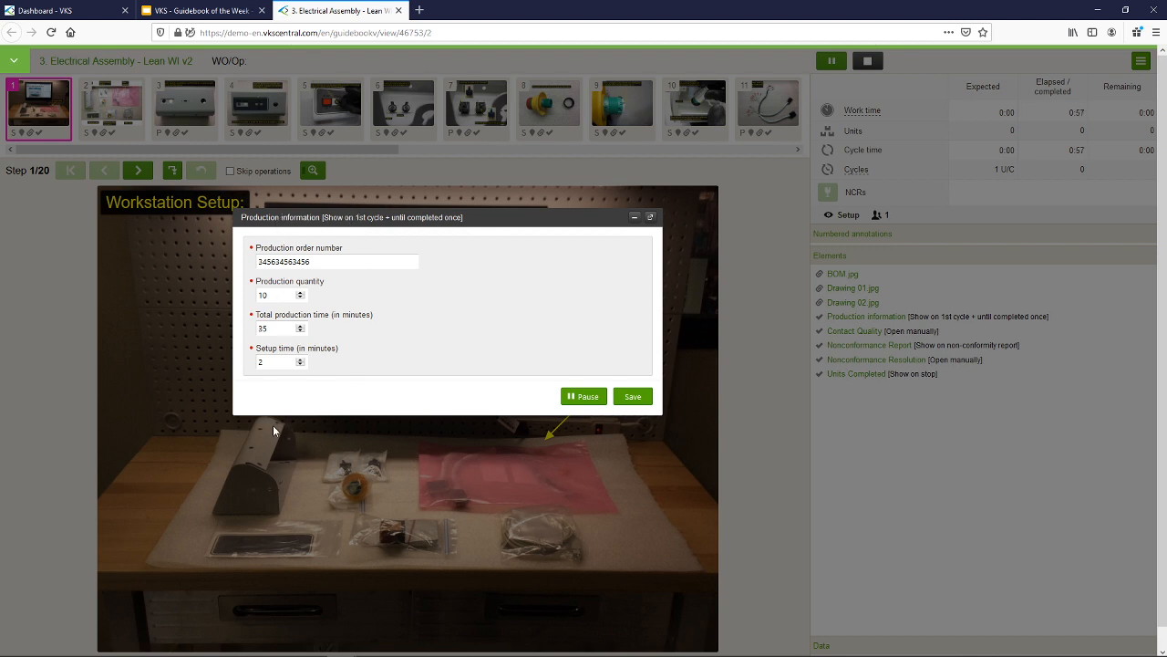
pyautogui.moveTo(293, 401)
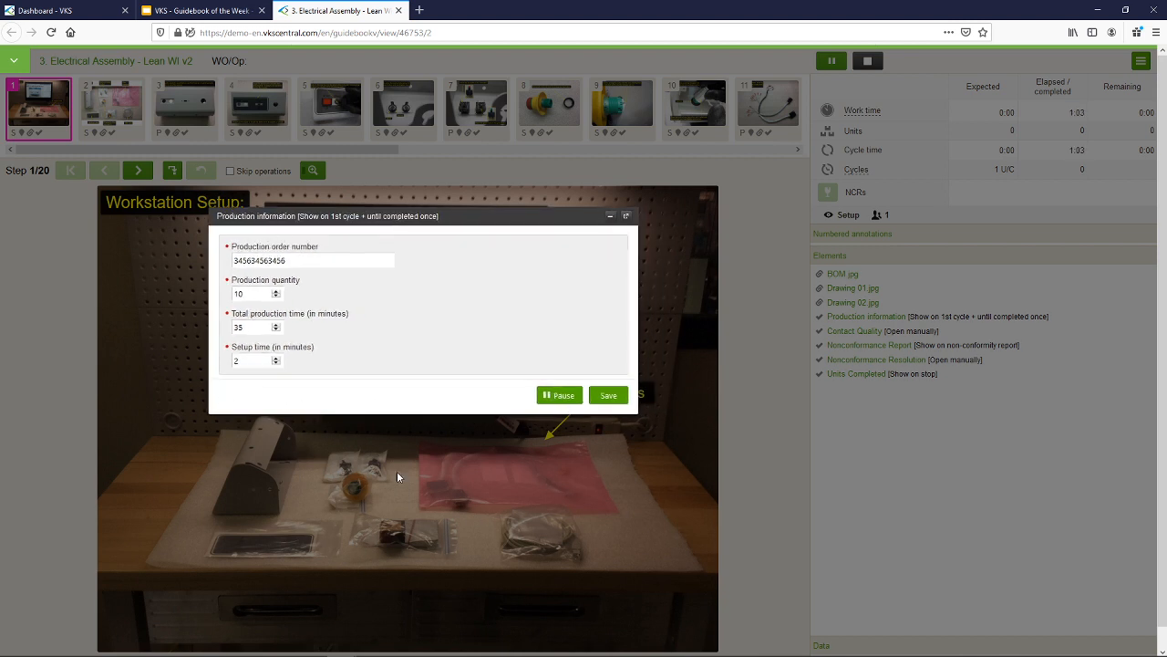
pyautogui.moveTo(293, 233)
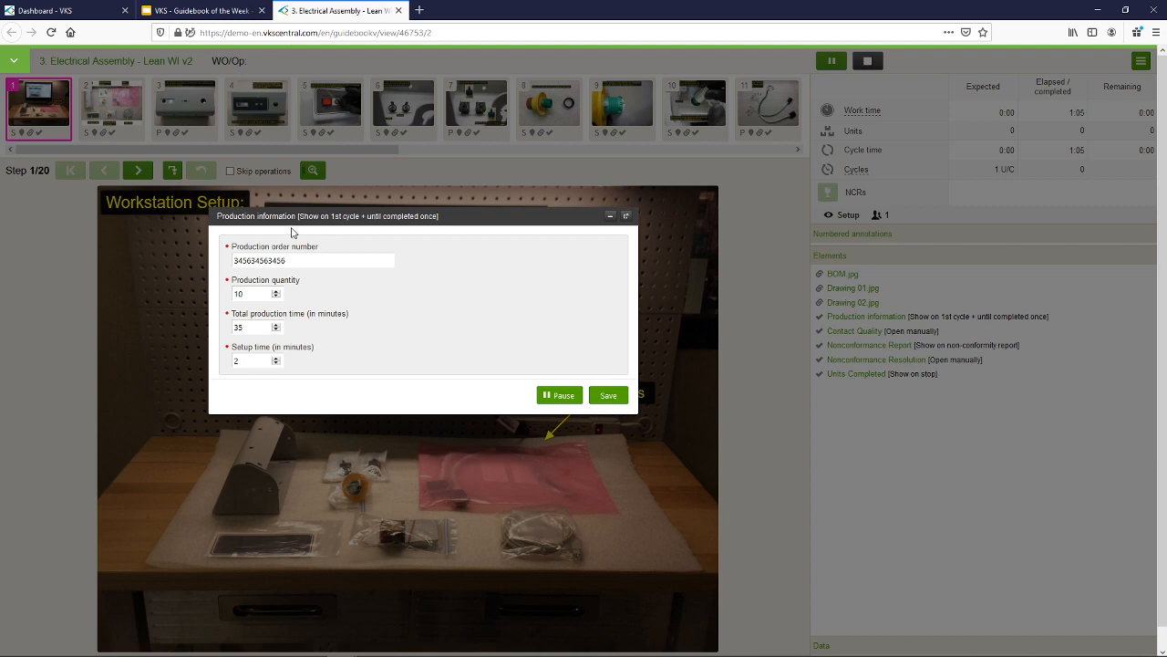
pyautogui.moveTo(530, 397)
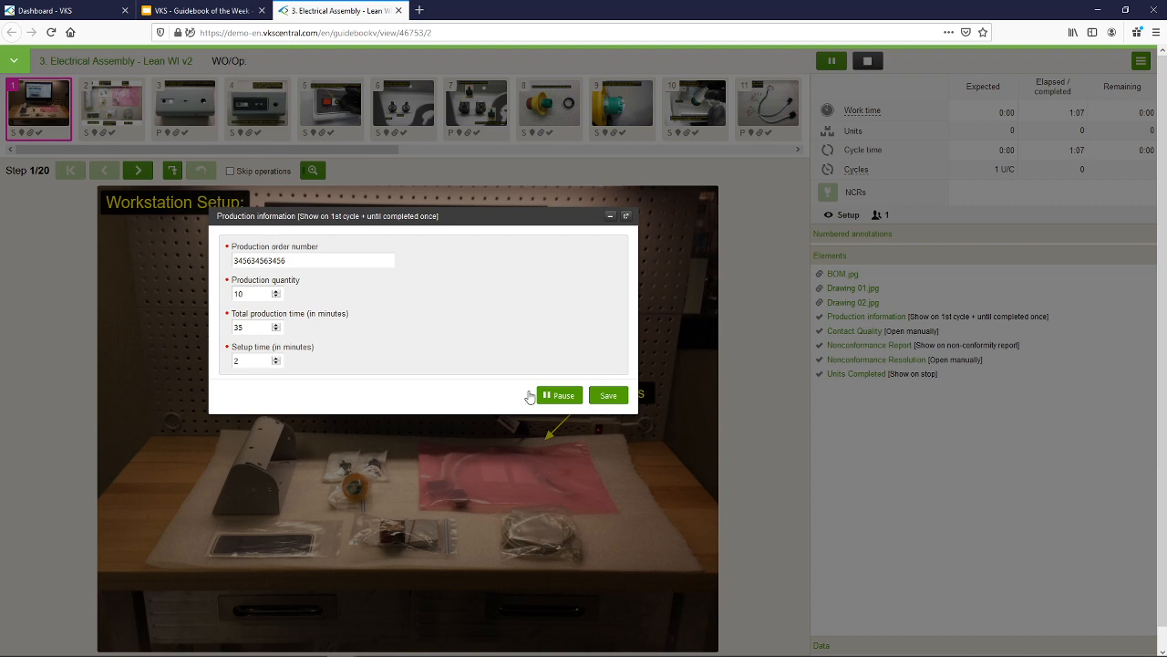
pyautogui.click(607, 394)
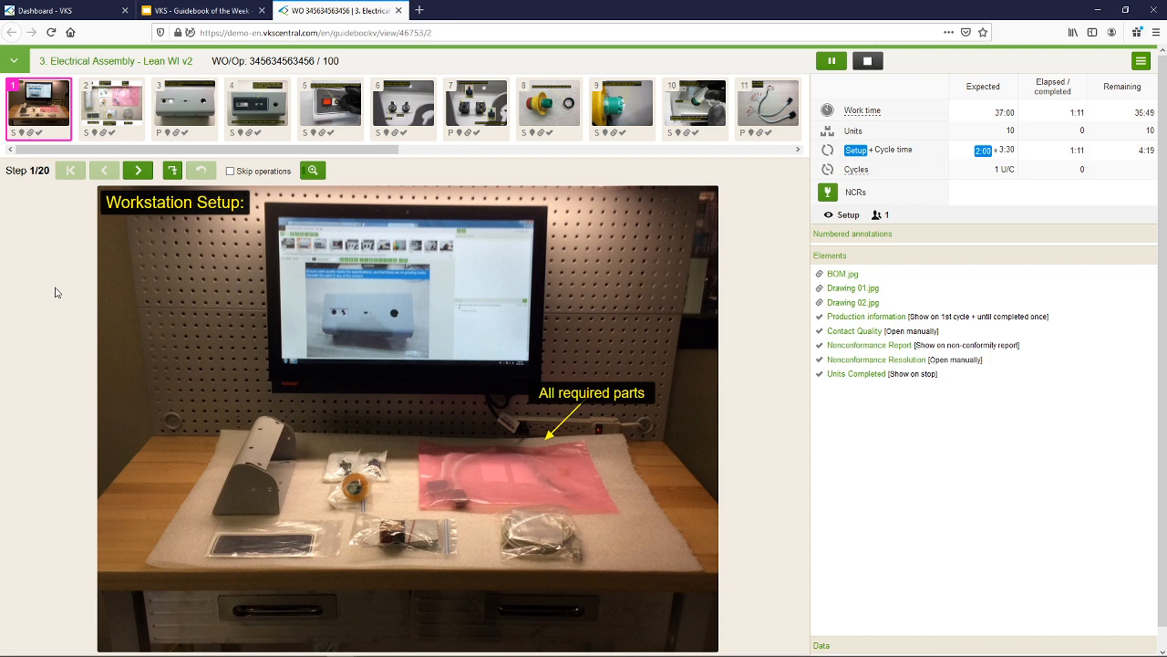
pyautogui.moveTo(422, 225)
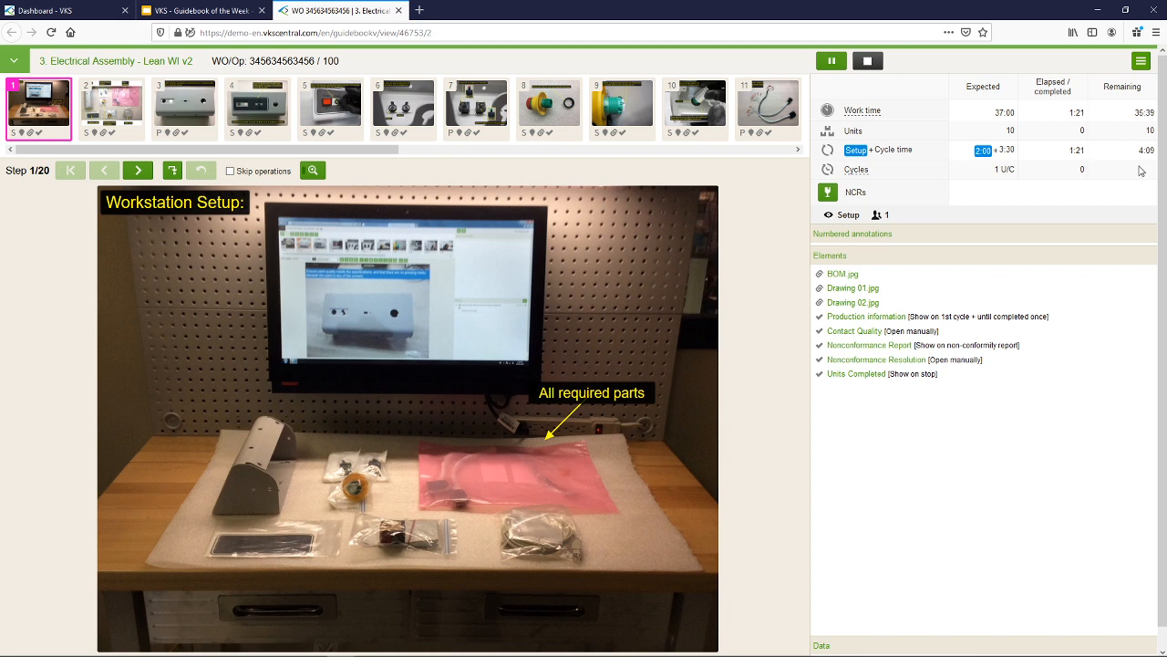
pyautogui.moveTo(922, 108)
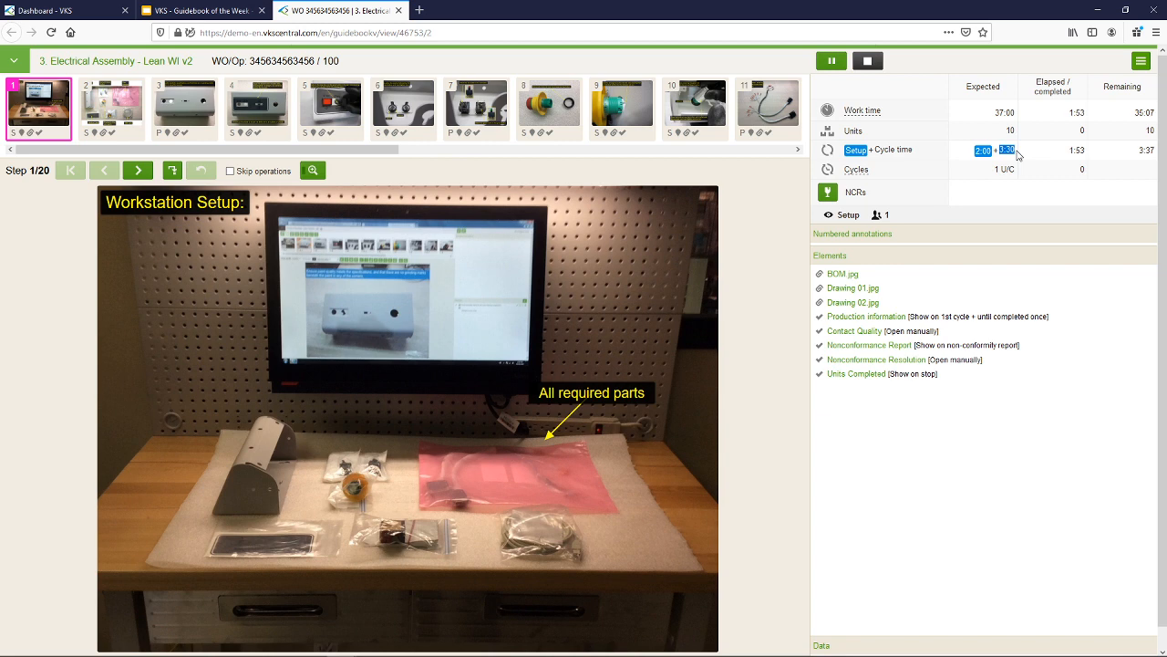
pyautogui.moveTo(726, 219)
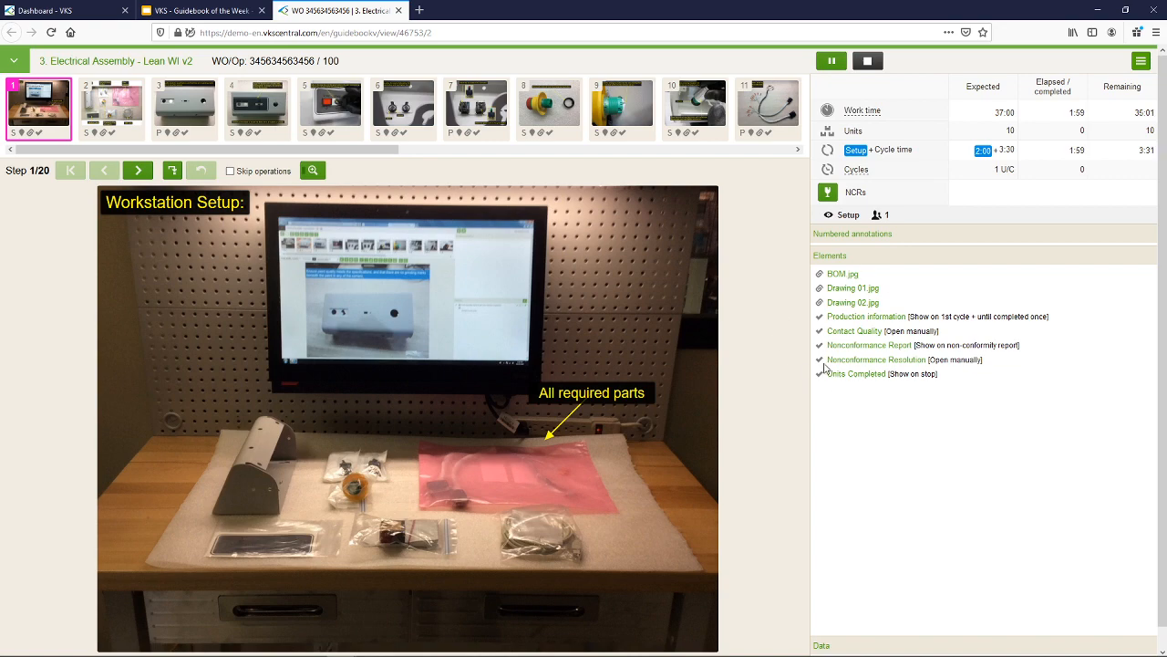
pyautogui.click(852, 302)
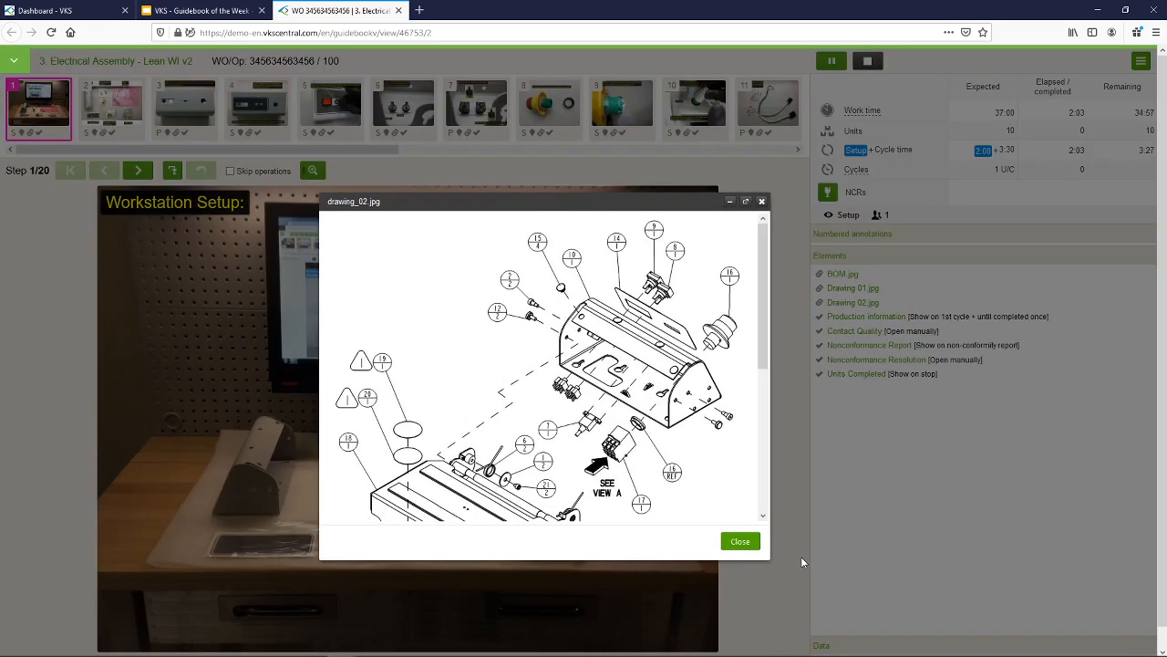
pyautogui.moveTo(536, 202); pyautogui.dragTo(507, 181)
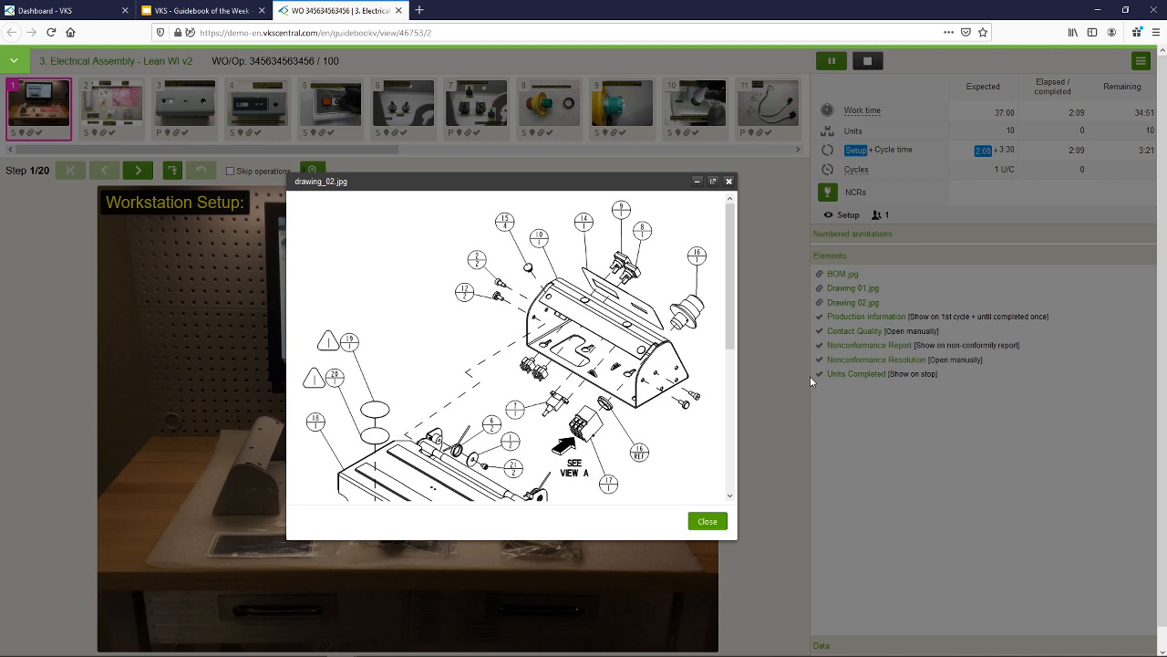
pyautogui.click(707, 520)
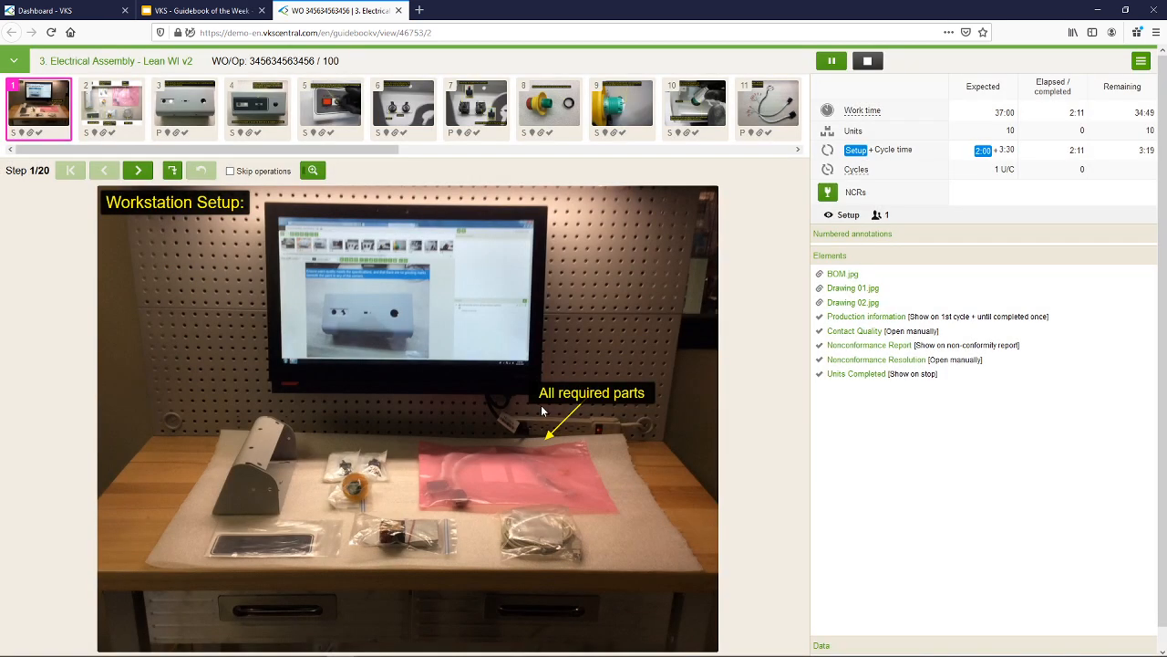
pyautogui.moveTo(439, 313)
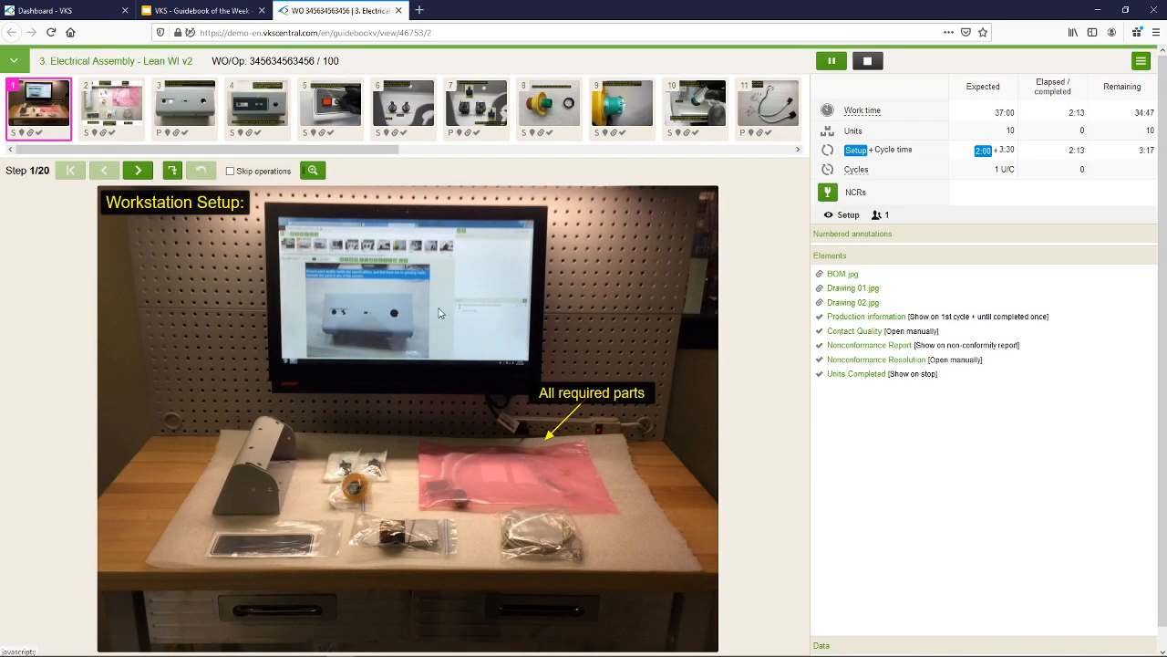
pyautogui.click(138, 169)
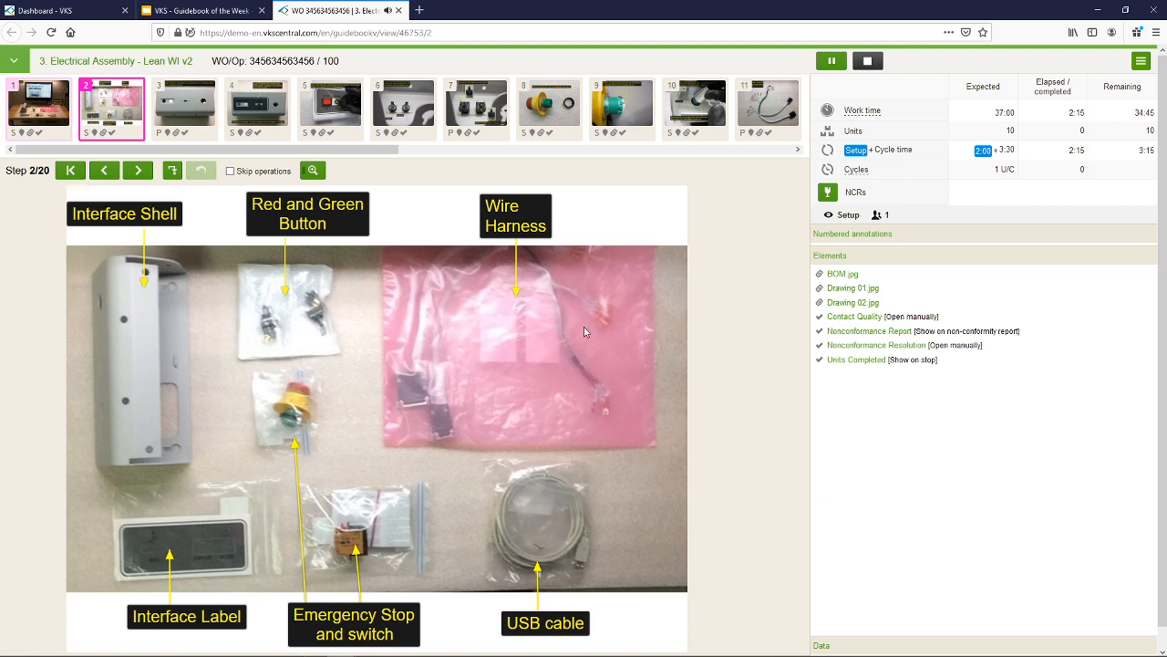
pyautogui.click(138, 170)
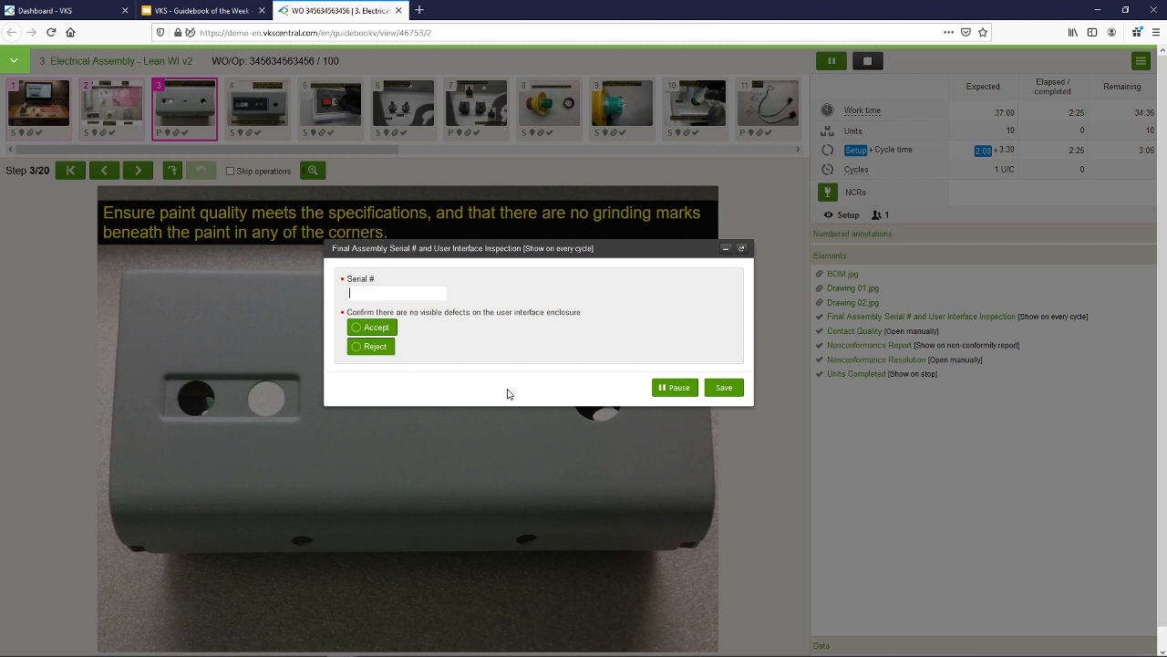
pyautogui.moveTo(516, 389)
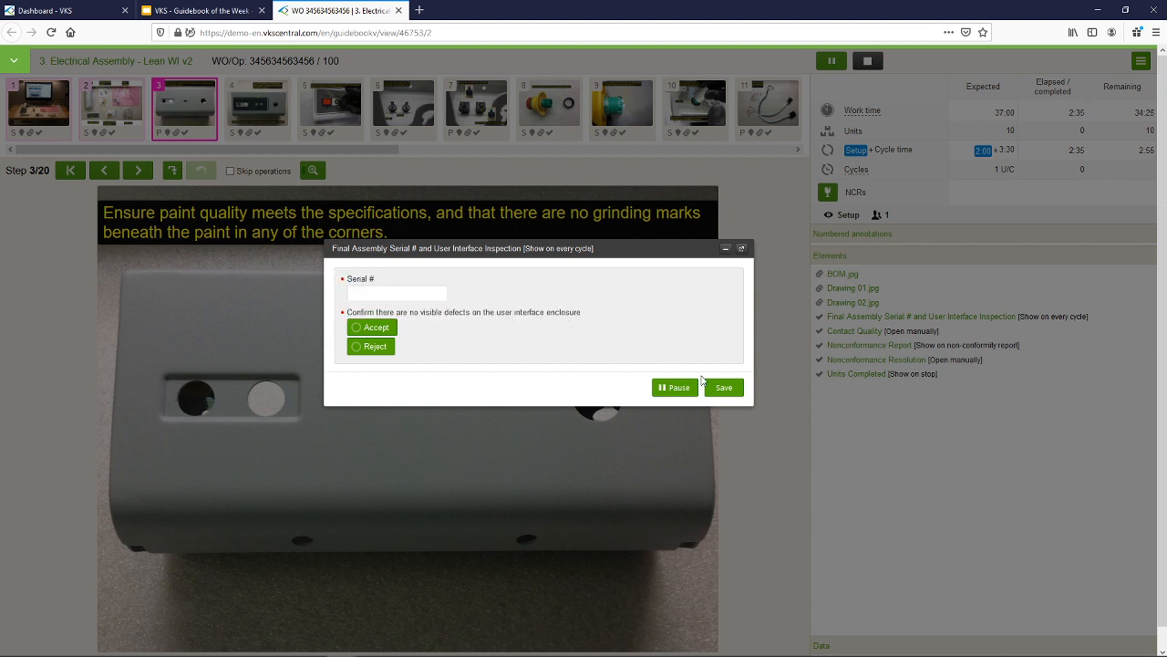
pyautogui.click(723, 388)
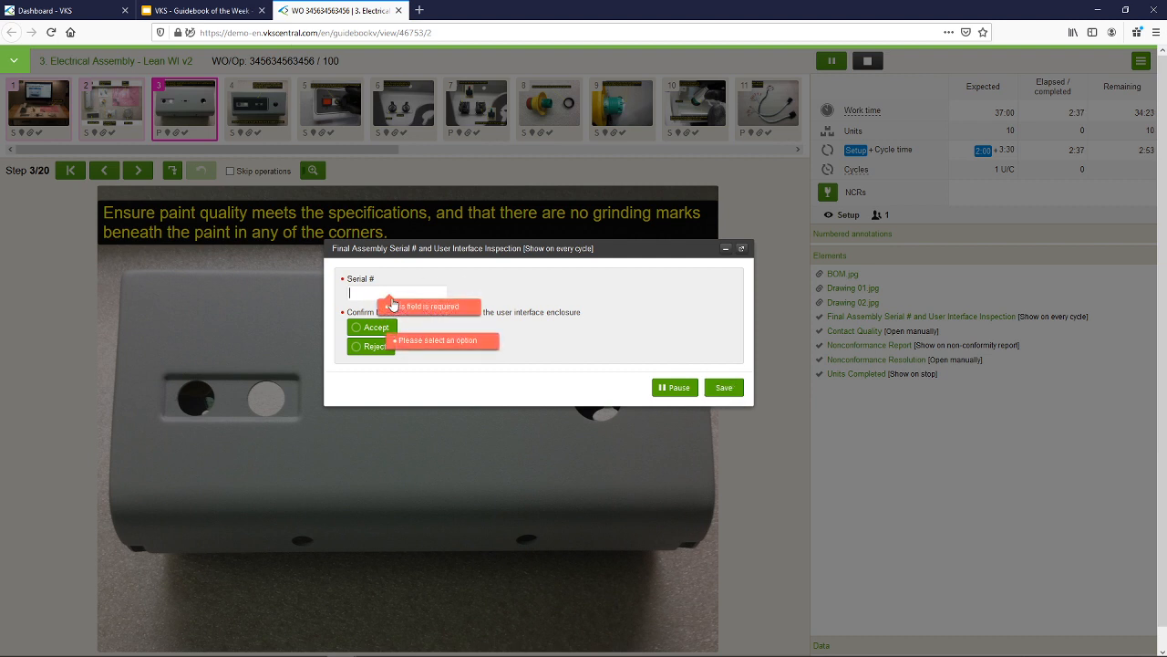
pyautogui.write('34')
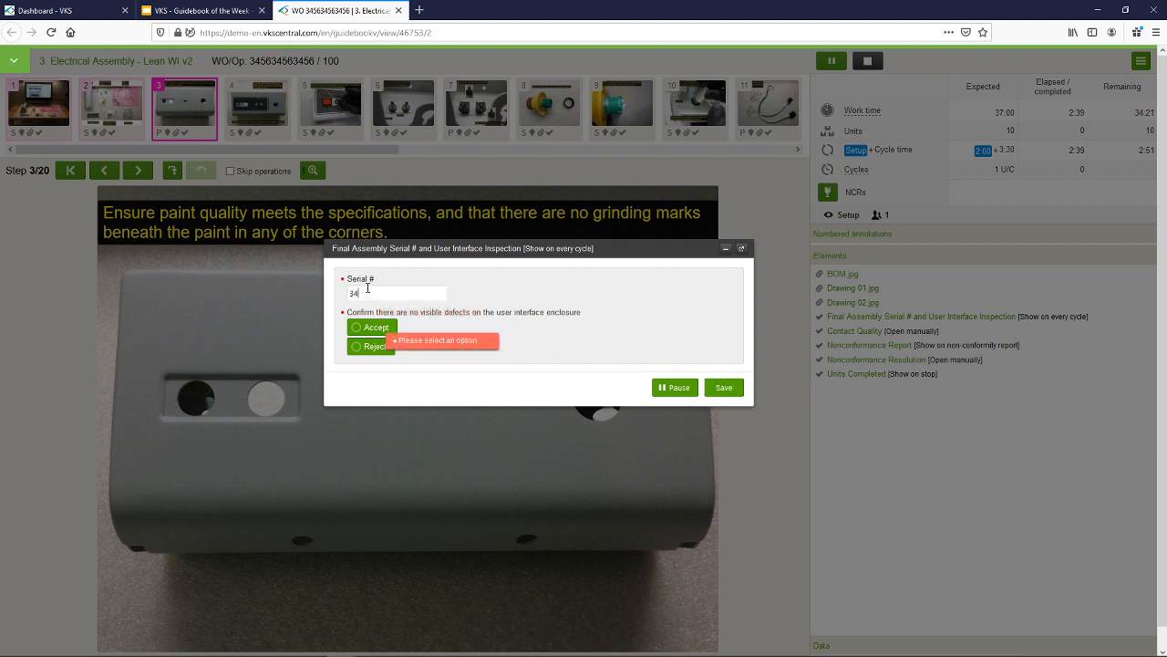
pyautogui.click(355, 327)
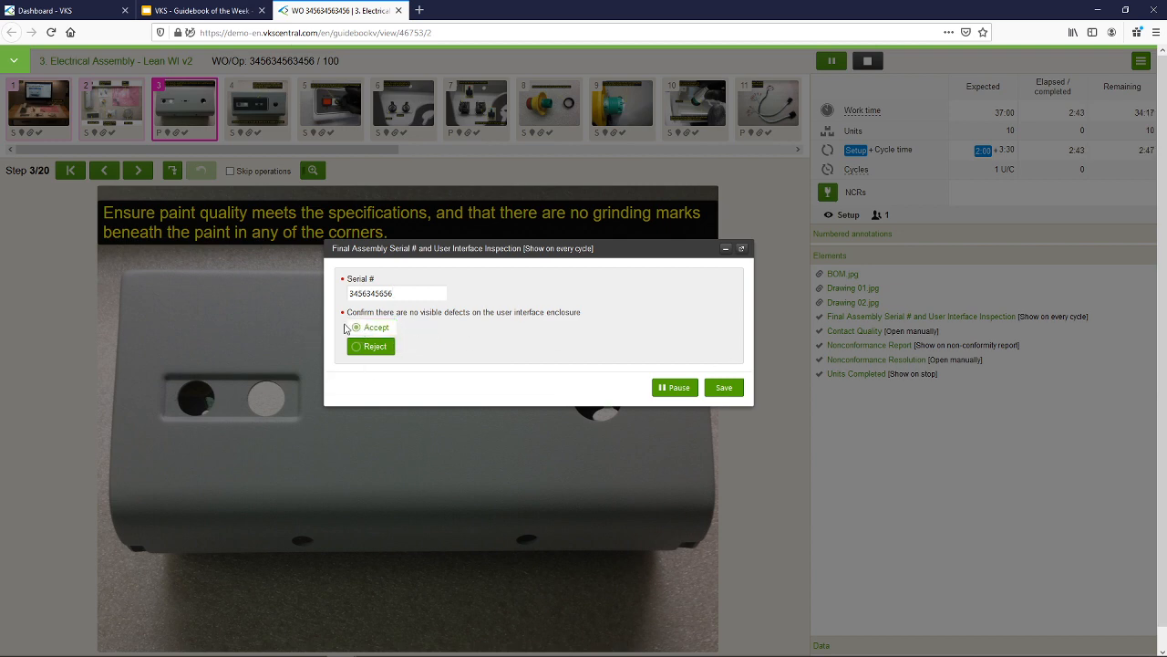
pyautogui.click(723, 387)
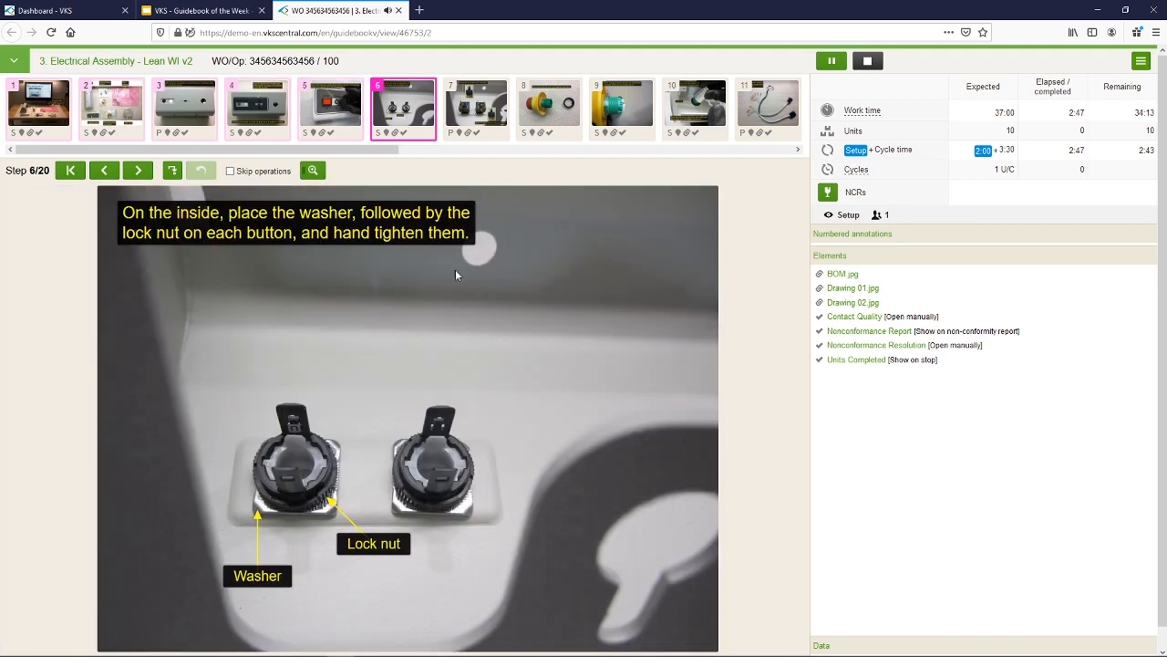
# - Advance to step 7 and begin entering the red switch serial number
pyautogui.click(138, 171)
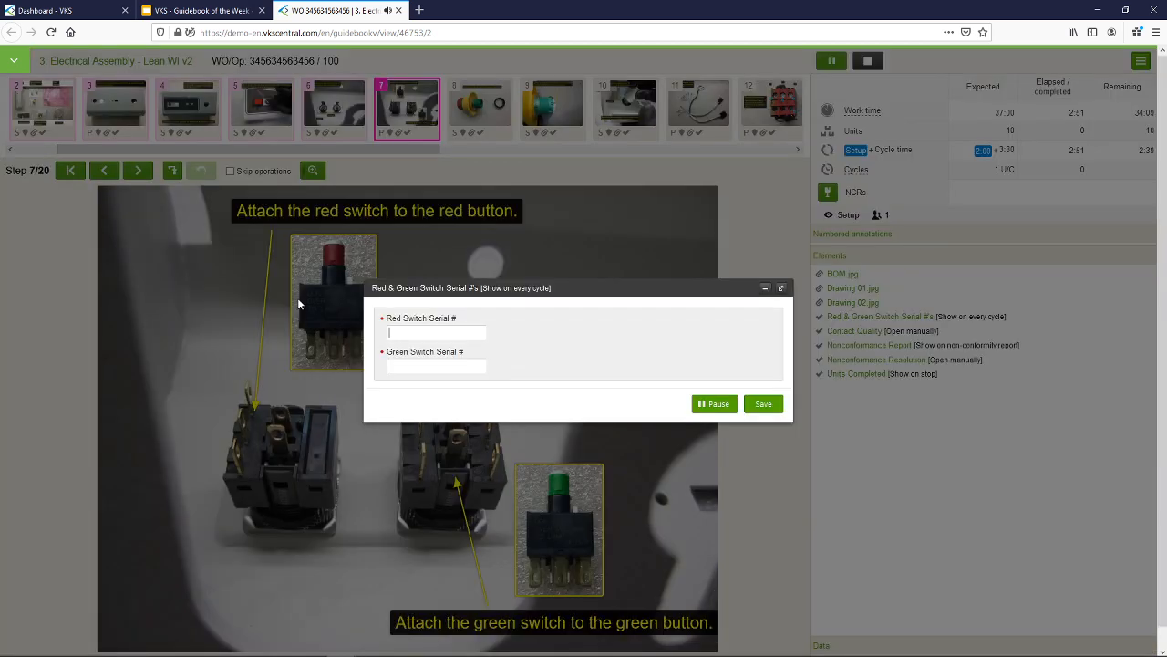
pyautogui.click(436, 331)
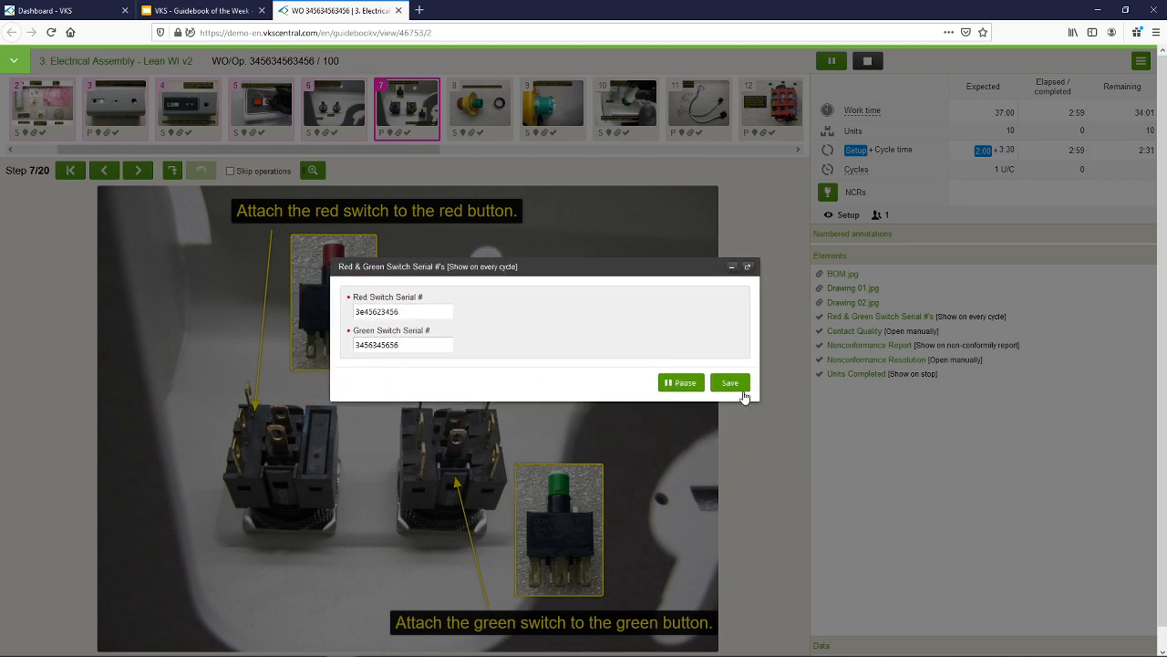
# - Save the red and green switch serials and advance to step 12
pyautogui.click(730, 382)
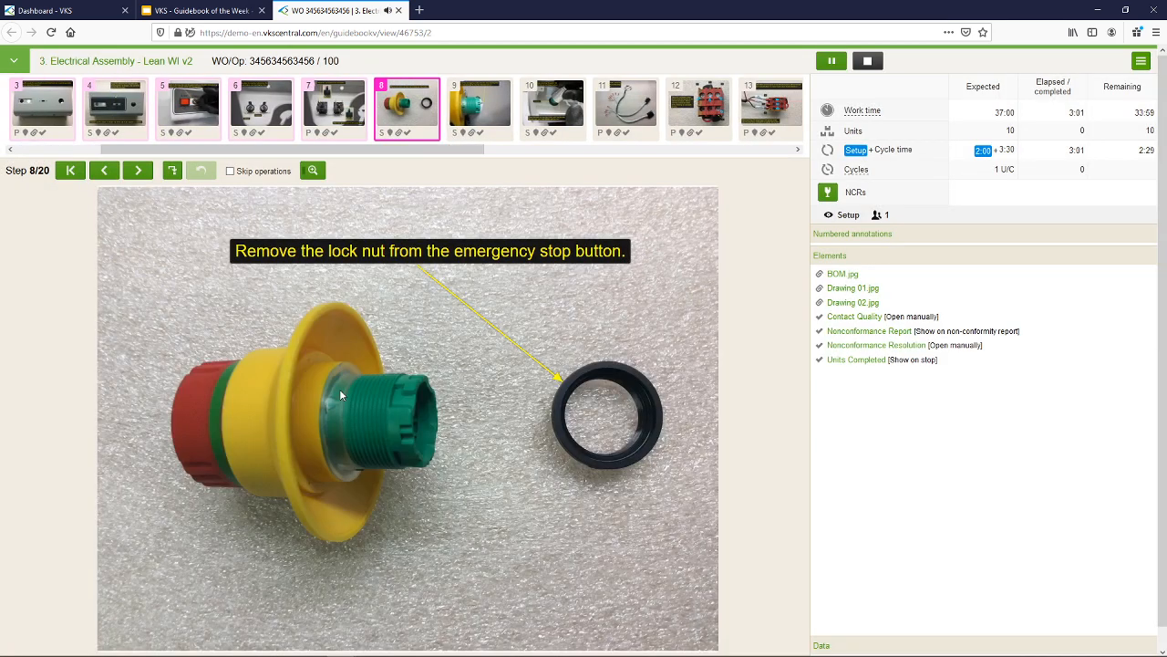
pyautogui.click(138, 170)
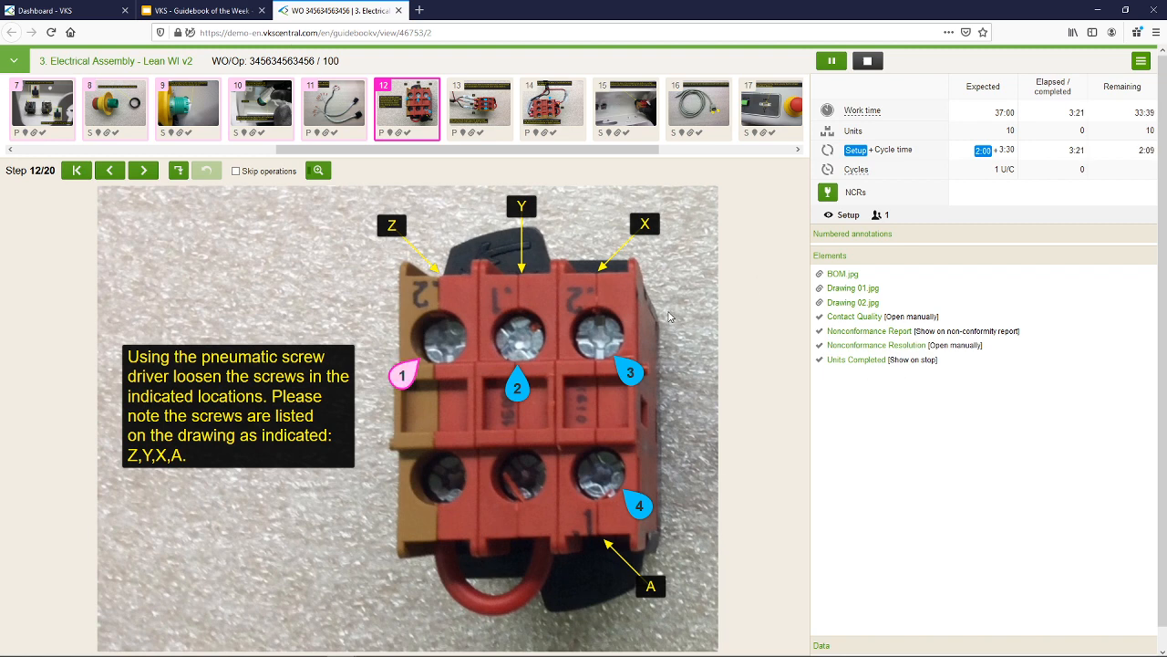
pyautogui.moveTo(606, 234)
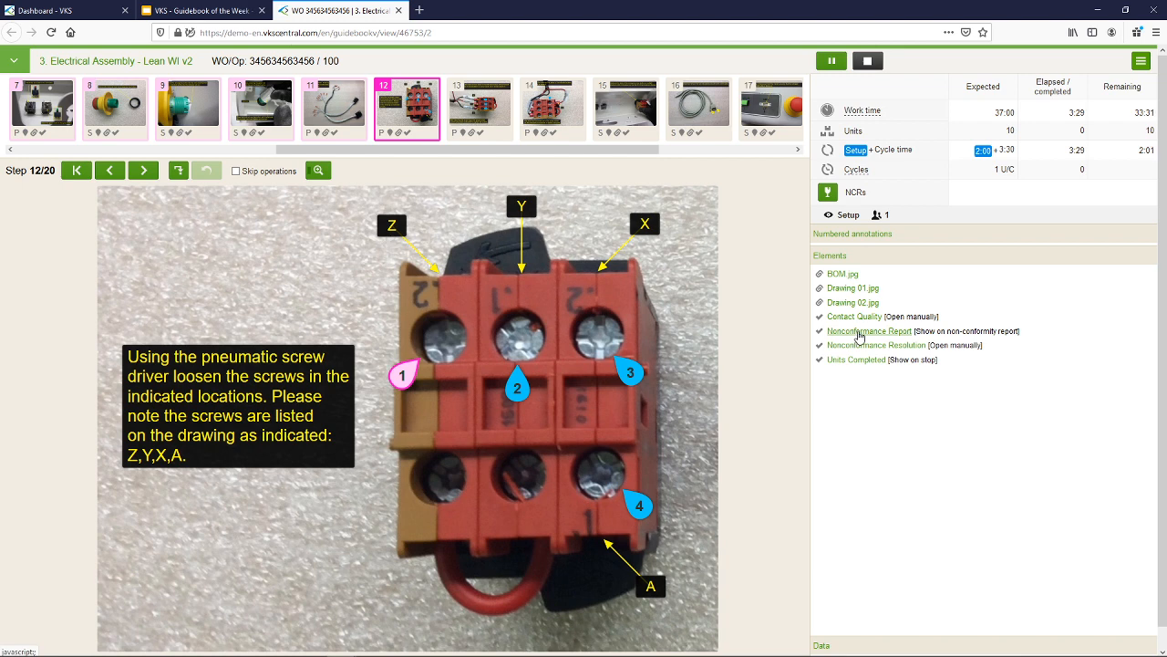
# - Save a nonconformance report with Supplier origin, Scrap disposition and quantity 1
pyautogui.click(868, 330)
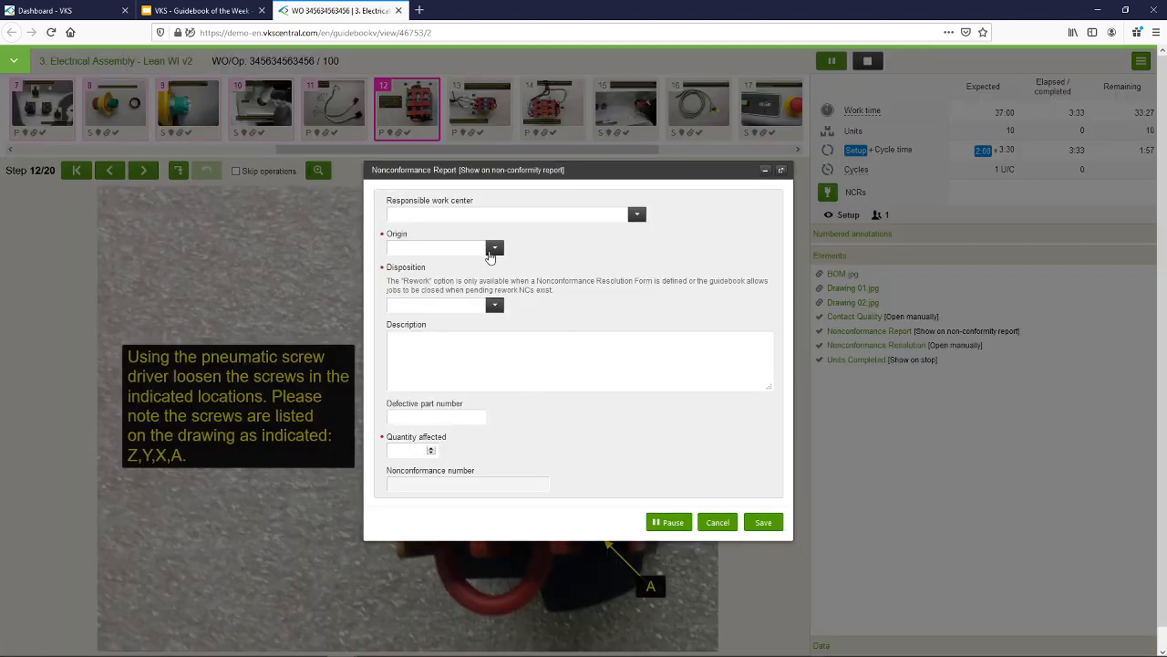
pyautogui.click(494, 305)
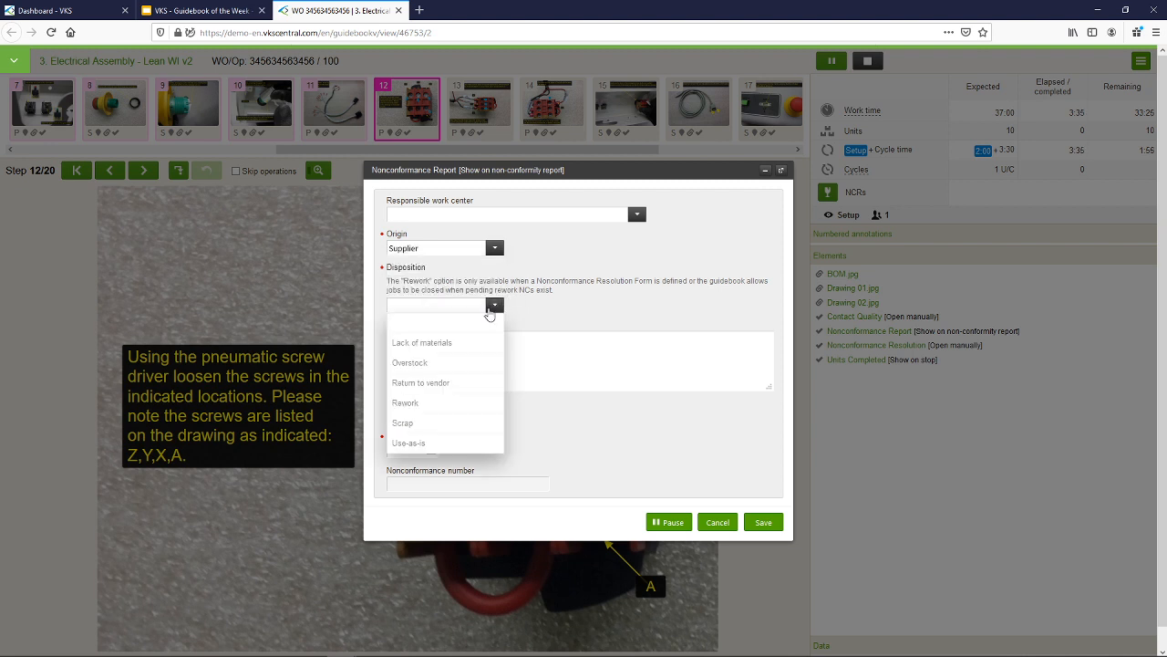
pyautogui.click(402, 423)
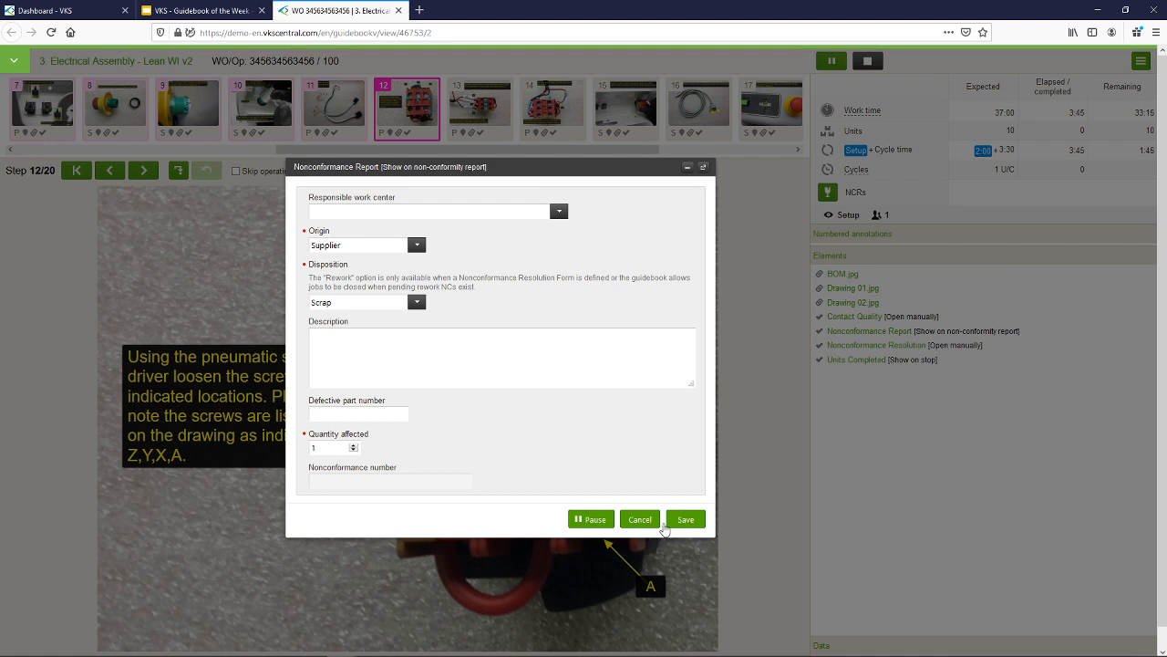
pyautogui.moveTo(406, 519)
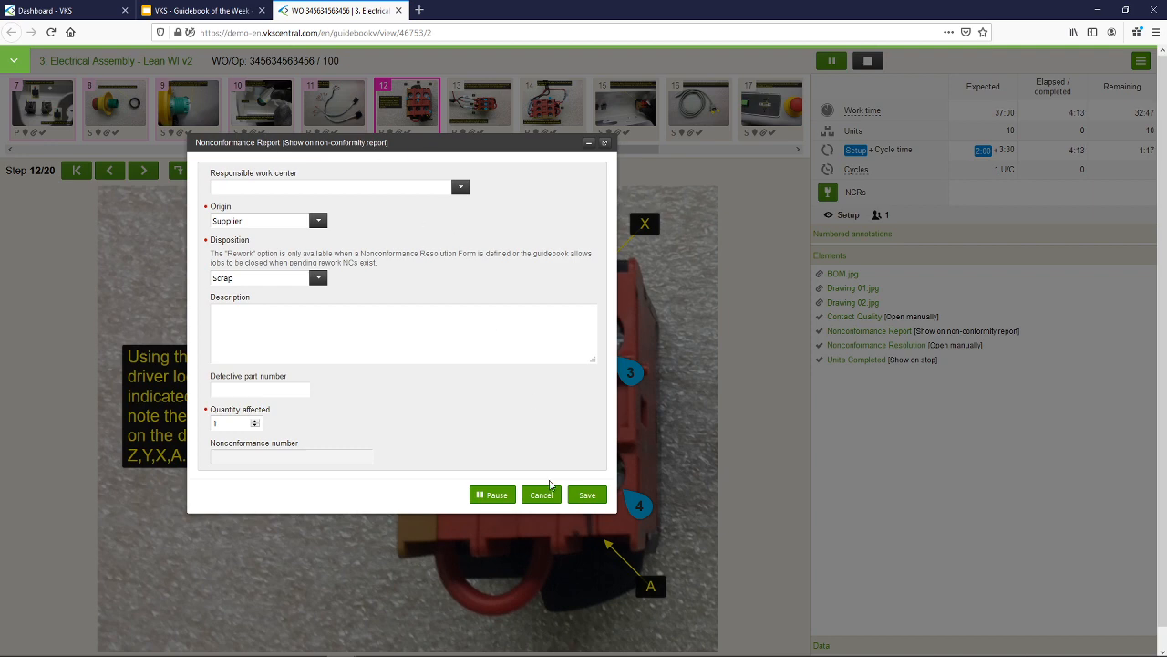
pyautogui.click(587, 495)
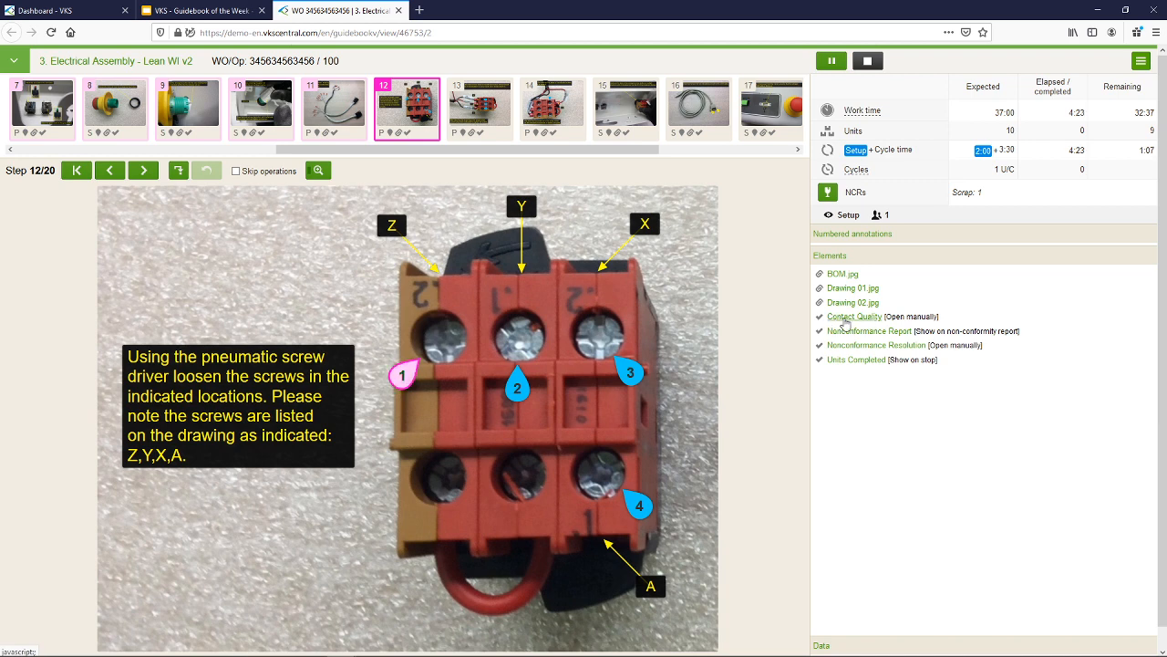
# - Tick Confirm under Inspector's Request in Contact Quality, then close the form
pyautogui.click(854, 316)
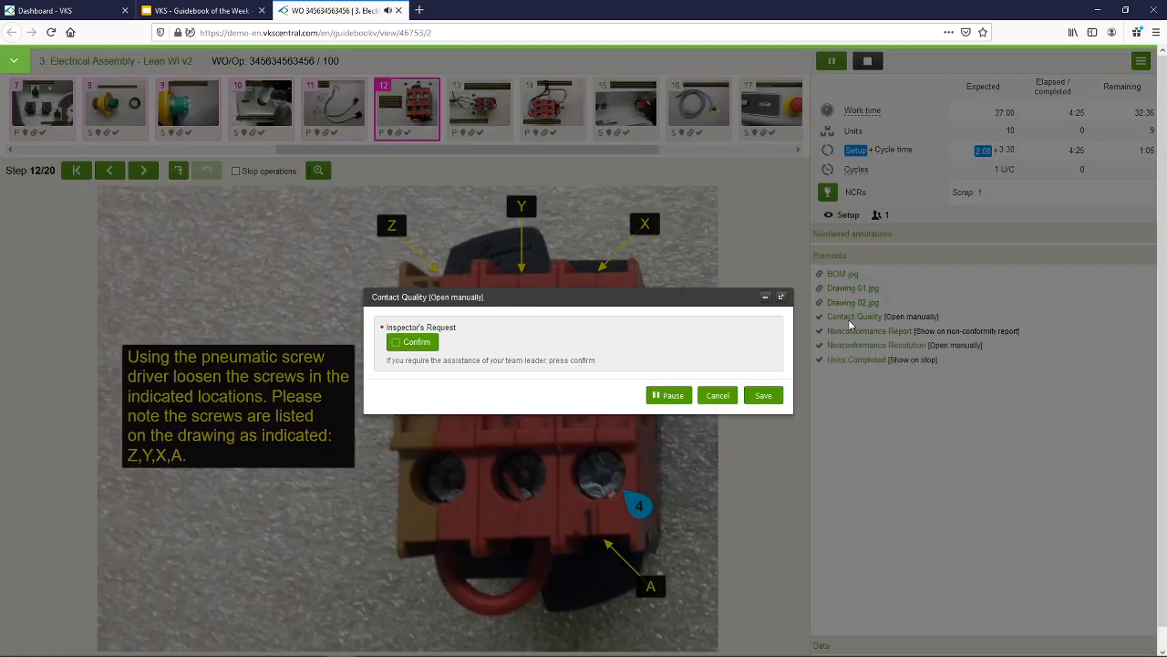
pyautogui.click(395, 342)
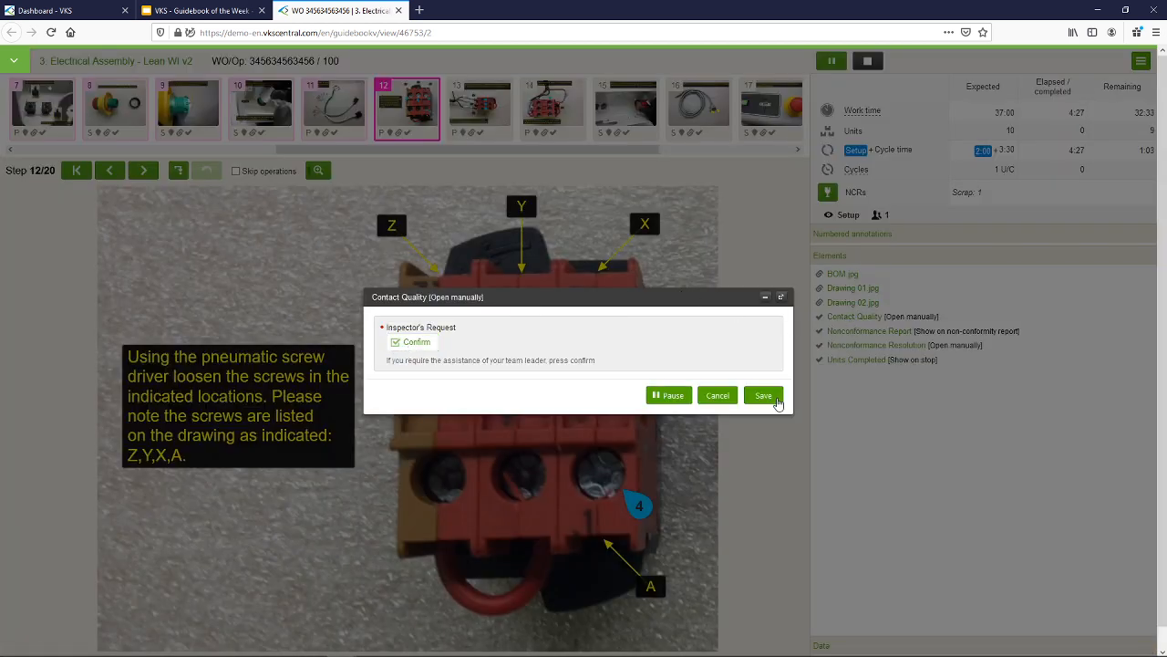
pyautogui.moveTo(358, 405)
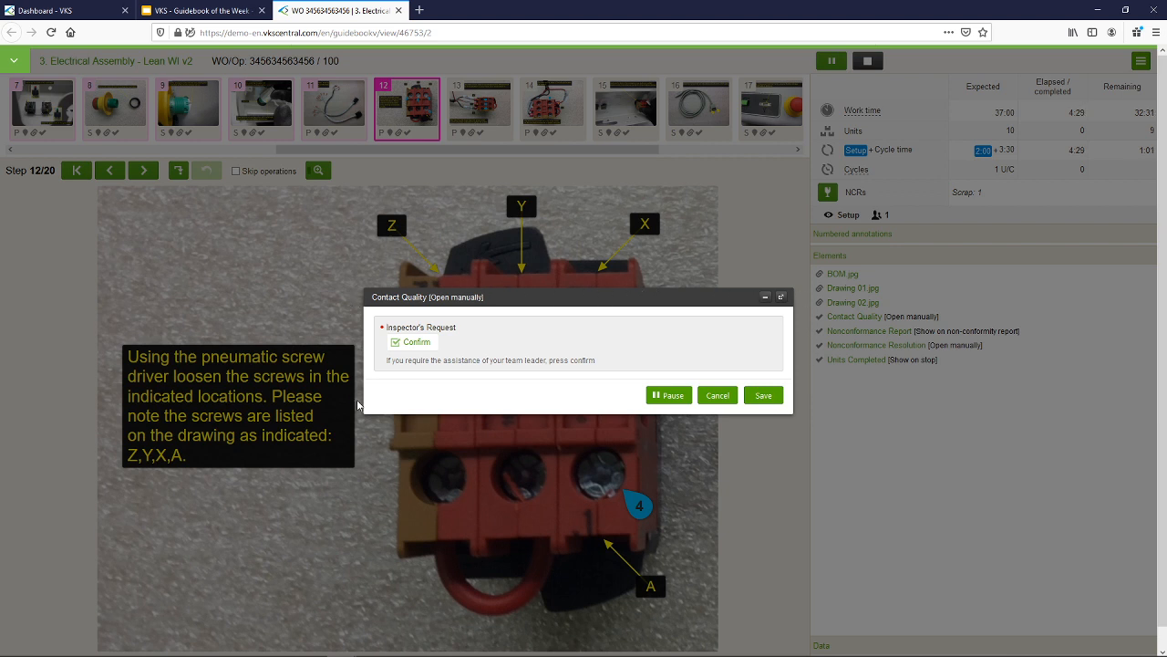
pyautogui.moveTo(398, 383)
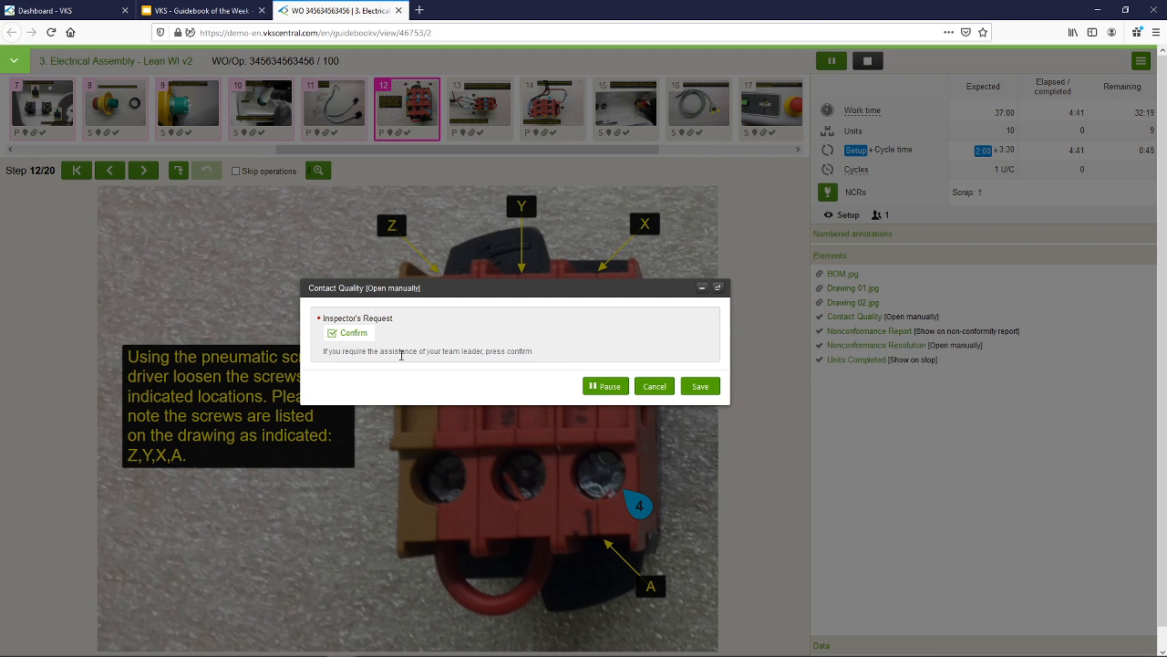
pyautogui.moveTo(507, 369)
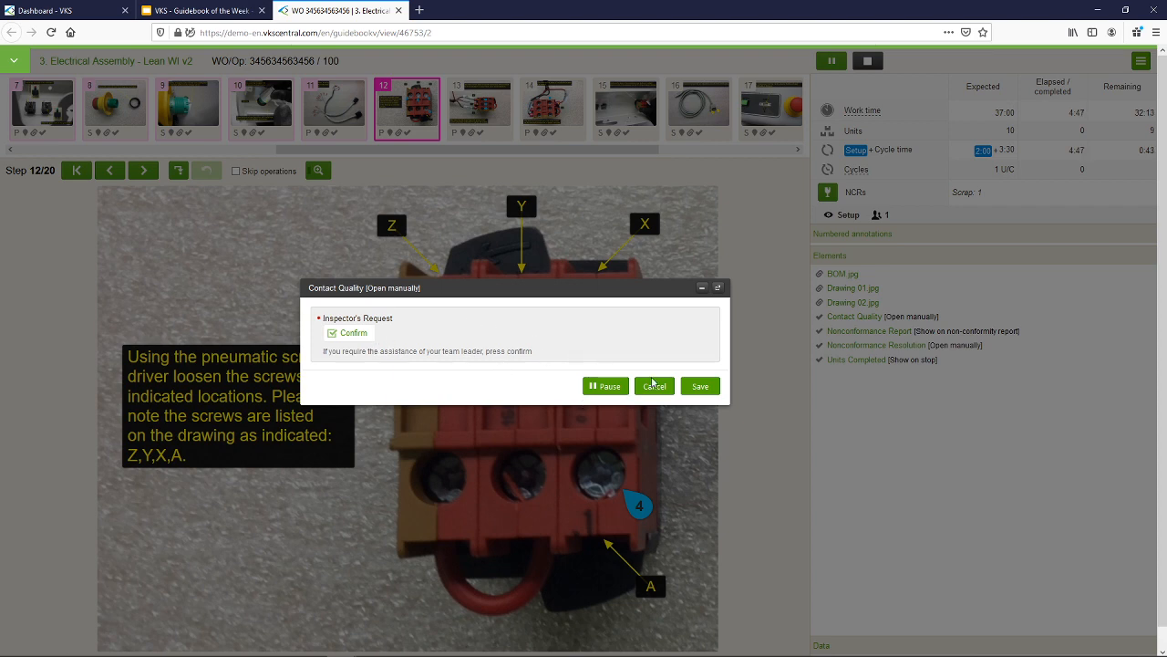
pyautogui.click(654, 386)
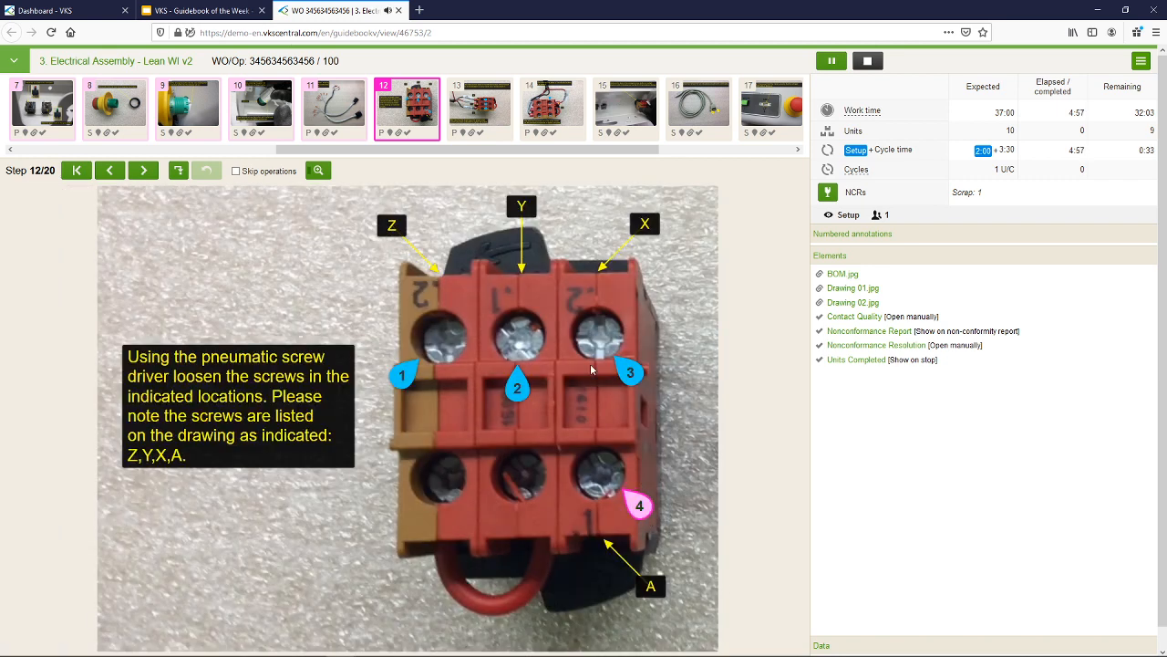
pyautogui.moveTo(497, 421)
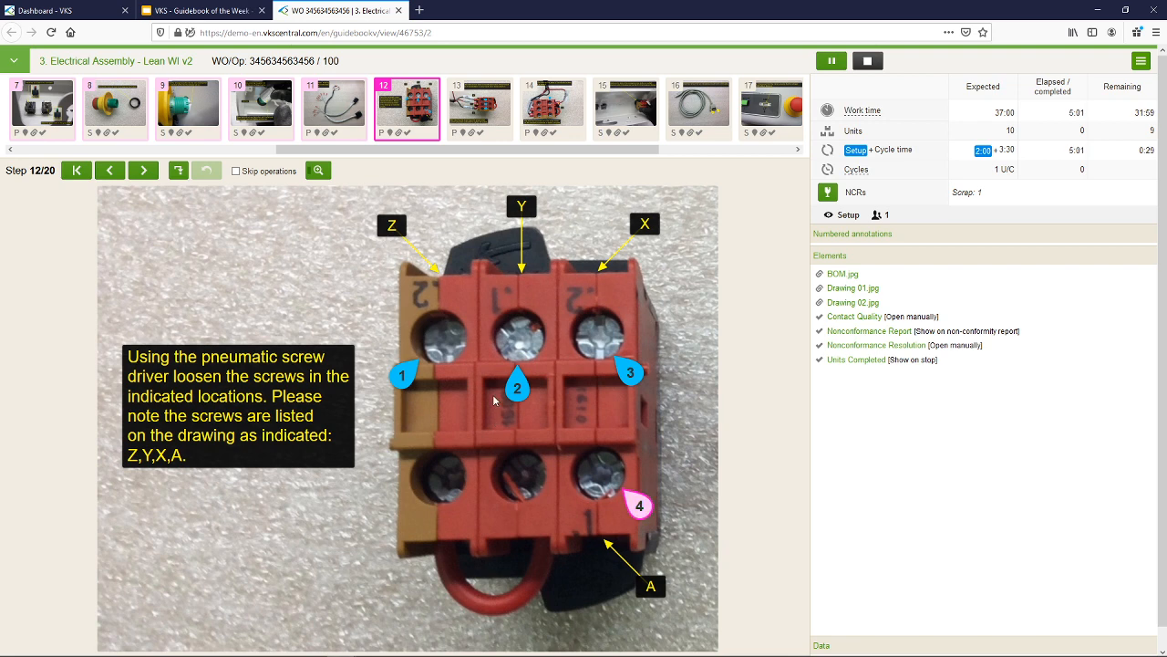
pyautogui.moveTo(461, 399)
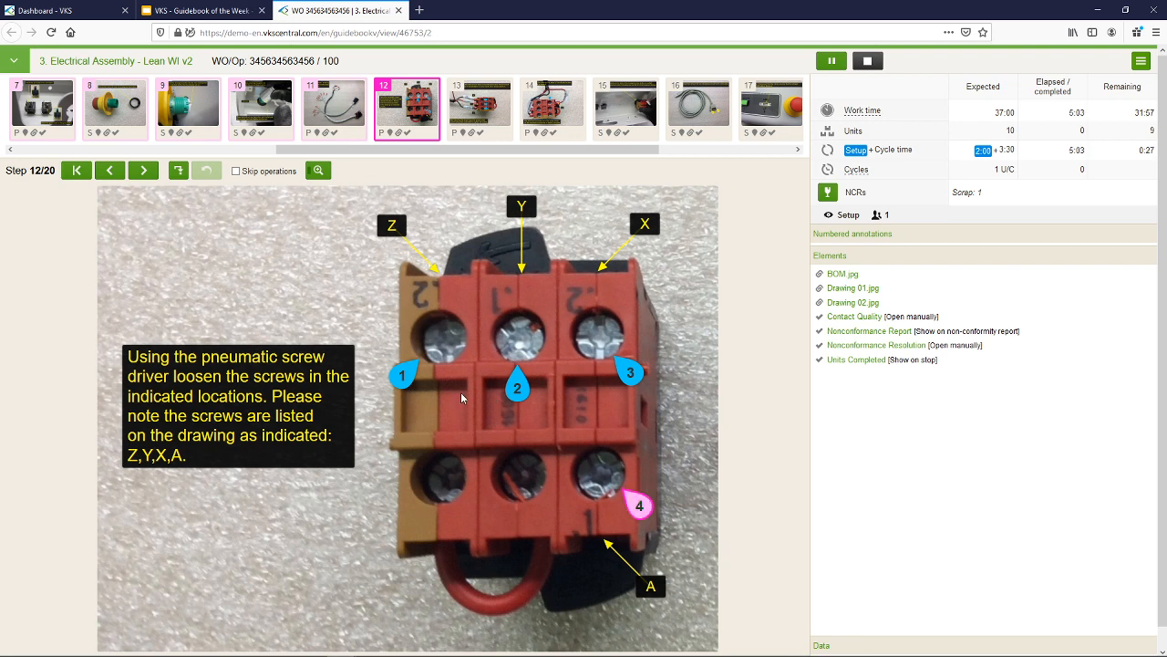
# - Confirm and save the stop-cable terminal lug inspection, then complete step 20
pyautogui.click(143, 171)
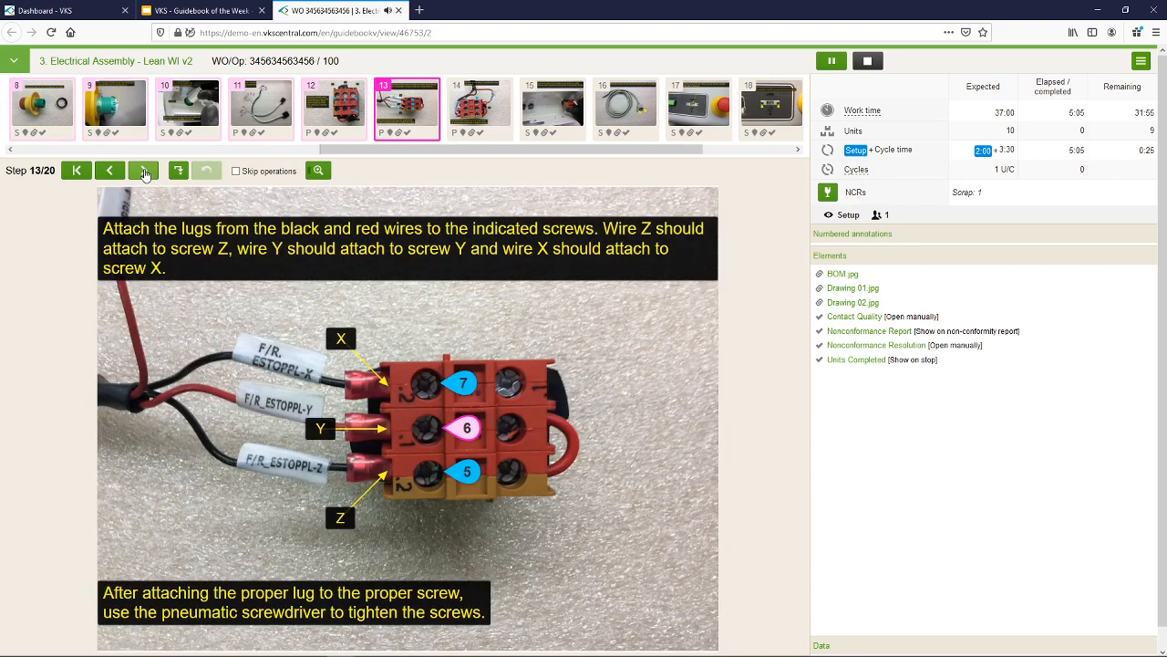
pyautogui.moveTo(109, 170)
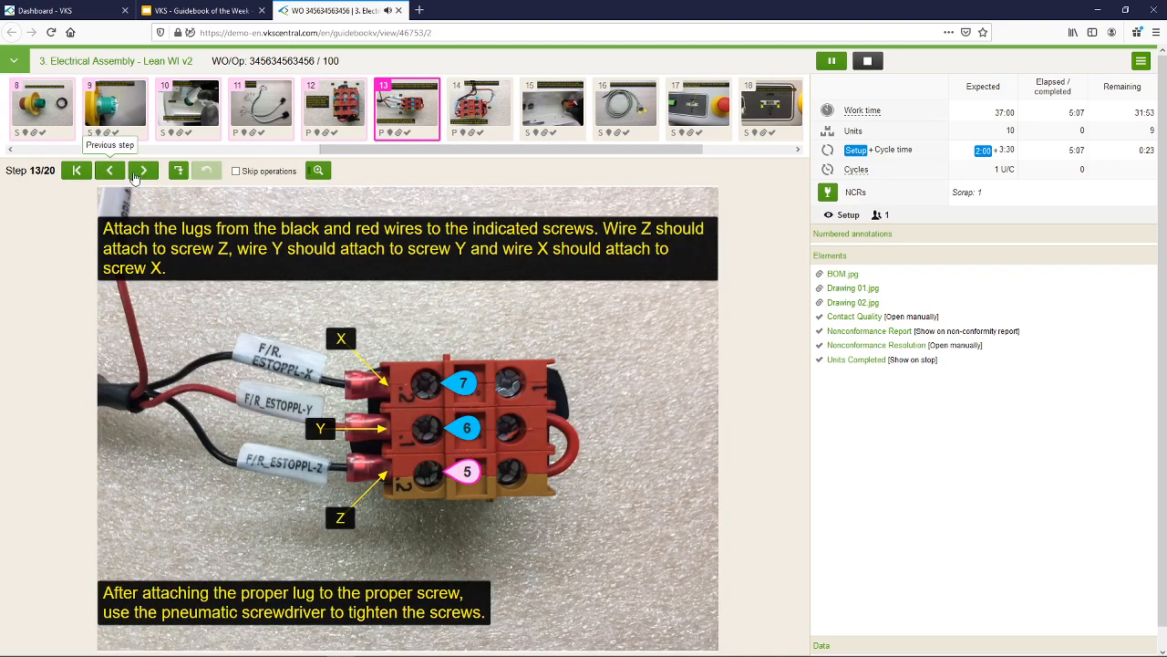
pyautogui.click(143, 171)
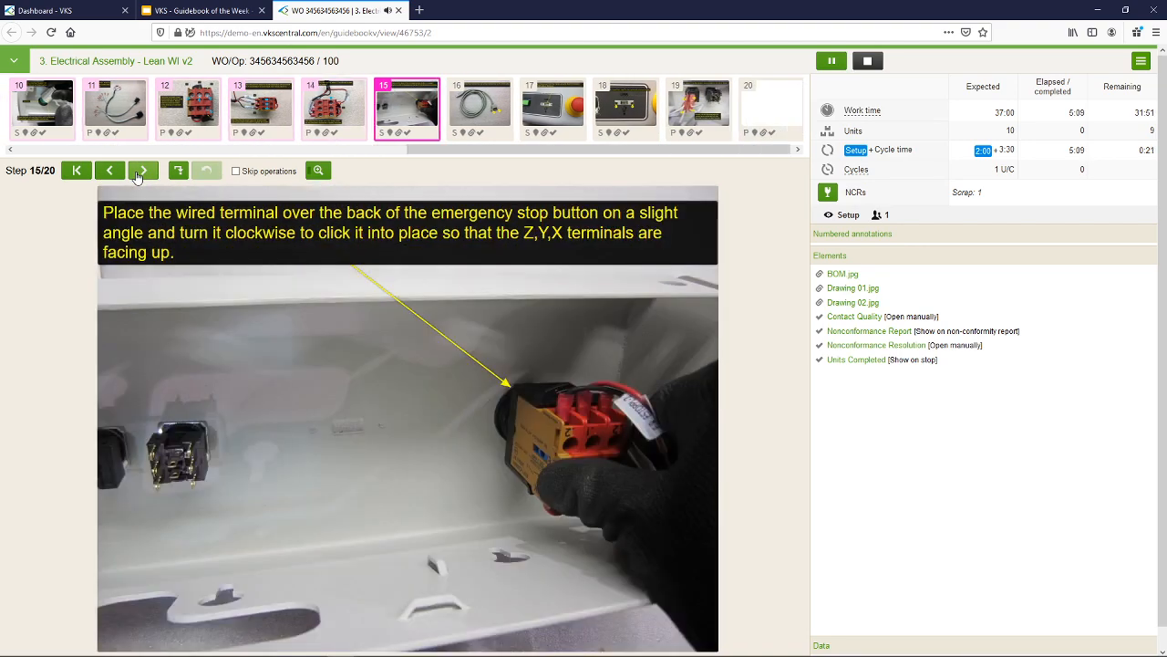
pyautogui.click(143, 170)
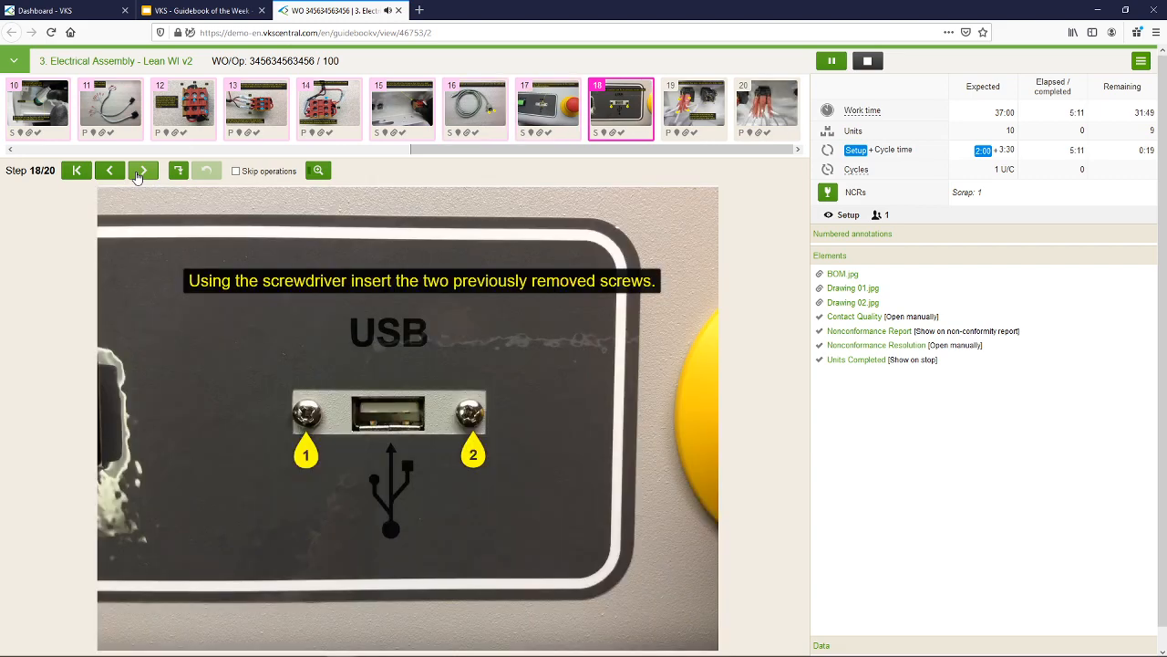
pyautogui.click(143, 171)
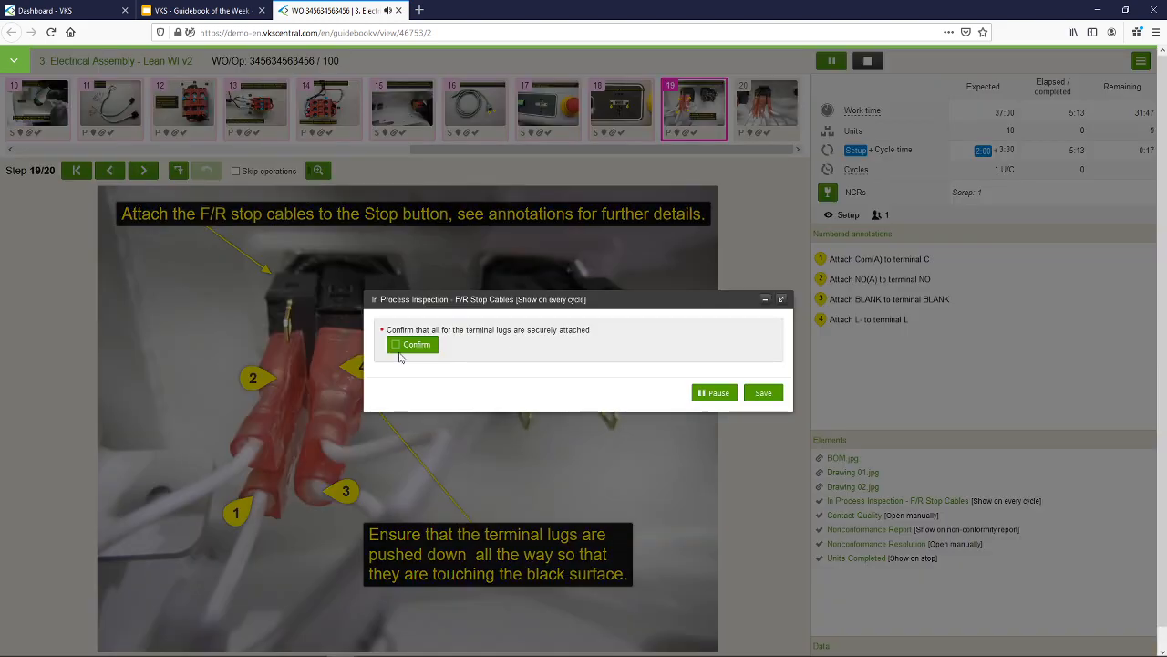
pyautogui.click(395, 345)
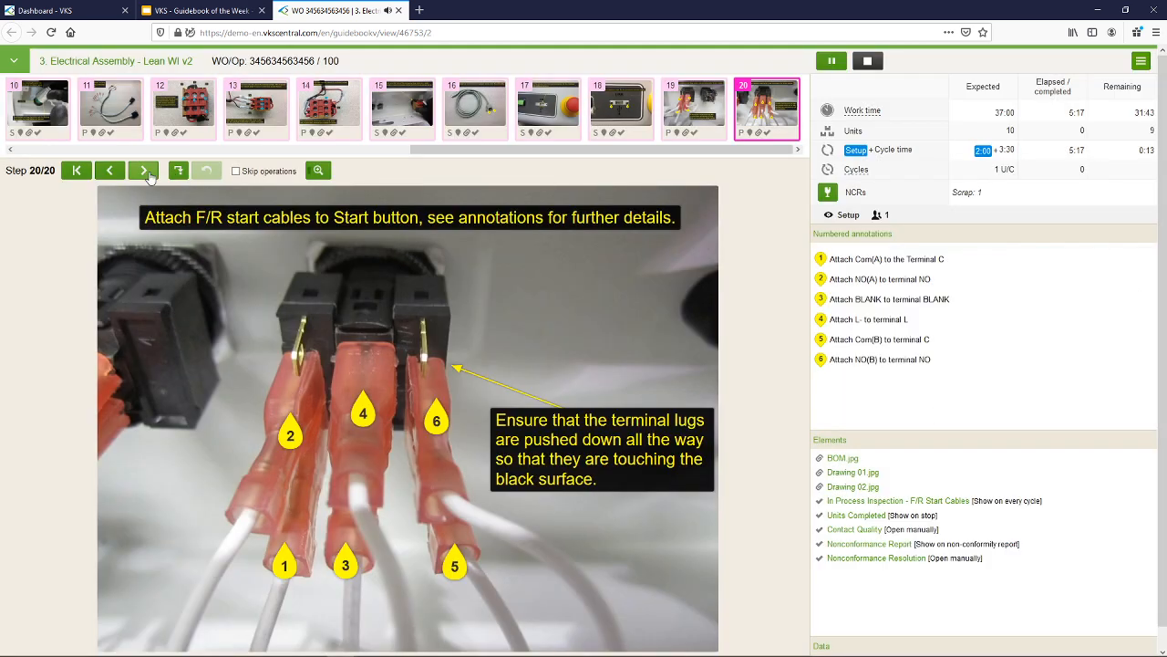
pyautogui.click(143, 170)
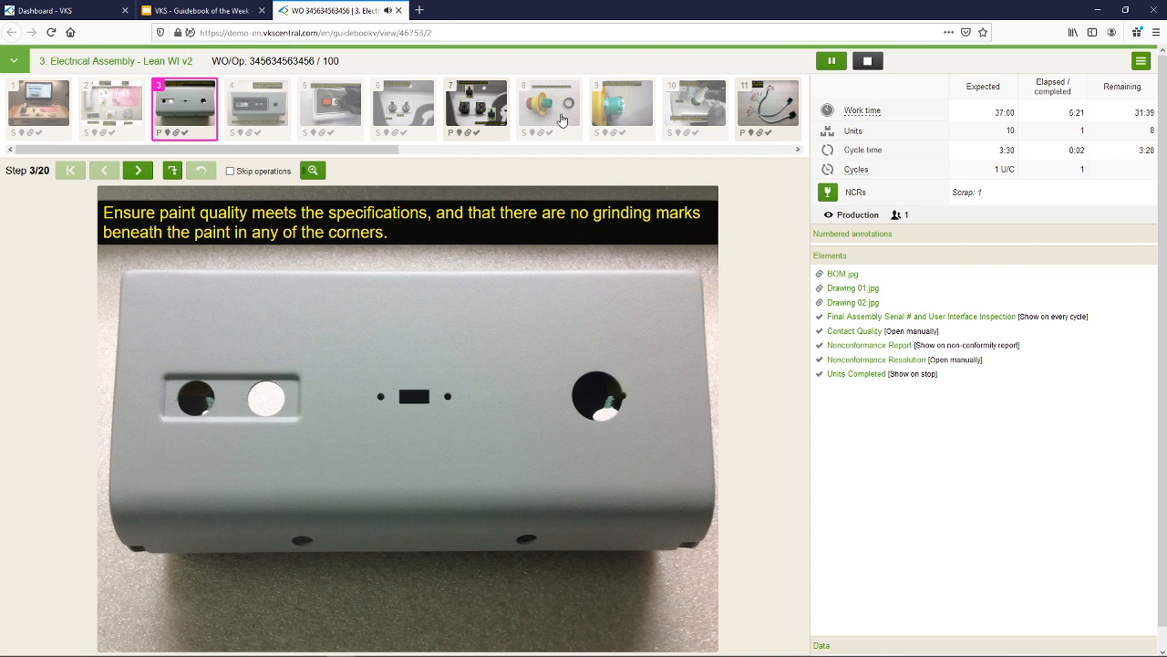
pyautogui.moveTo(204, 106)
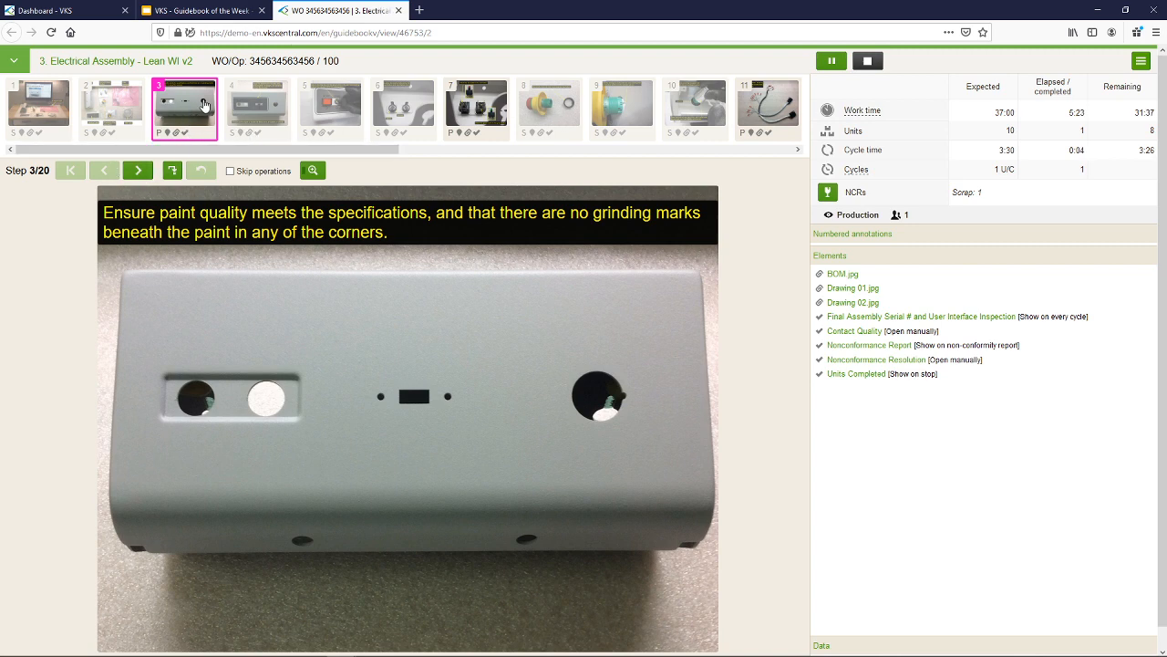
pyautogui.click(921, 317)
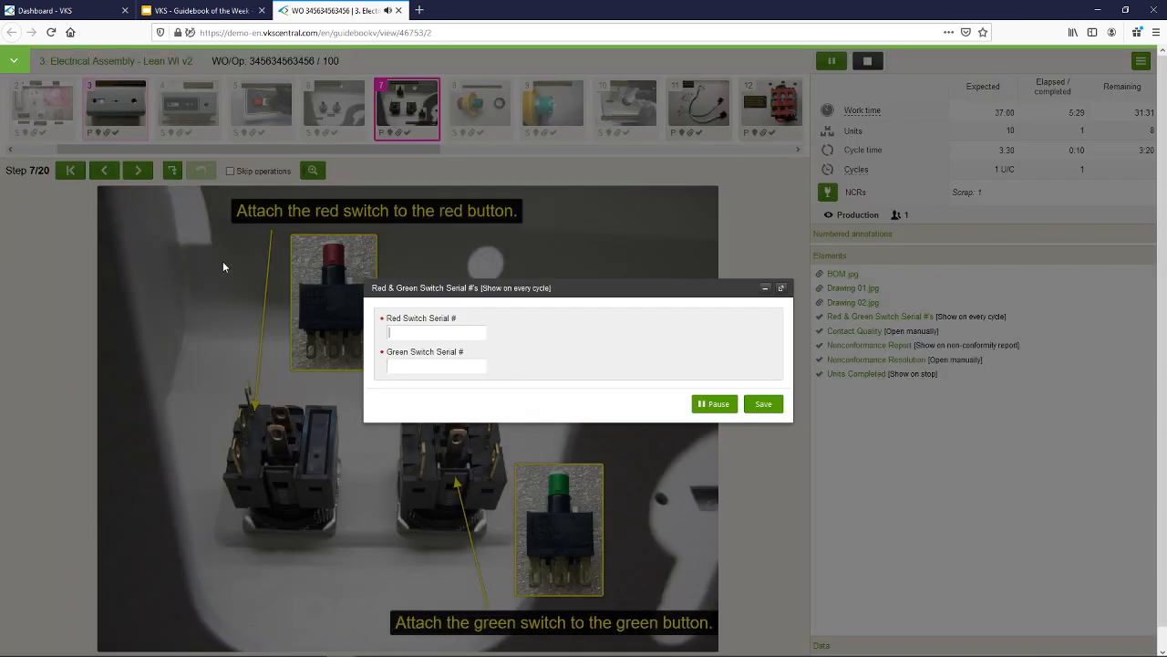
pyautogui.write('34534563456')
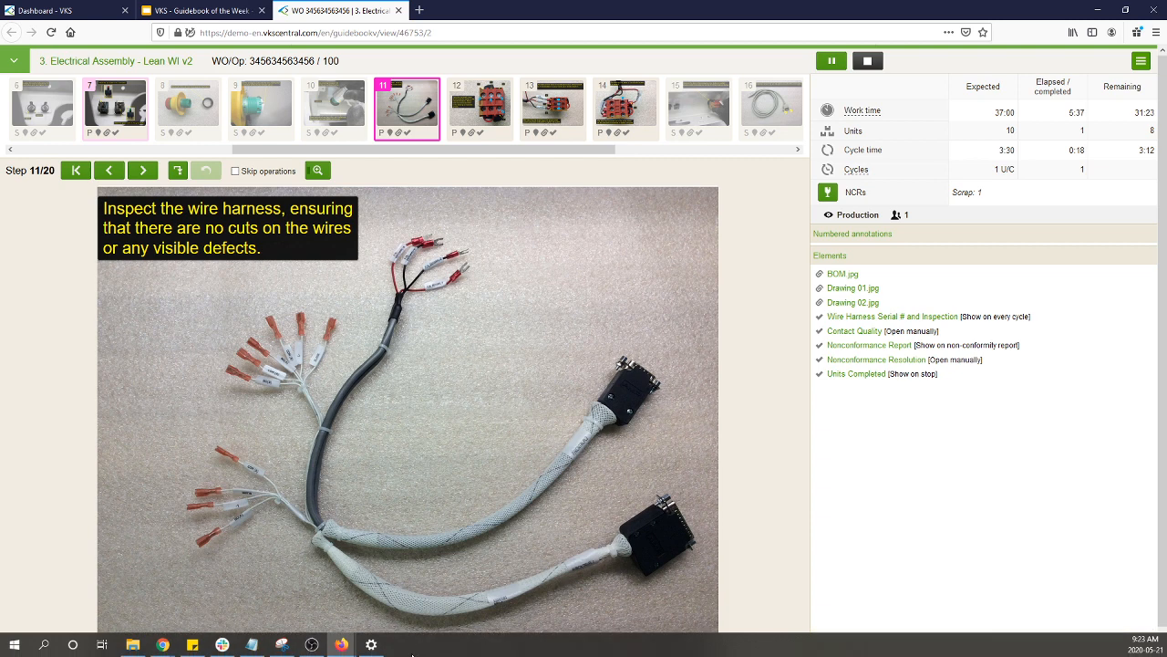
pyautogui.moveTo(356, 546)
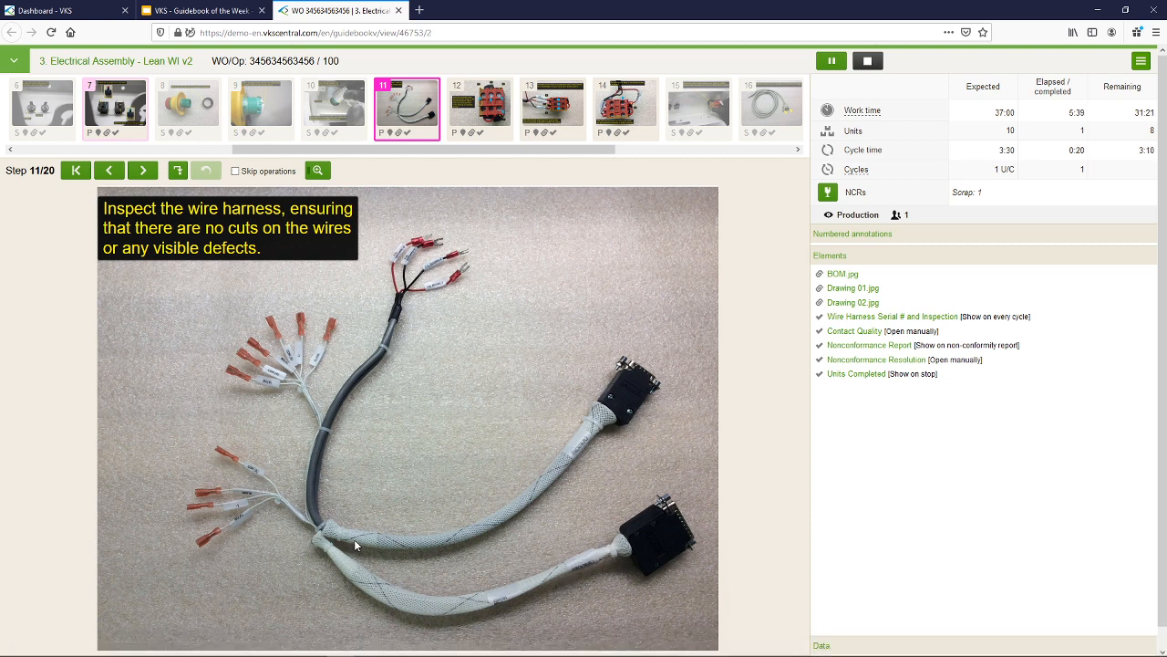
pyautogui.moveTo(482, 290)
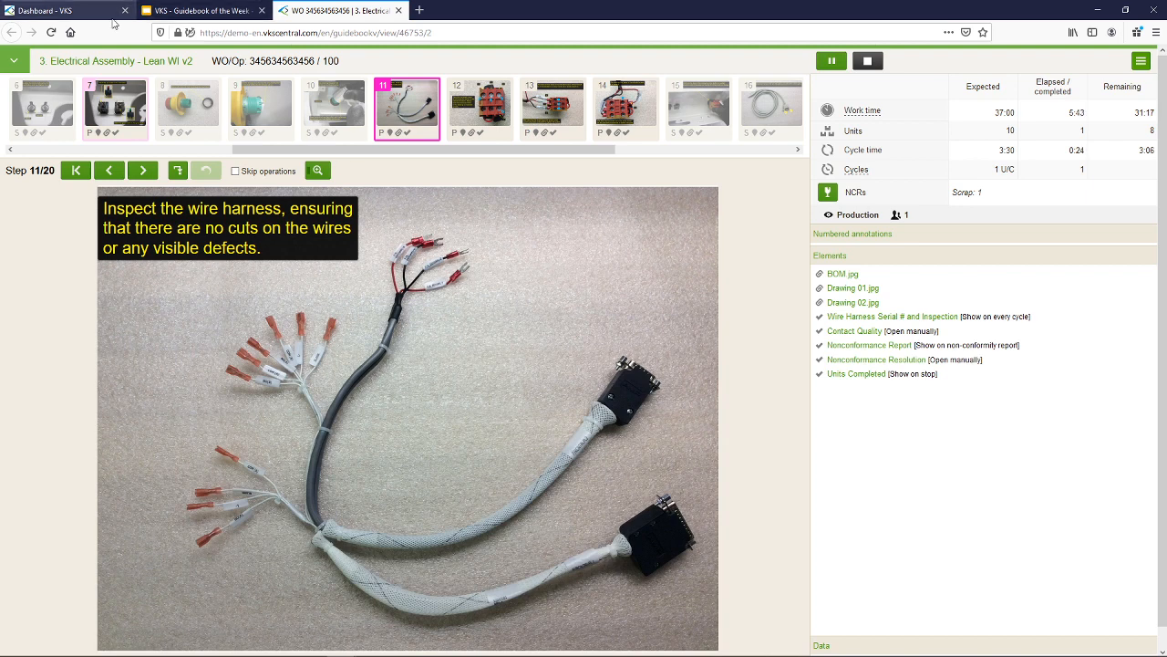
pyautogui.moveTo(475, 182)
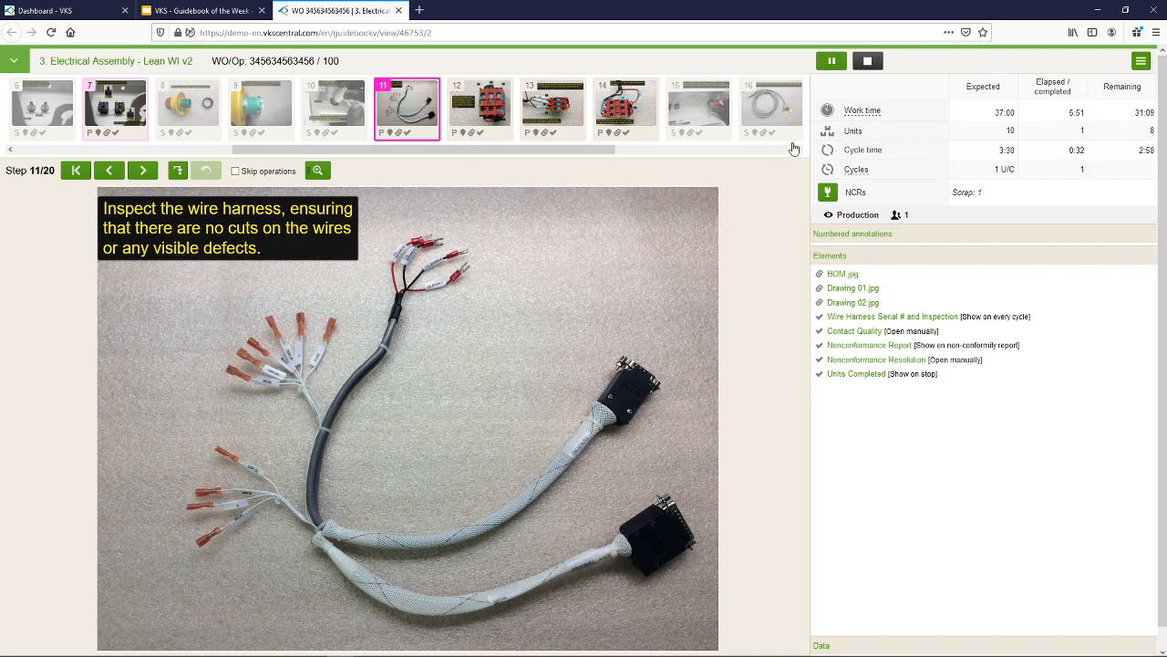
pyautogui.moveTo(789, 285)
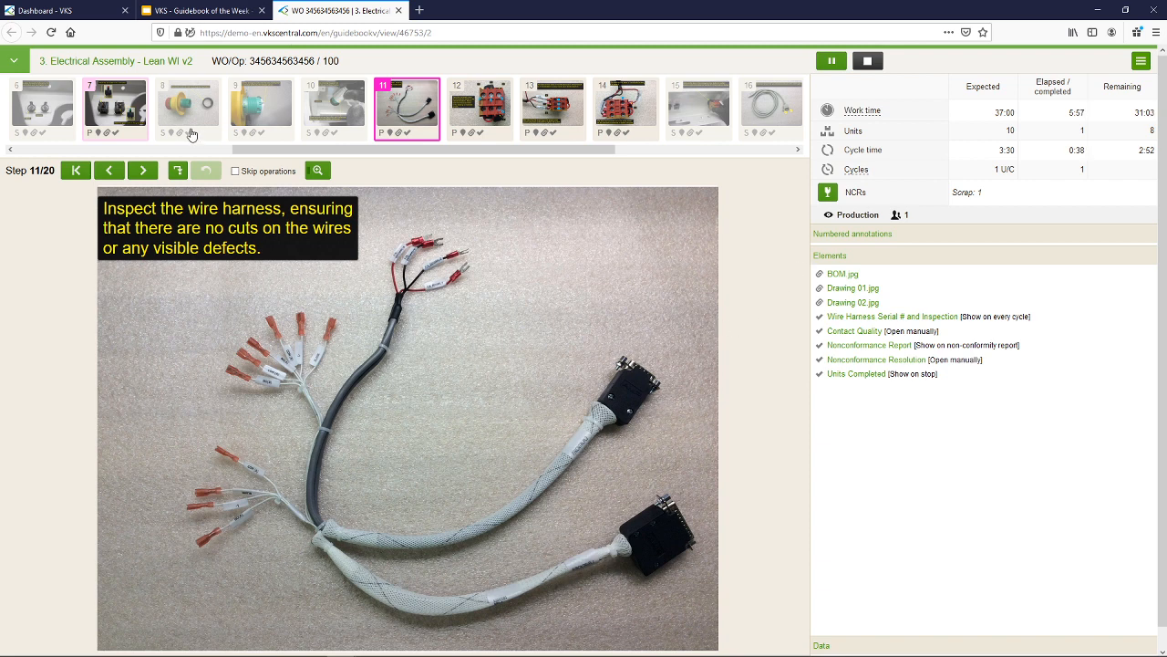
pyautogui.click(77, 171)
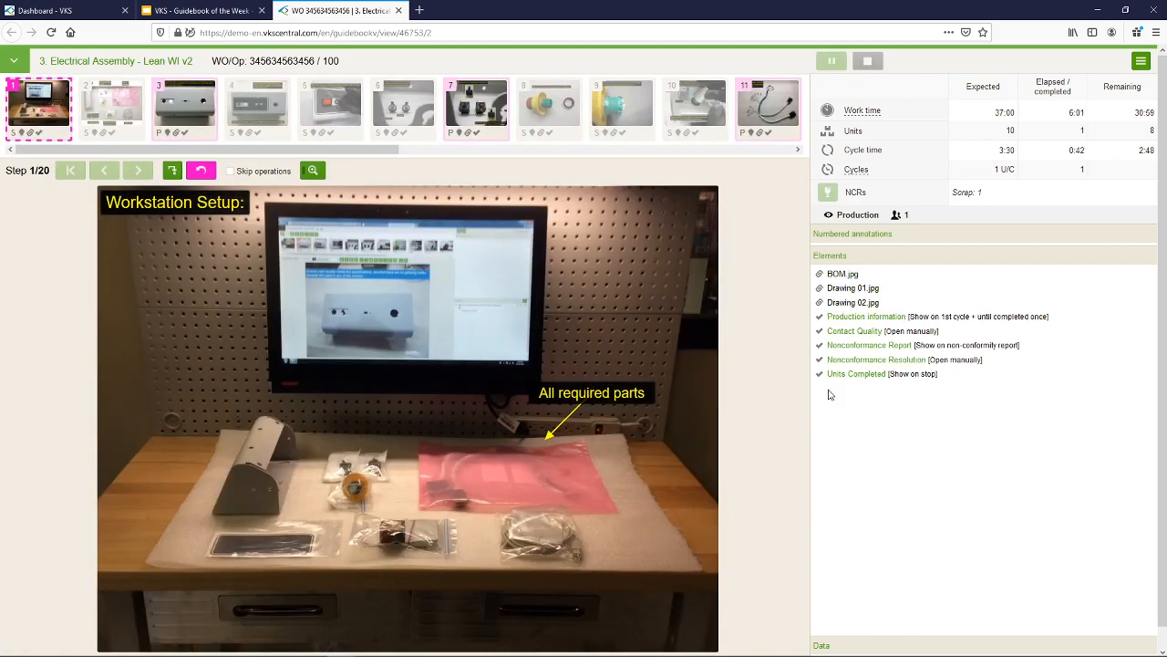
pyautogui.click(868, 345)
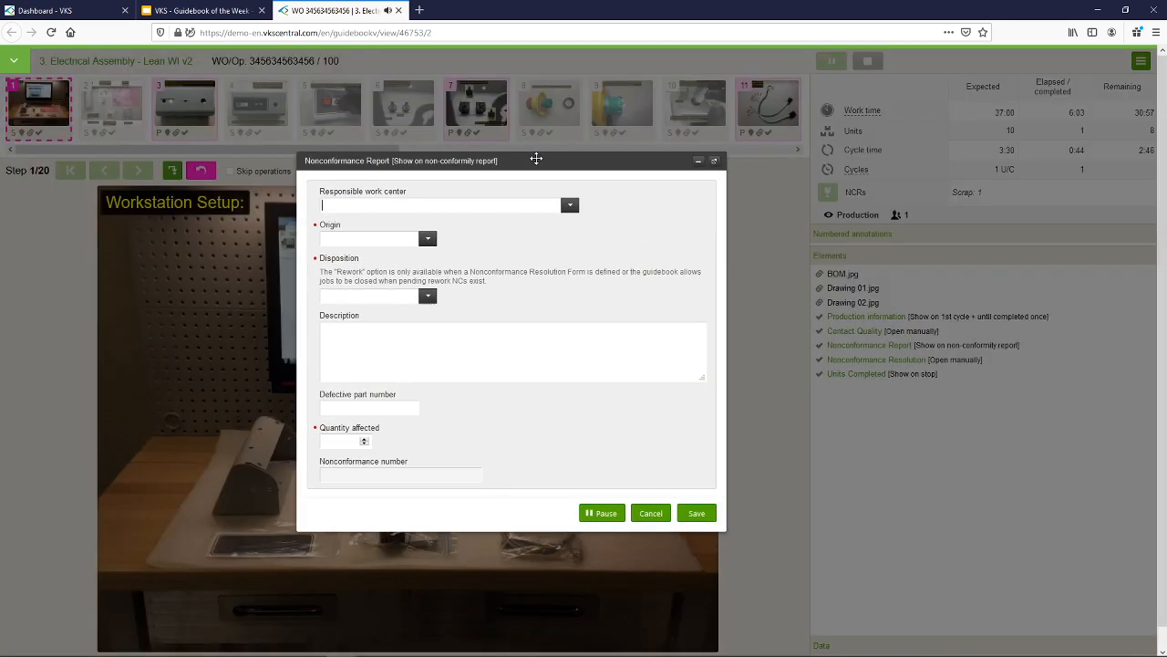
pyautogui.click(650, 513)
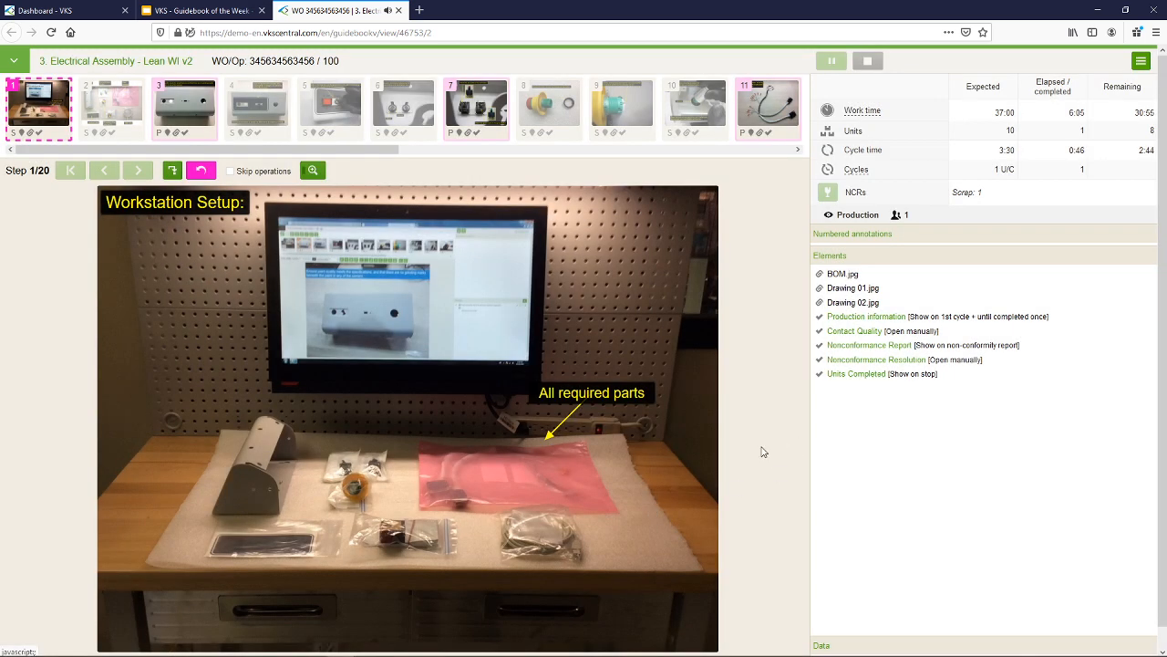
pyautogui.moveTo(539, 259)
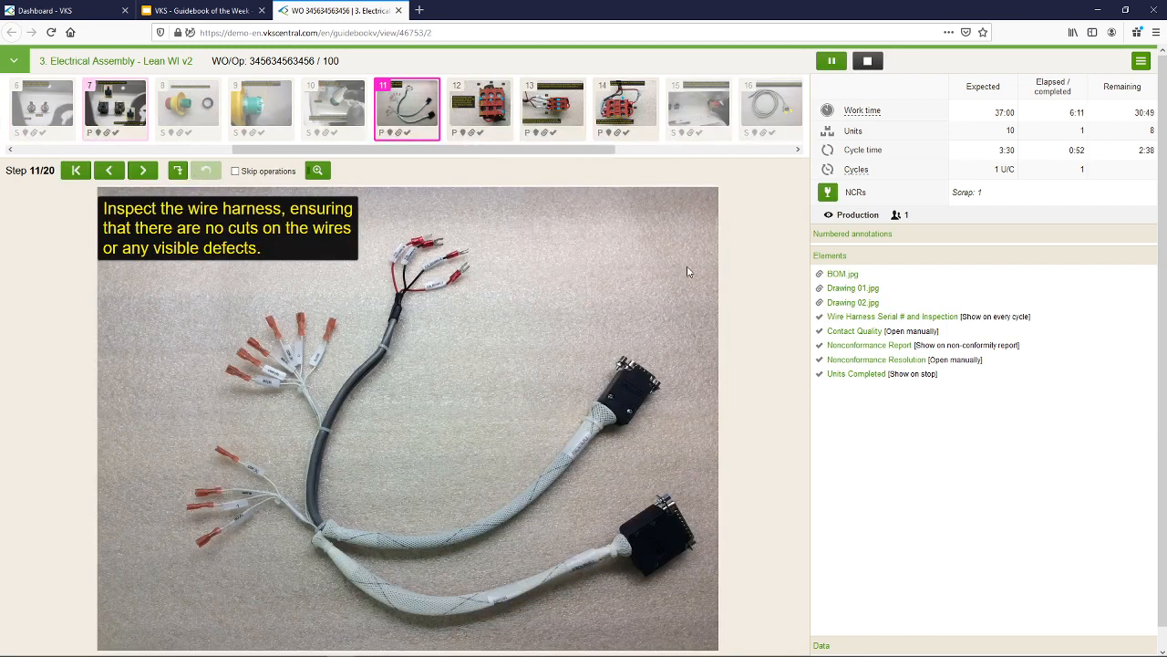
# - Open Wire Harness Serial # and Inspection, shift it left, and focus the Serial # field
pyautogui.click(892, 316)
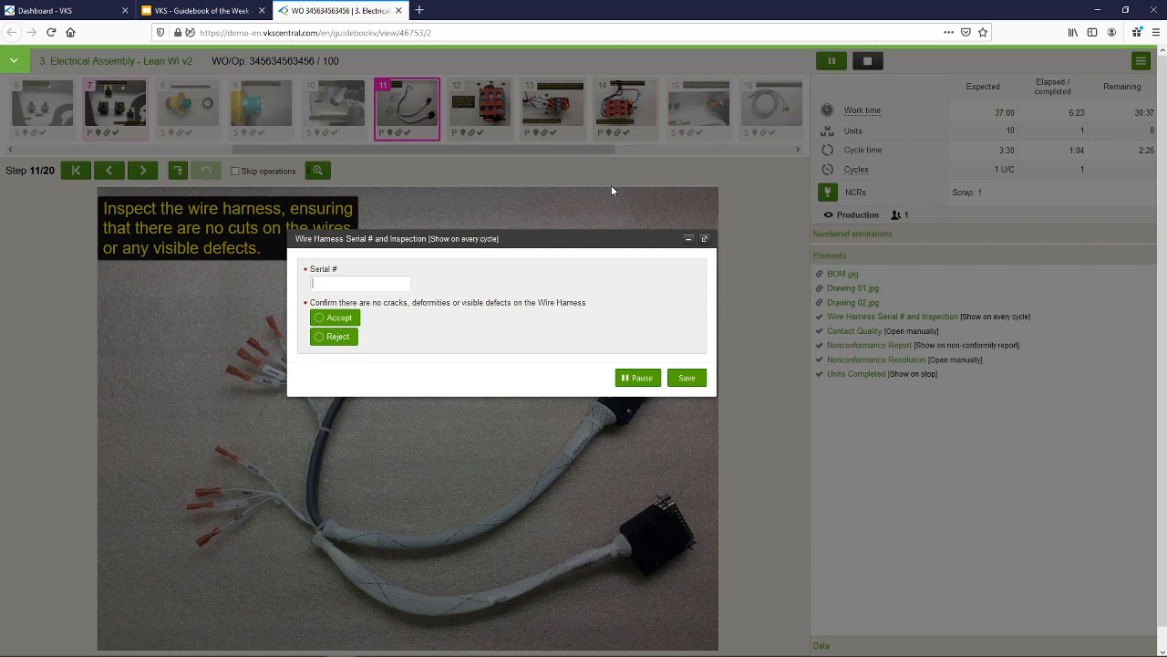
pyautogui.moveTo(877, 275)
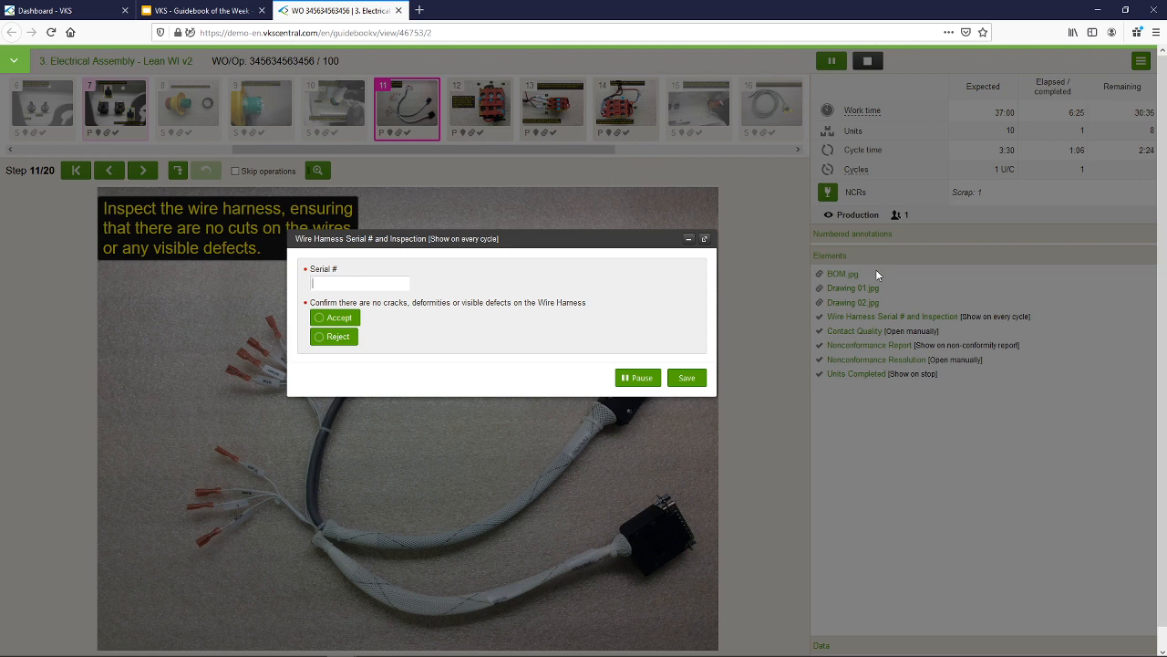
pyautogui.moveTo(855, 130)
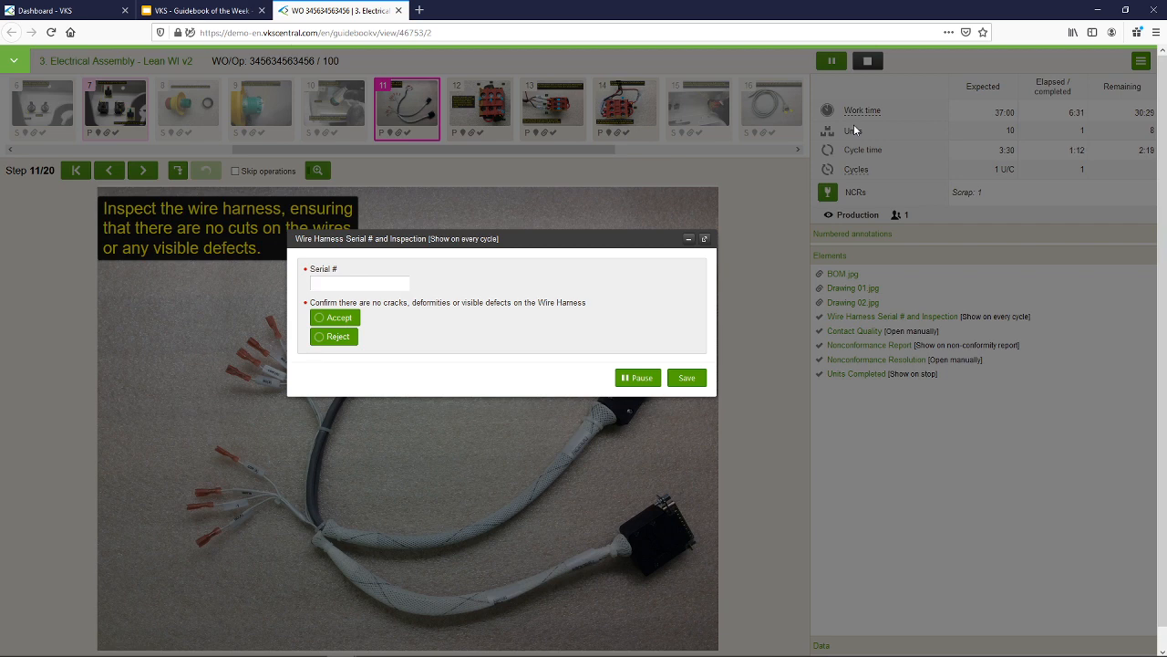
pyautogui.moveTo(543, 240)
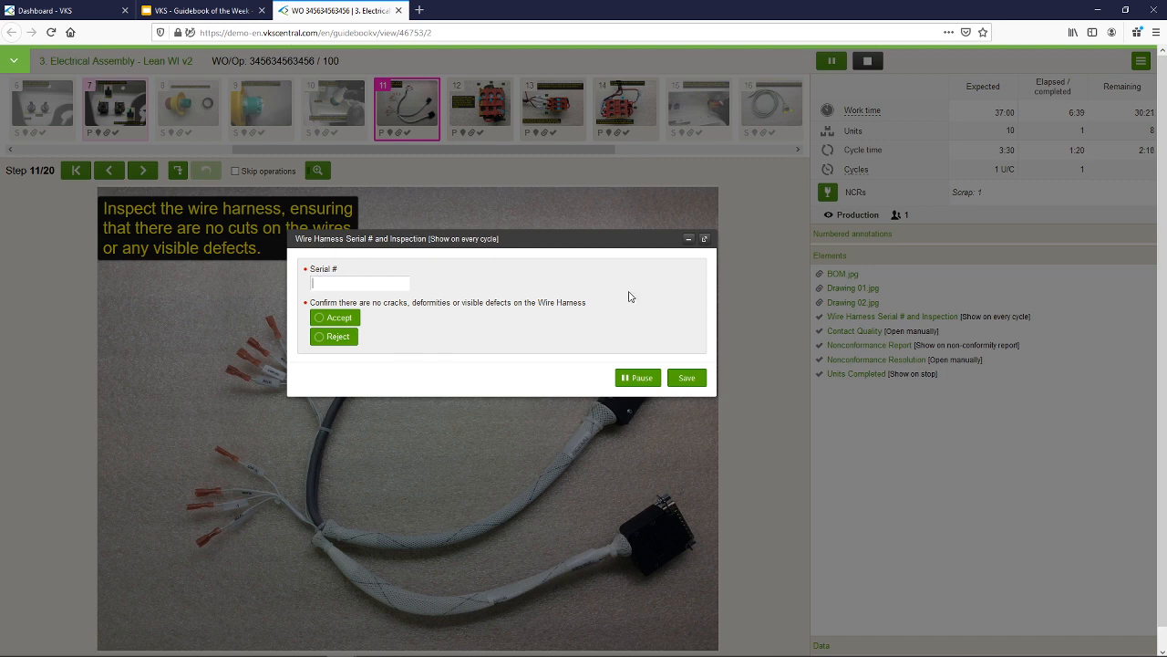
pyautogui.moveTo(497, 238); pyautogui.dragTo(438, 230)
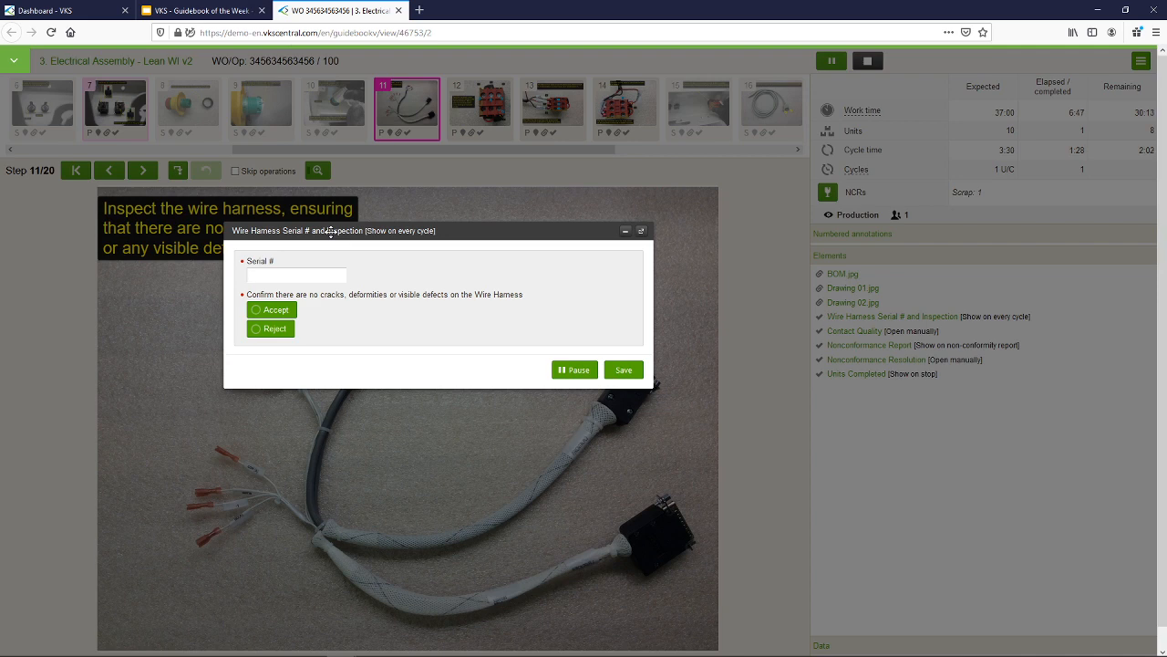
pyautogui.moveTo(908, 450)
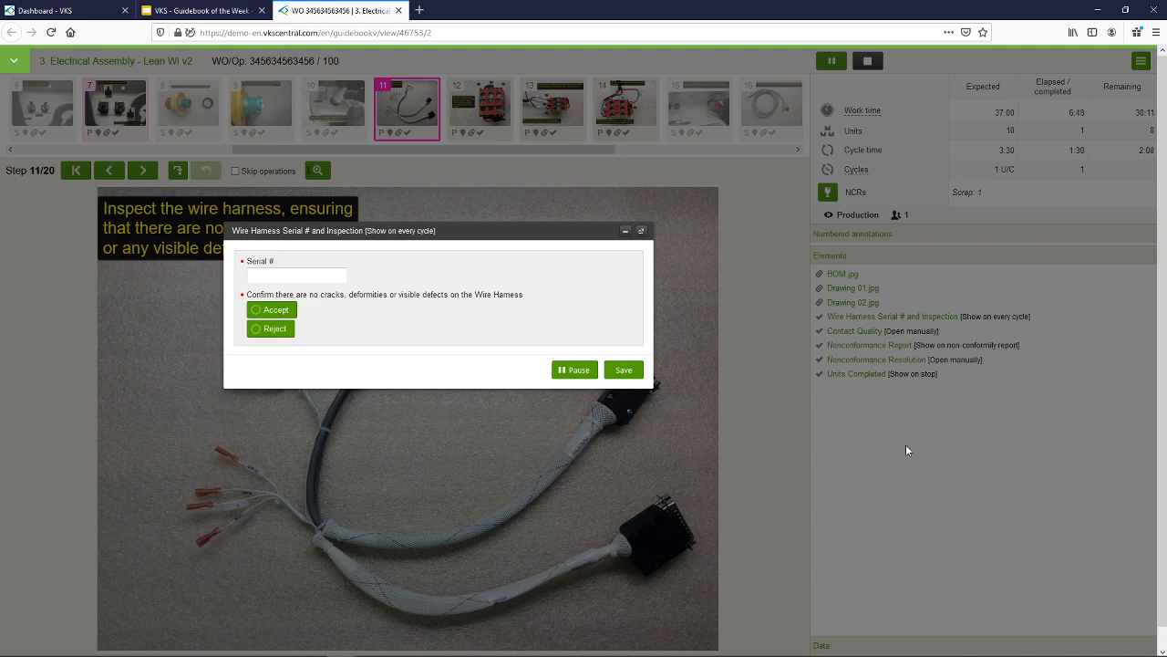
pyautogui.moveTo(800, 278)
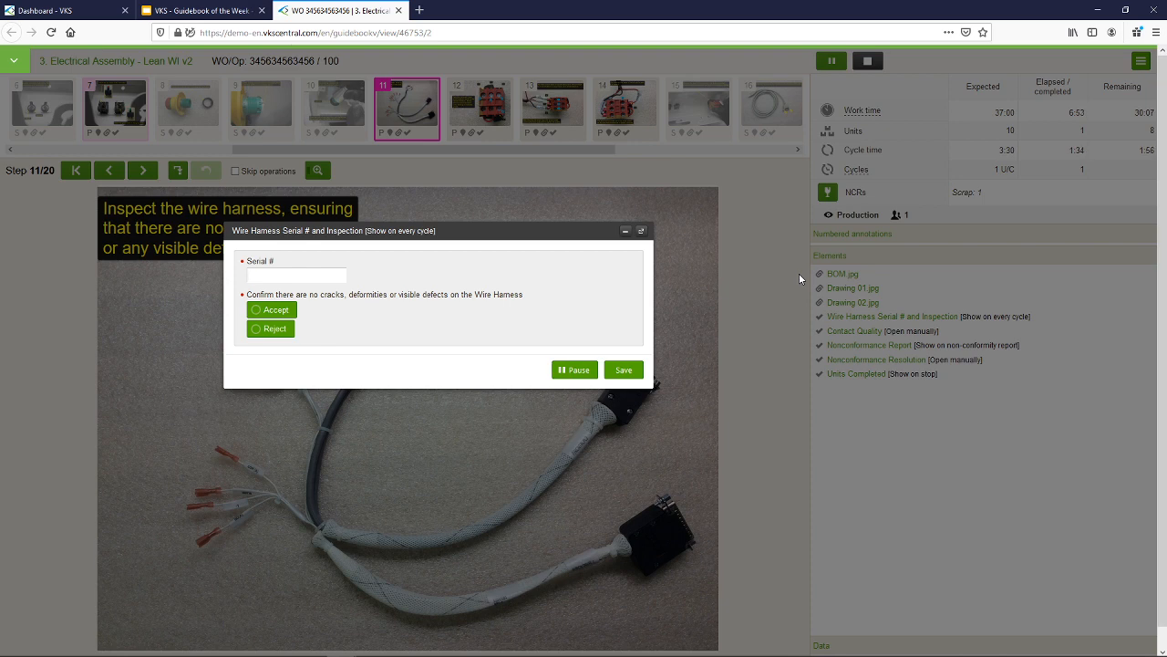
pyautogui.click(294, 275)
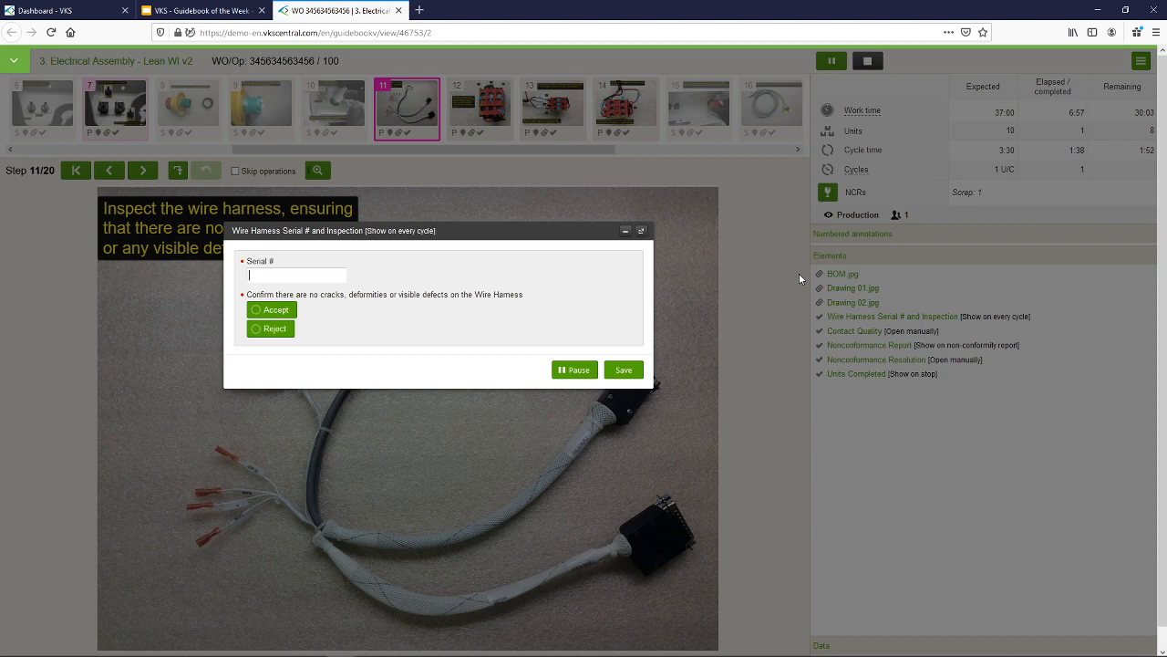
pyautogui.moveTo(342, 645)
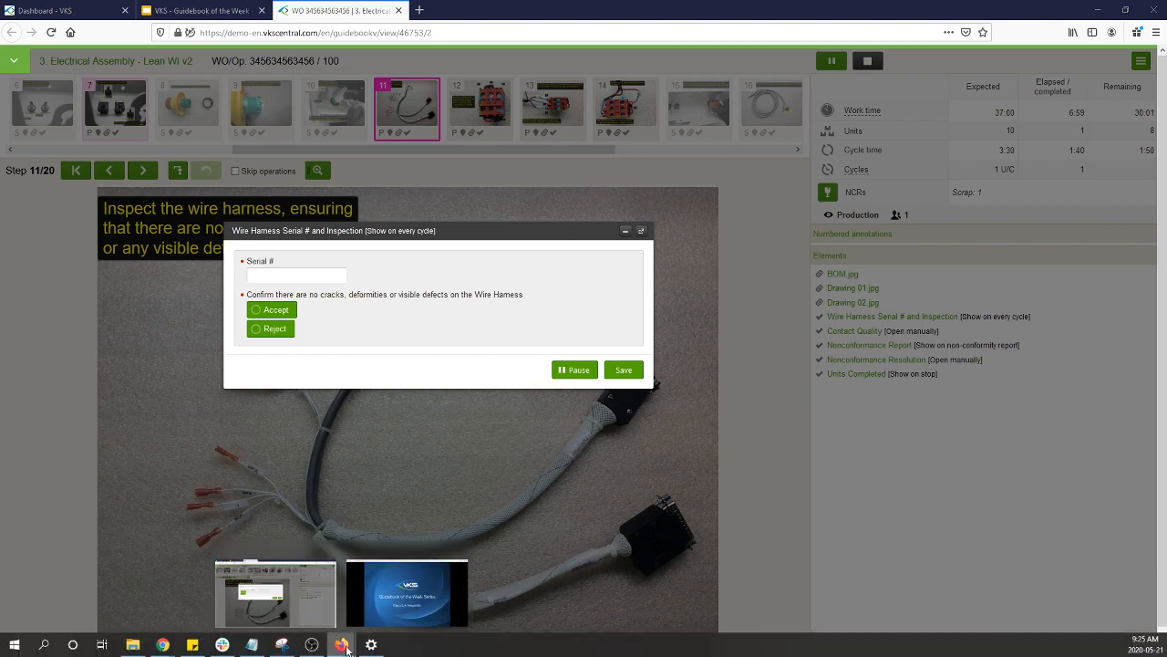
# - Bring the Firefox presentation window forward to show the vksapp.com book-a-demo closing slide
pyautogui.click(407, 594)
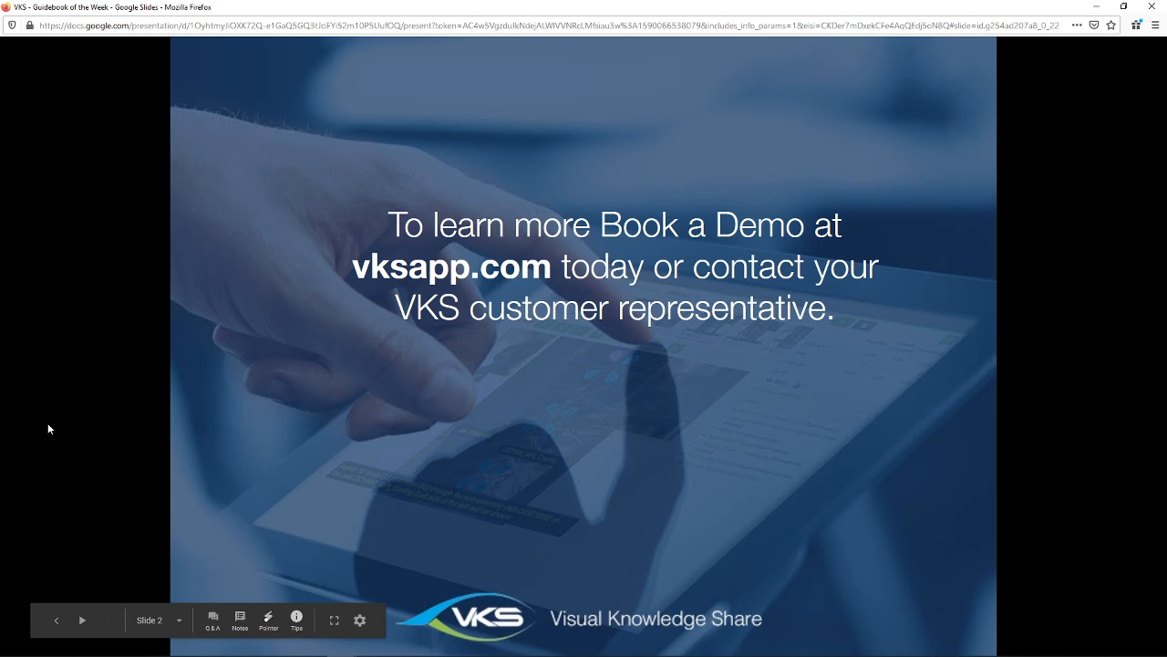
pyautogui.moveTo(807, 383)
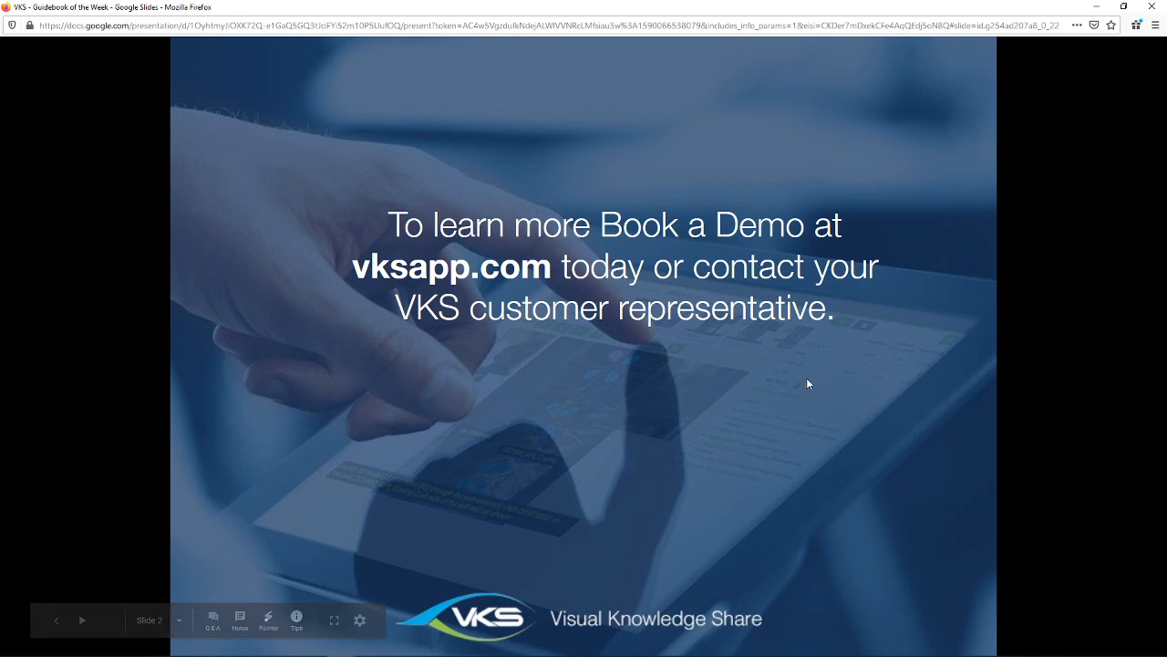